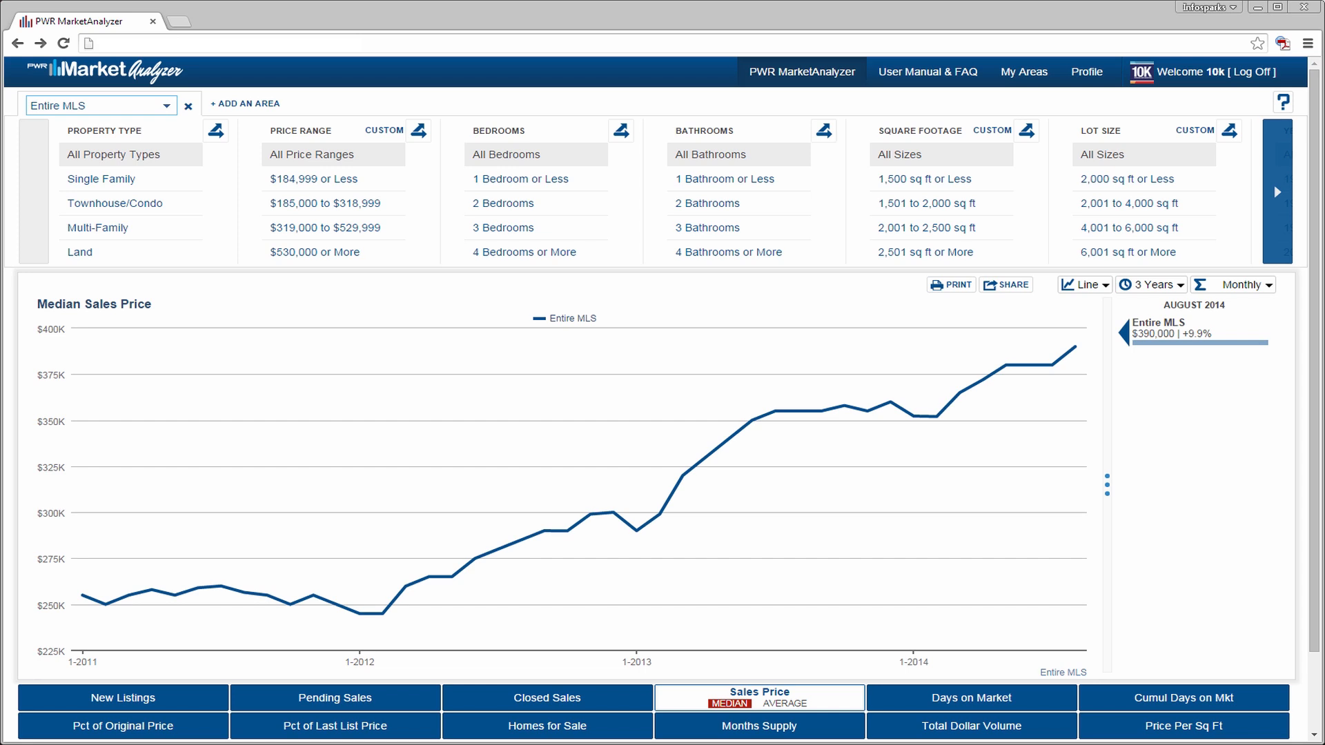
{"action": "mouse_move", "coordinate": [247, 108]}
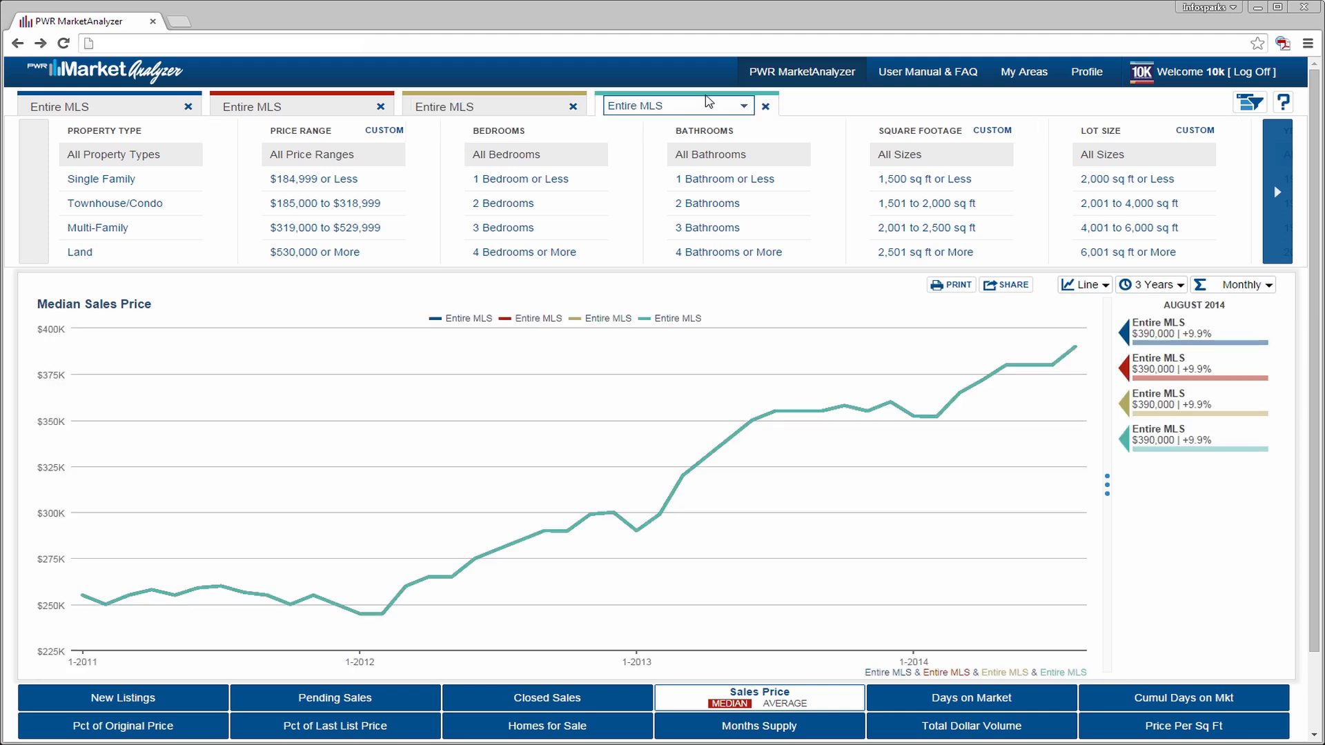
Step: Remove the extra Entire MLS comparison areas and set Los Angeles as the market area
{"action": "left_click", "coordinate": [765, 105]}
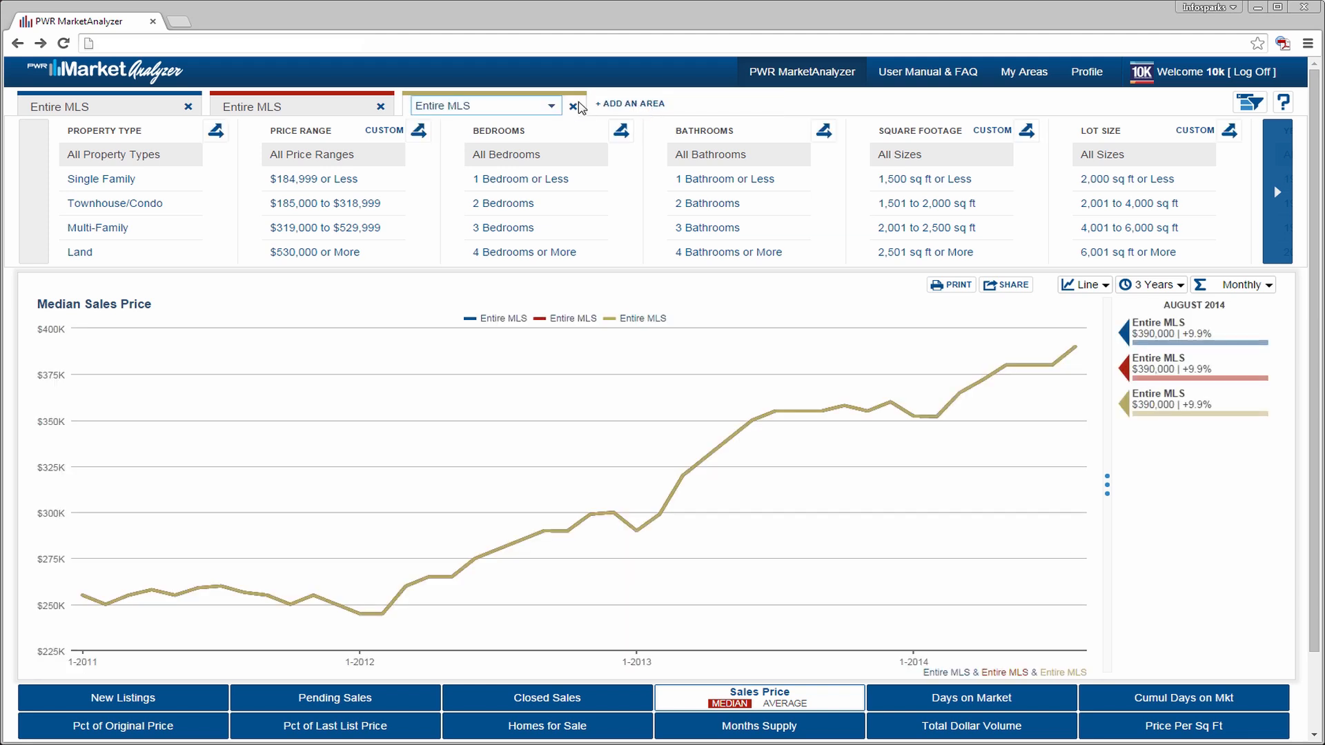
{"action": "left_click", "coordinate": [577, 105]}
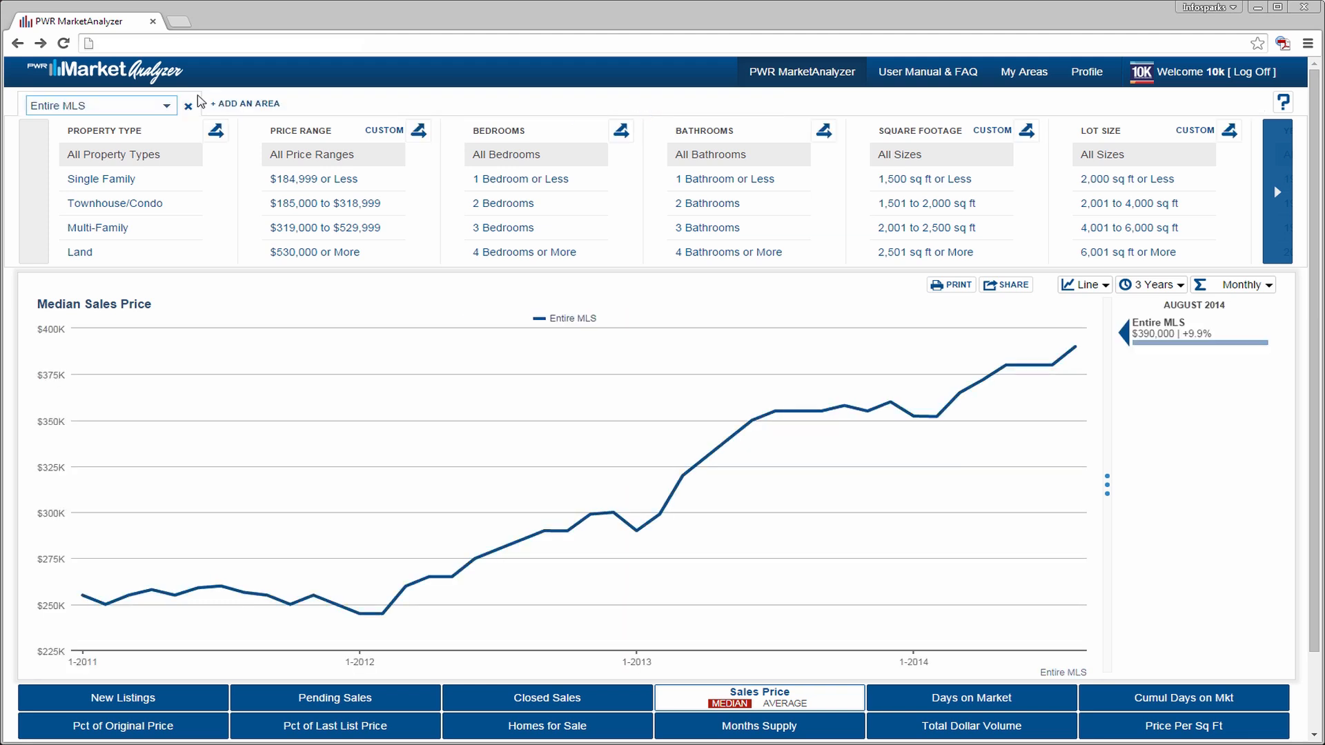
{"action": "left_click", "coordinate": [103, 105]}
{"action": "type", "text": "Los Ang"}
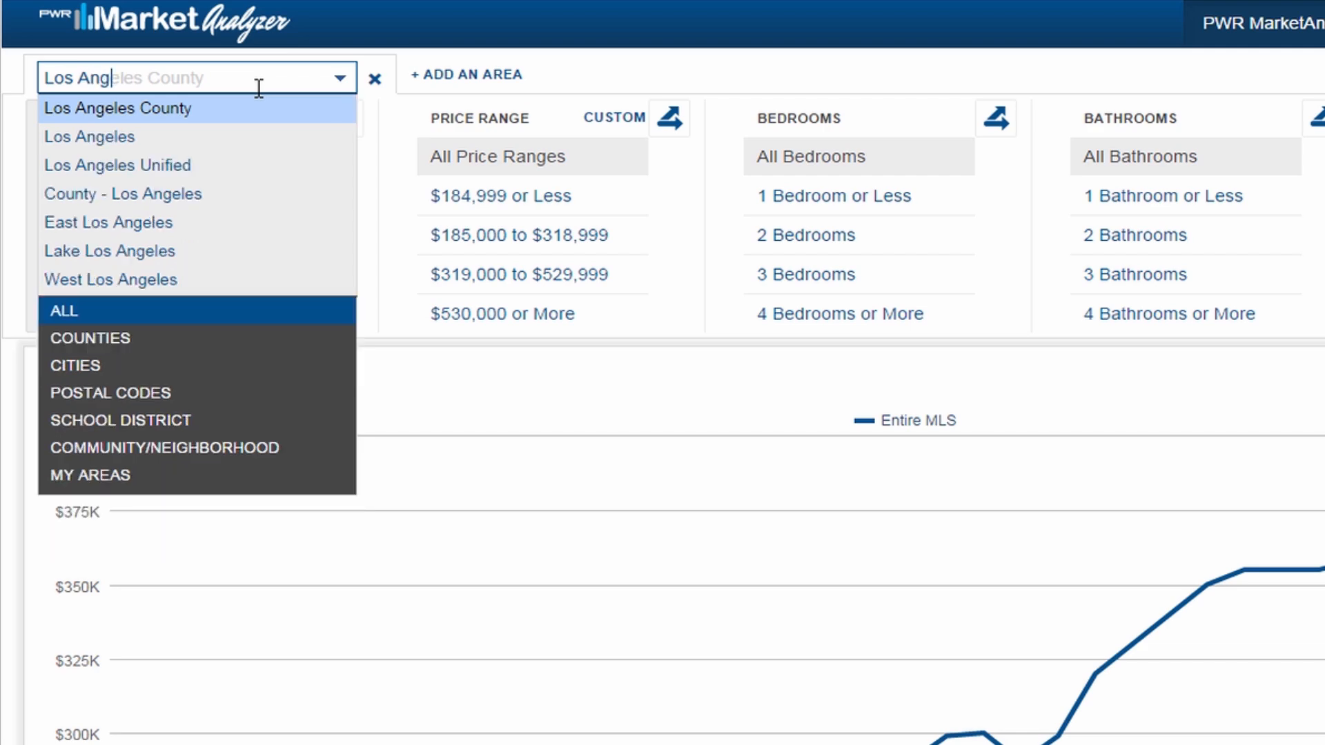
{"action": "left_click", "coordinate": [89, 137]}
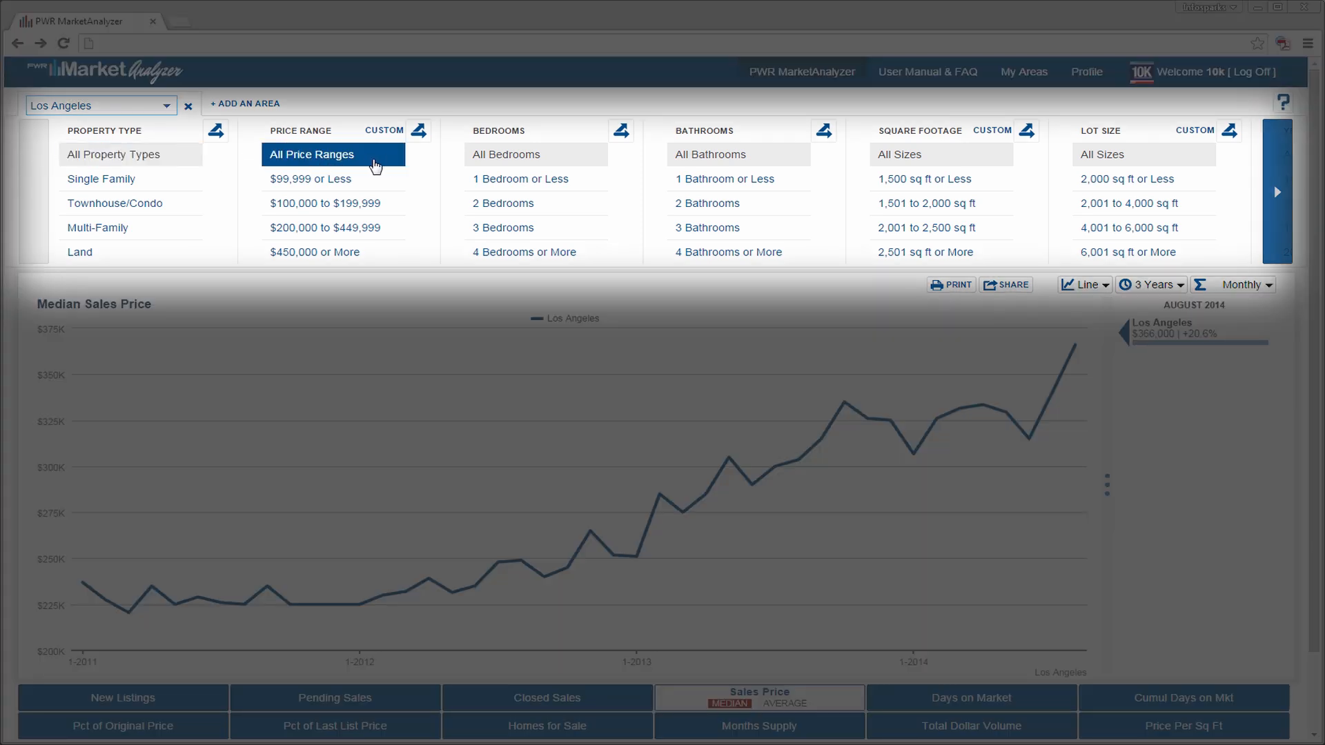
Step: Narrow the chart to single family homes with 1 bathroom or less
{"action": "left_click", "coordinate": [941, 154]}
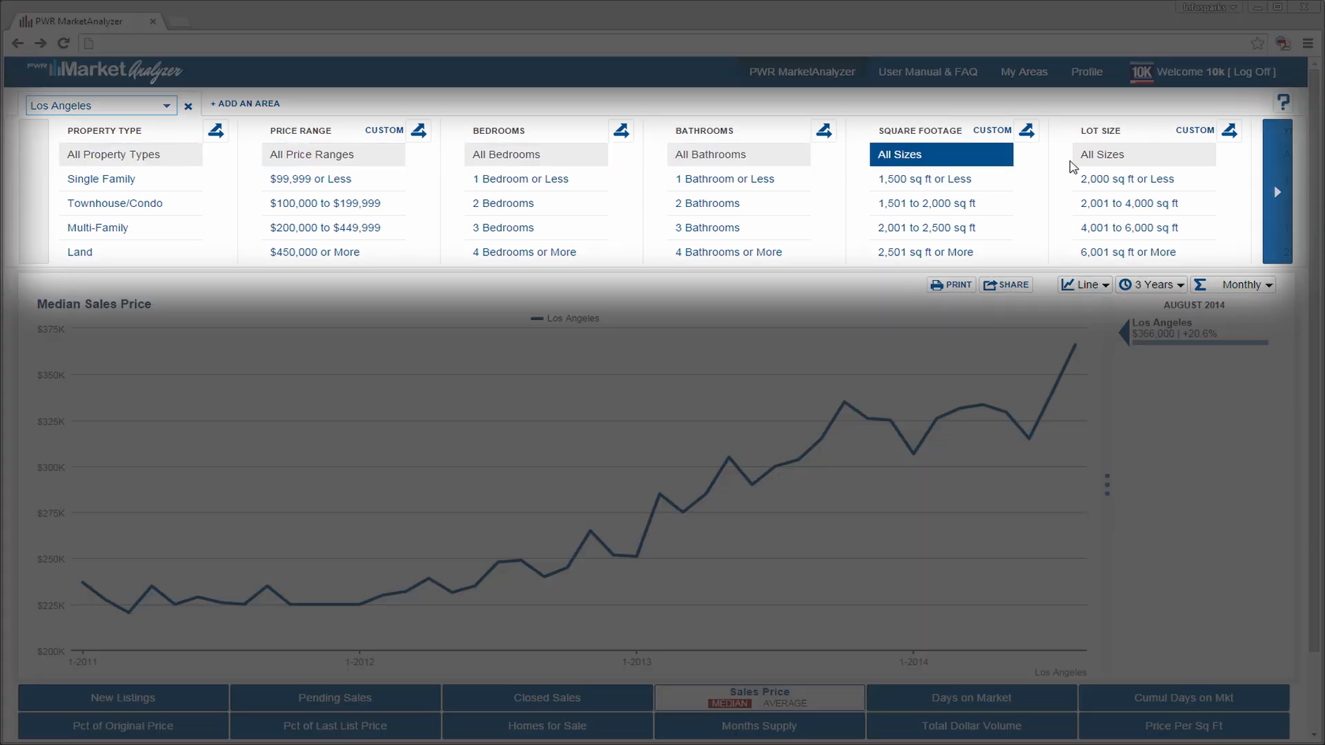
{"action": "left_click", "coordinate": [1127, 178]}
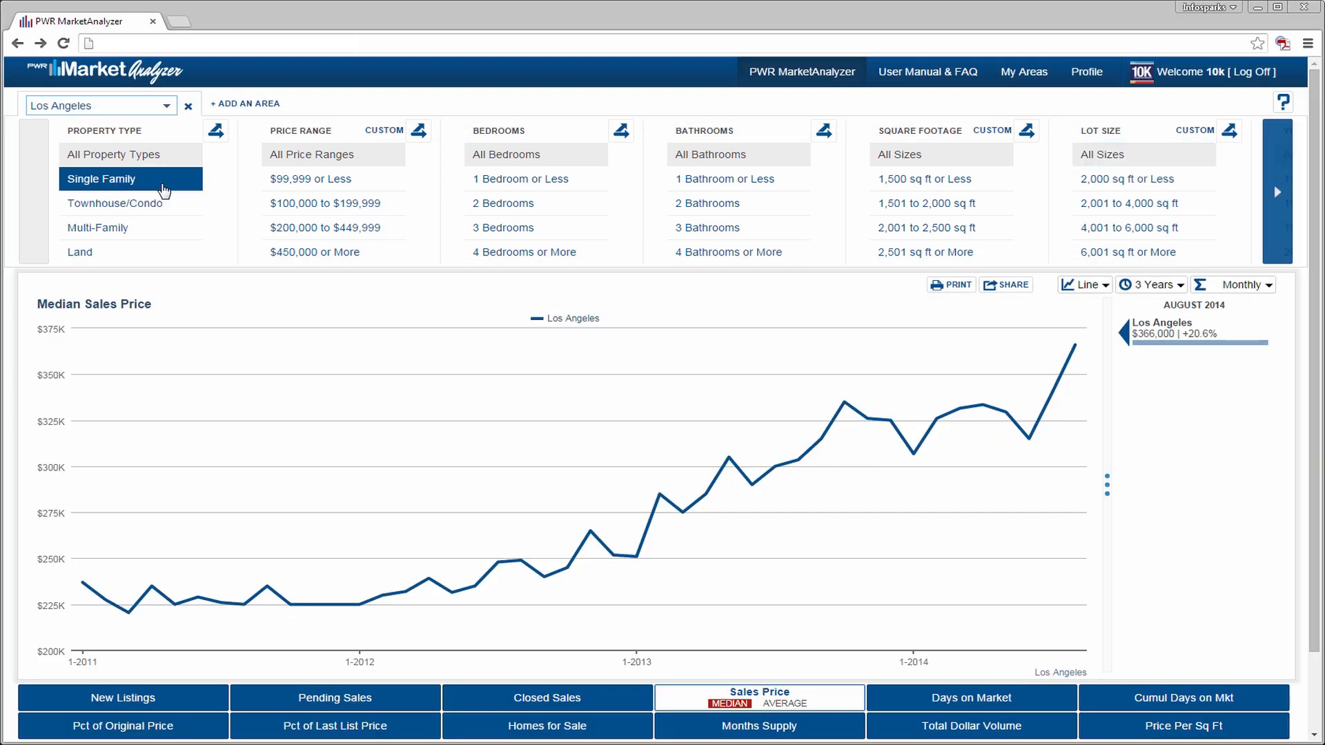
{"action": "left_click", "coordinate": [101, 178]}
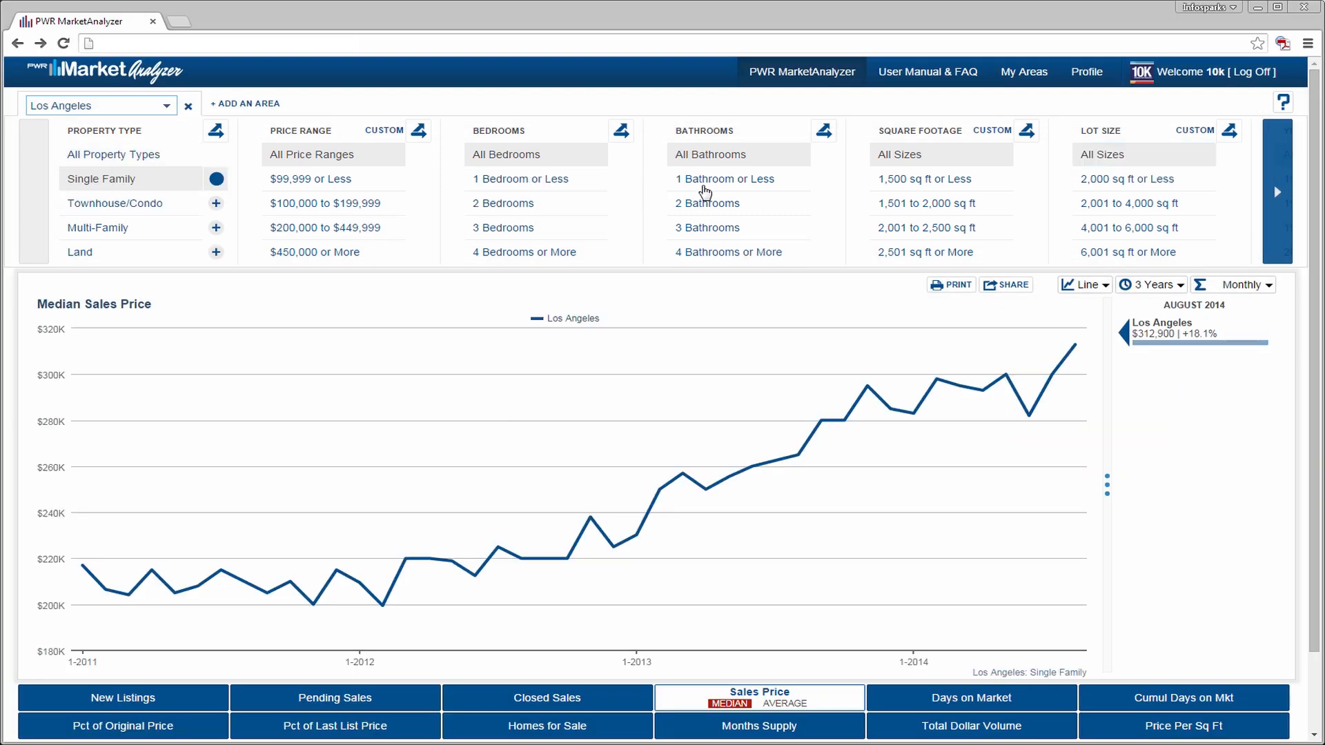
{"action": "left_click", "coordinate": [725, 178]}
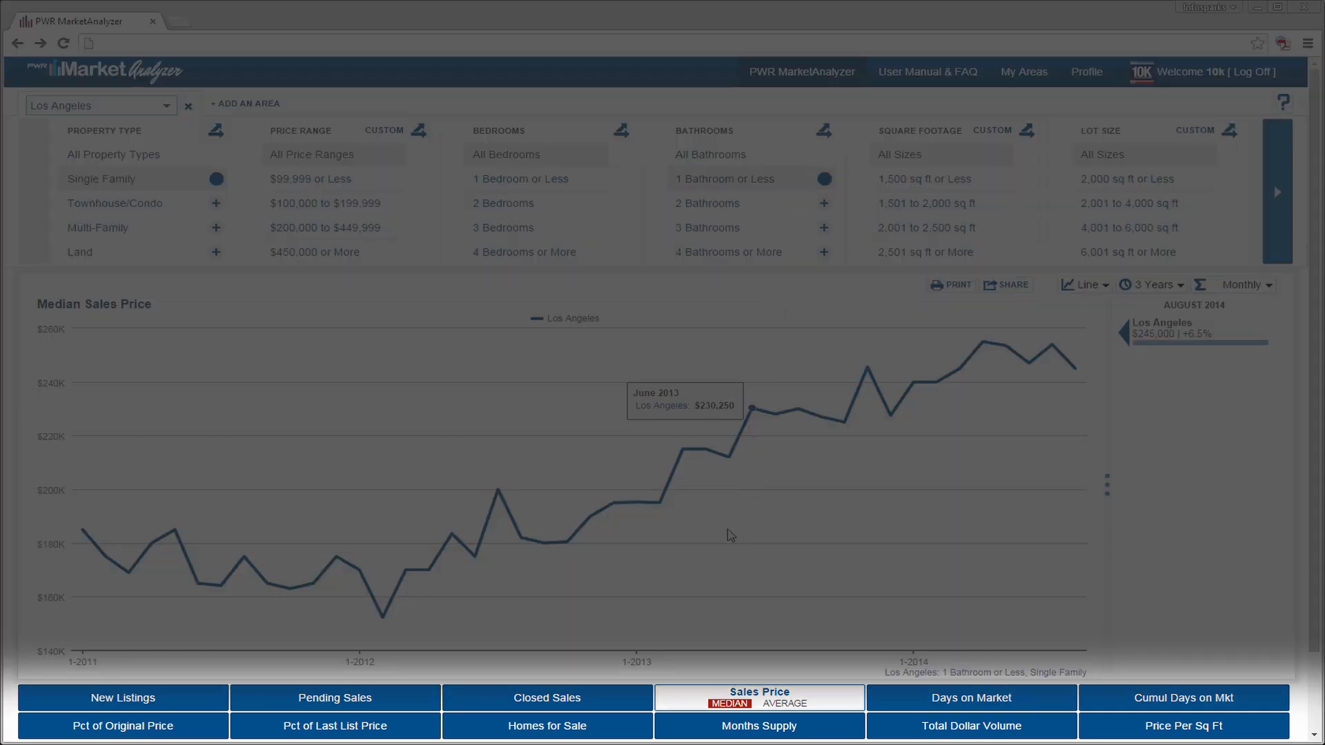
{"action": "left_click", "coordinate": [546, 698]}
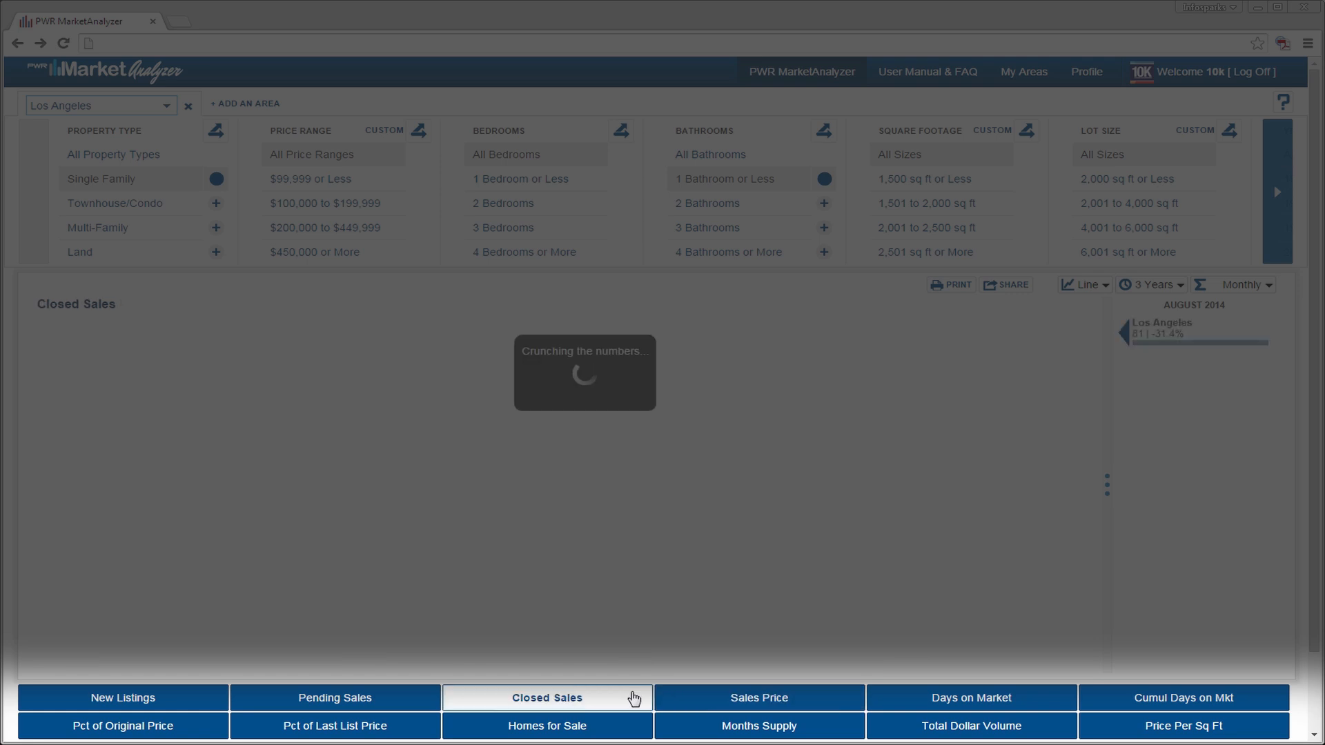
{"action": "left_click", "coordinate": [546, 698]}
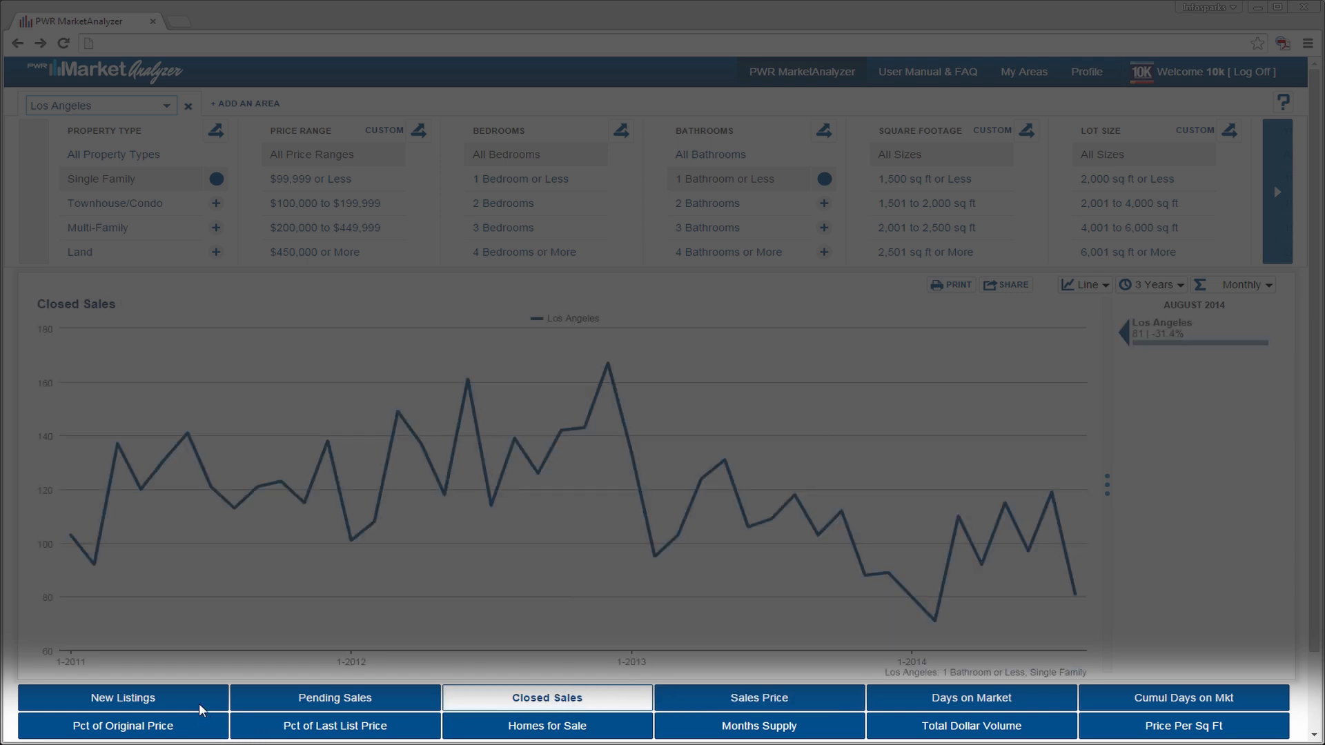
{"action": "left_click", "coordinate": [127, 698]}
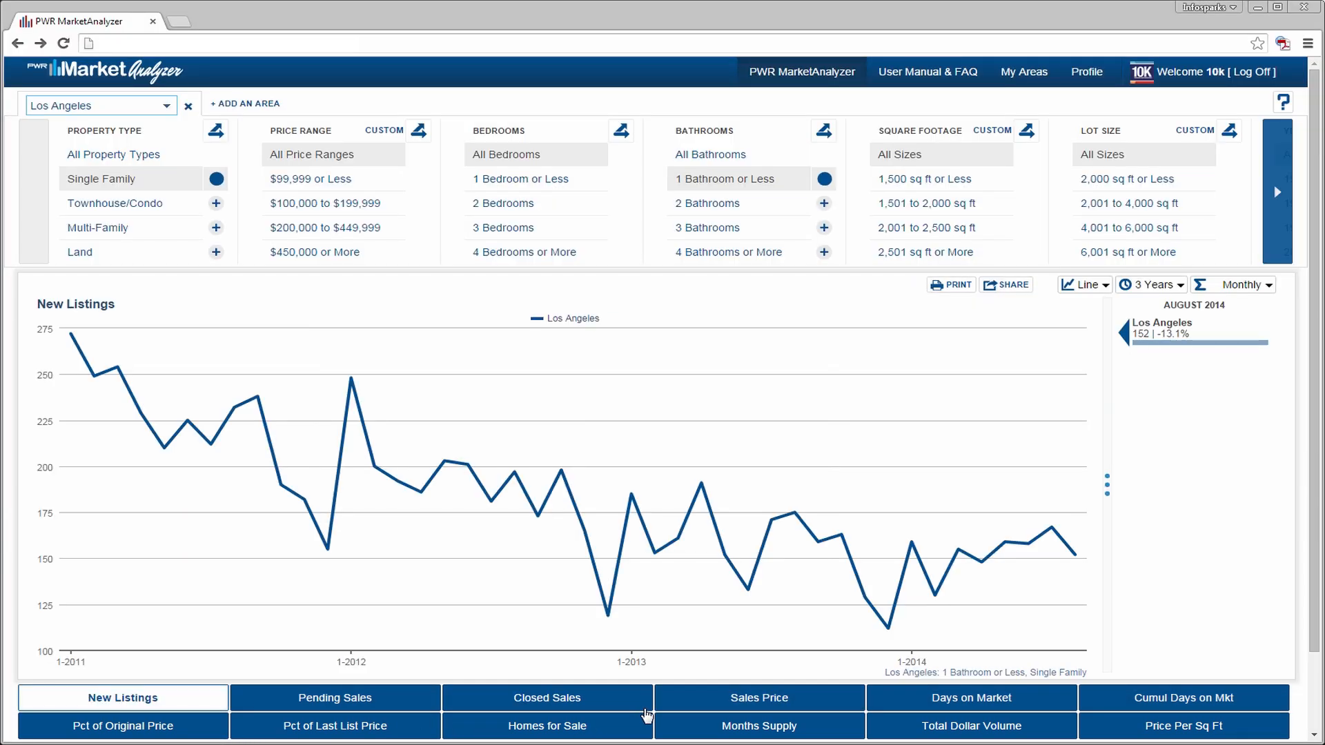
{"action": "mouse_move", "coordinate": [693, 703]}
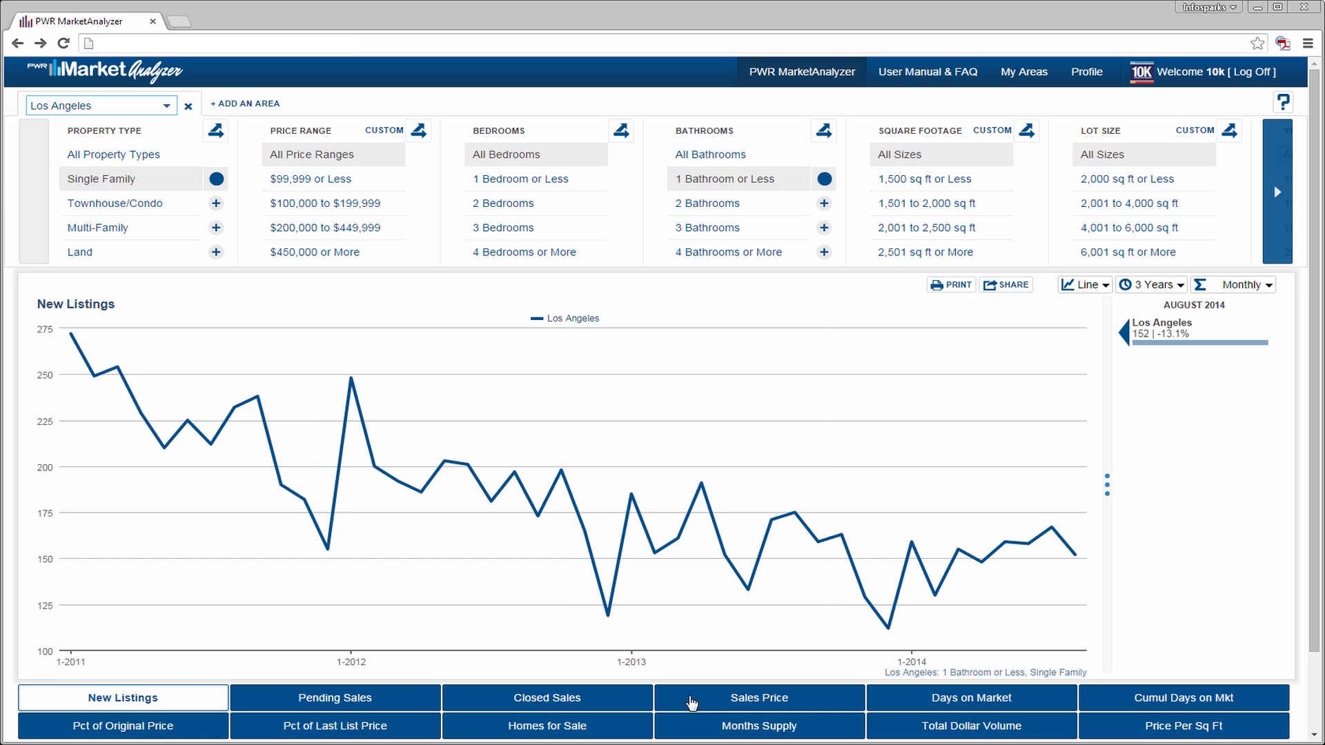
{"action": "left_click", "coordinate": [758, 698]}
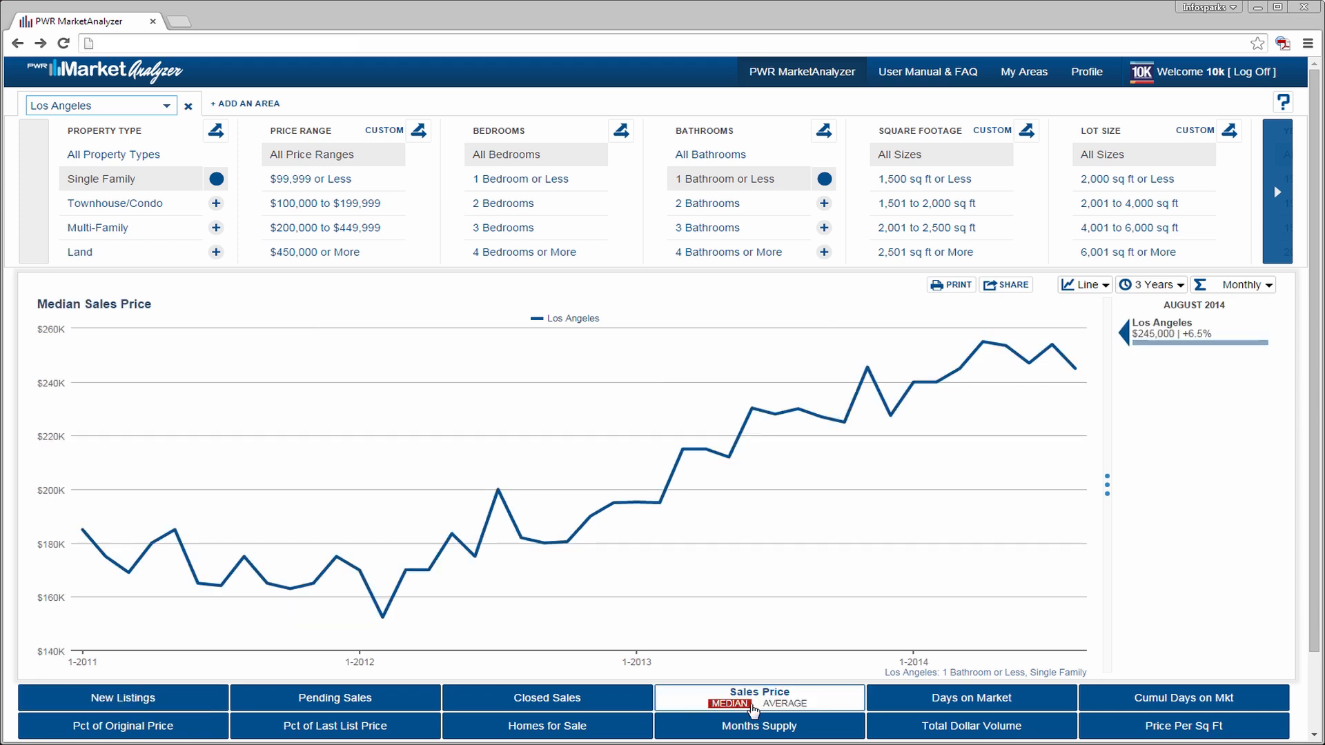
{"action": "left_click", "coordinate": [786, 703]}
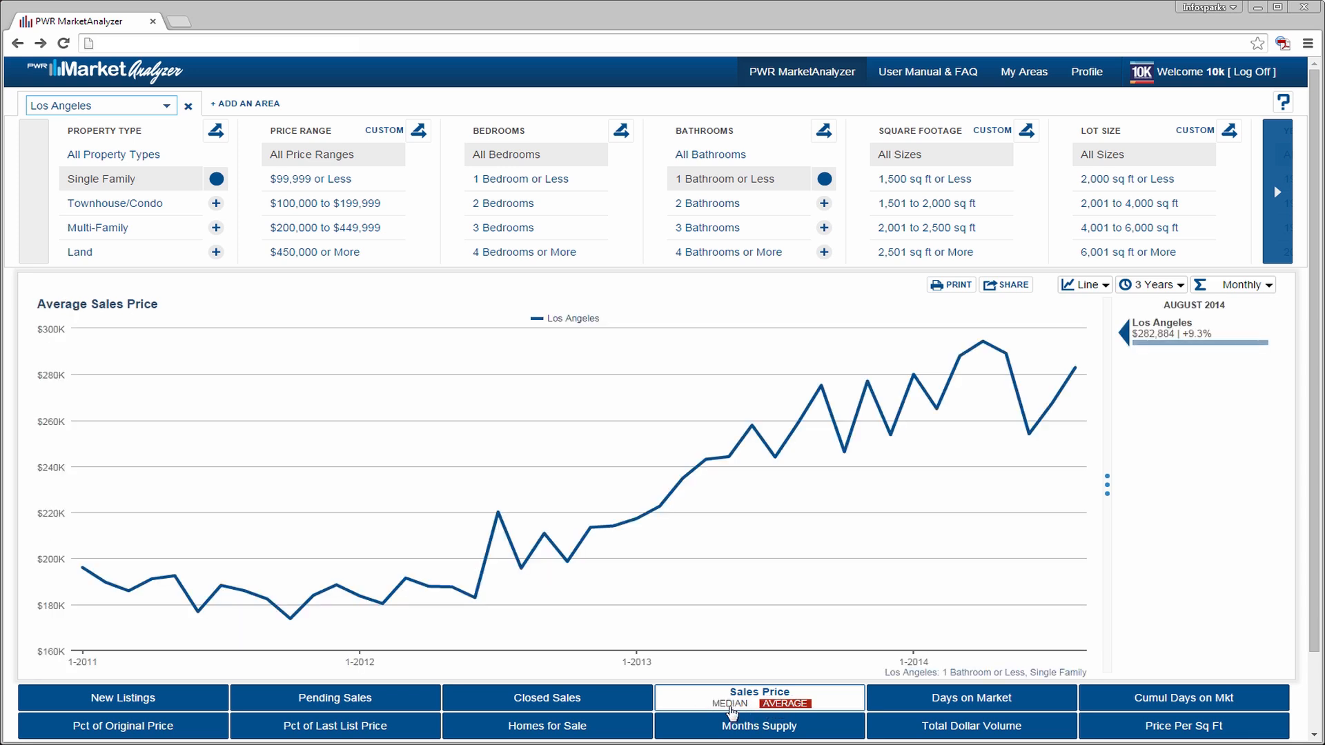
{"action": "left_click", "coordinate": [729, 702]}
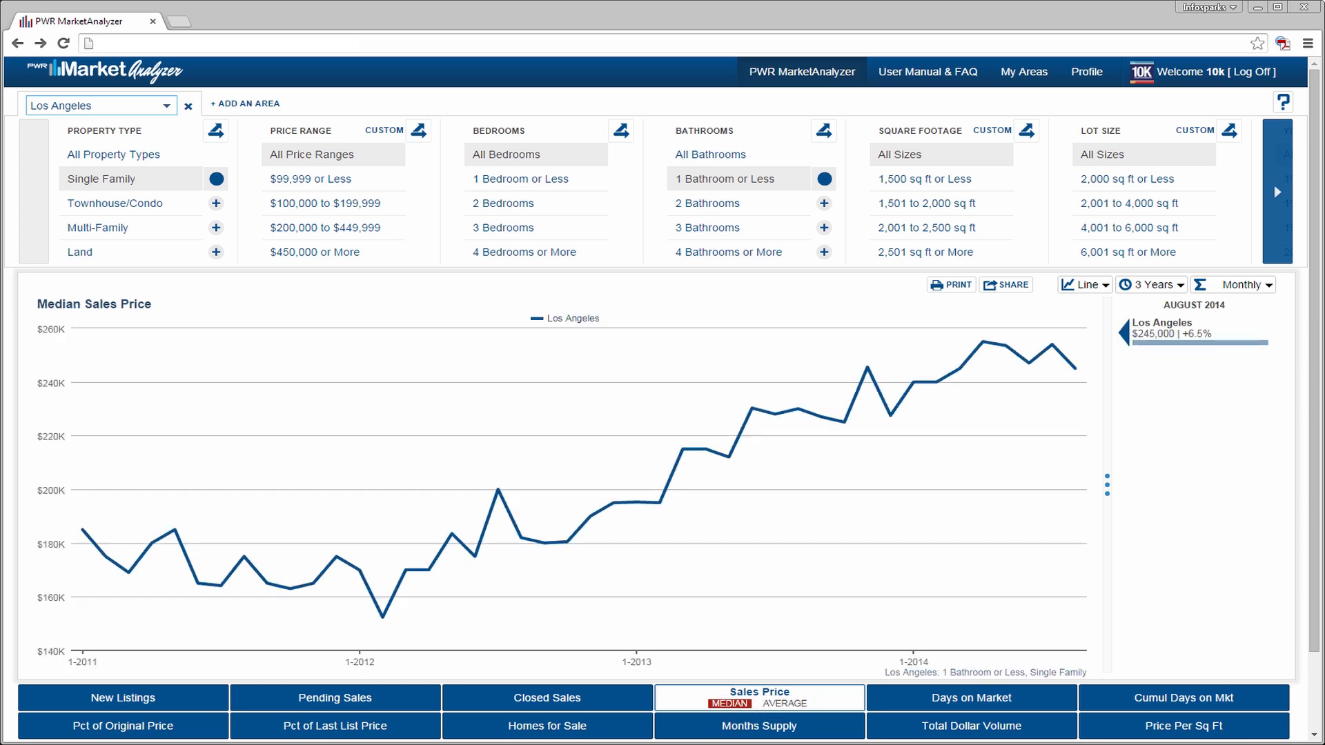
{"action": "mouse_move", "coordinate": [849, 461]}
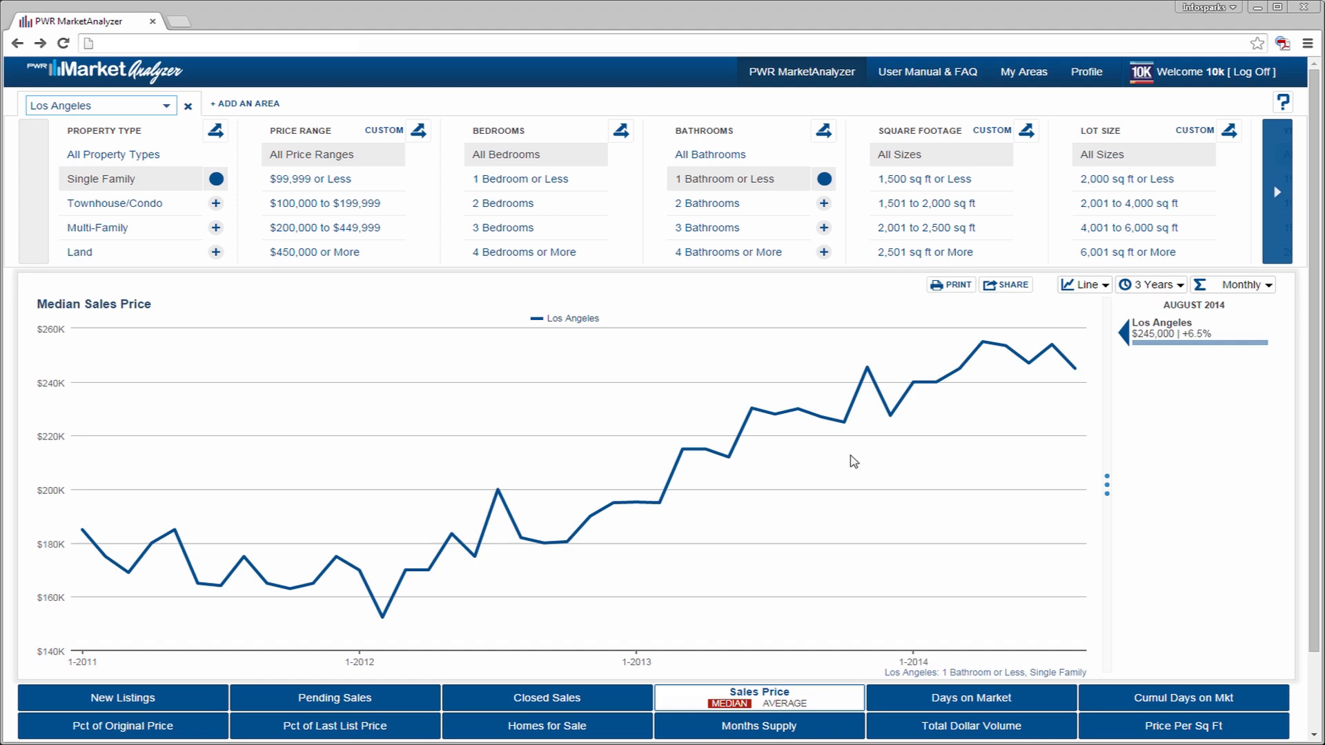
{"action": "mouse_move", "coordinate": [1133, 320]}
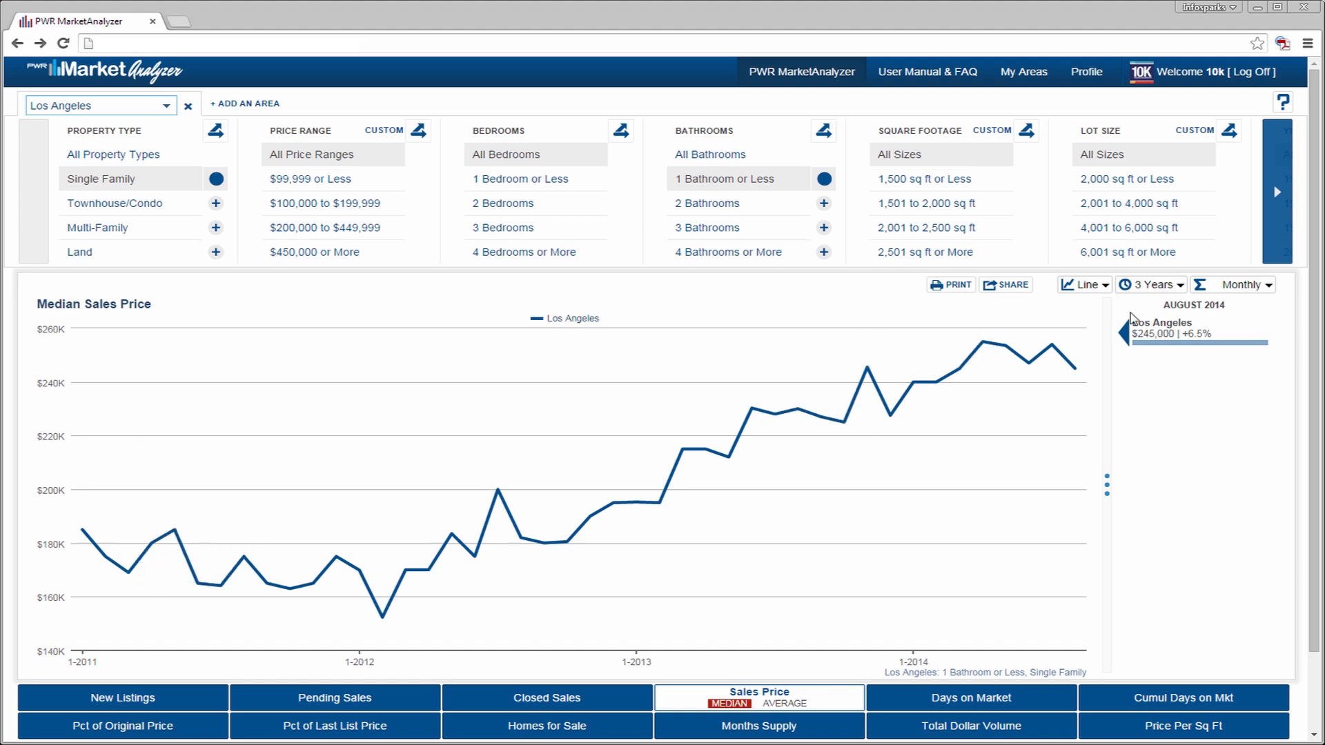
{"action": "left_click", "coordinate": [1153, 284]}
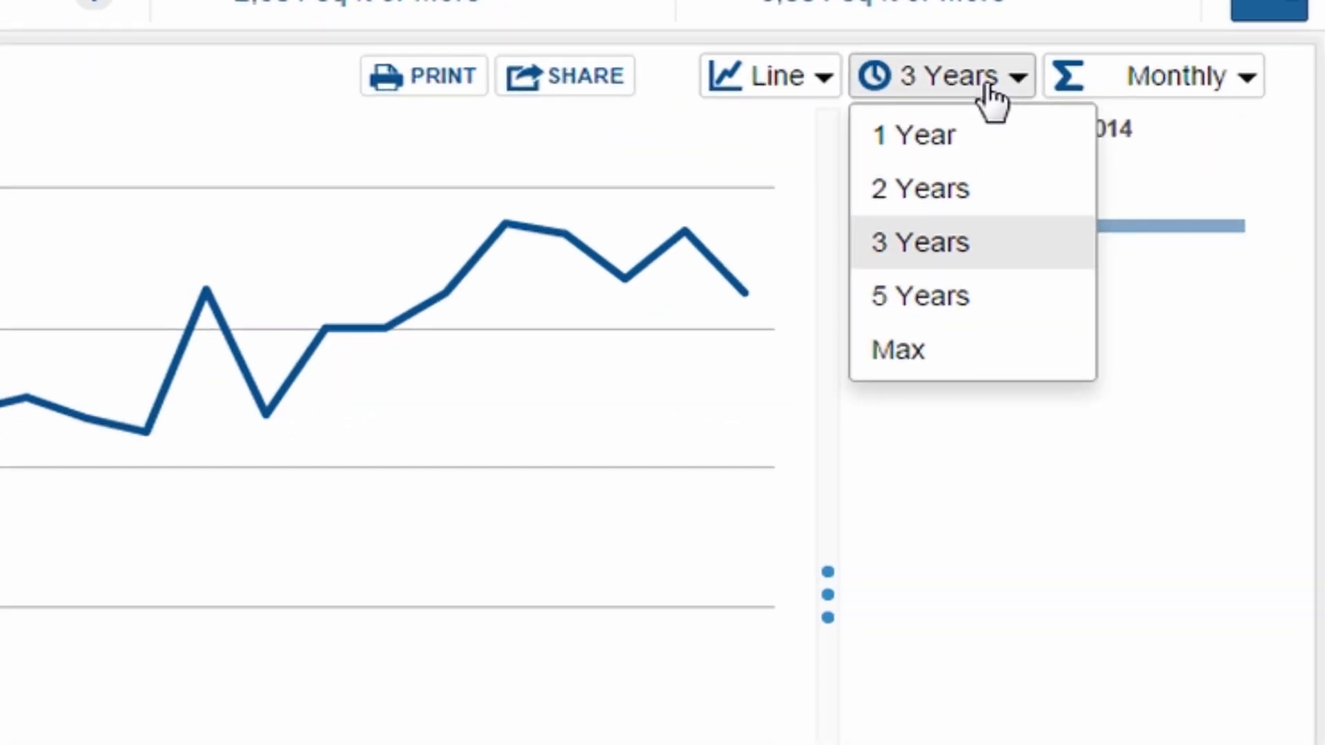
{"action": "mouse_move", "coordinate": [997, 254]}
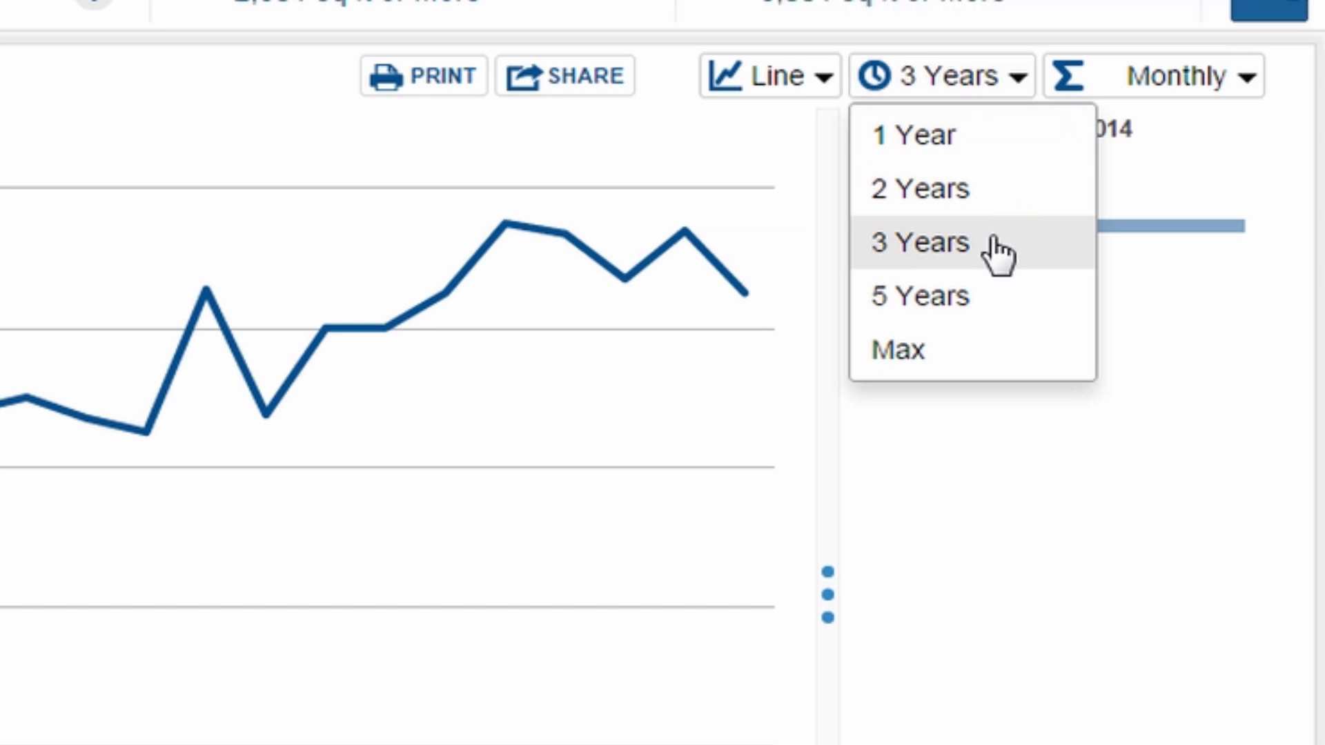
{"action": "left_click", "coordinate": [1176, 78]}
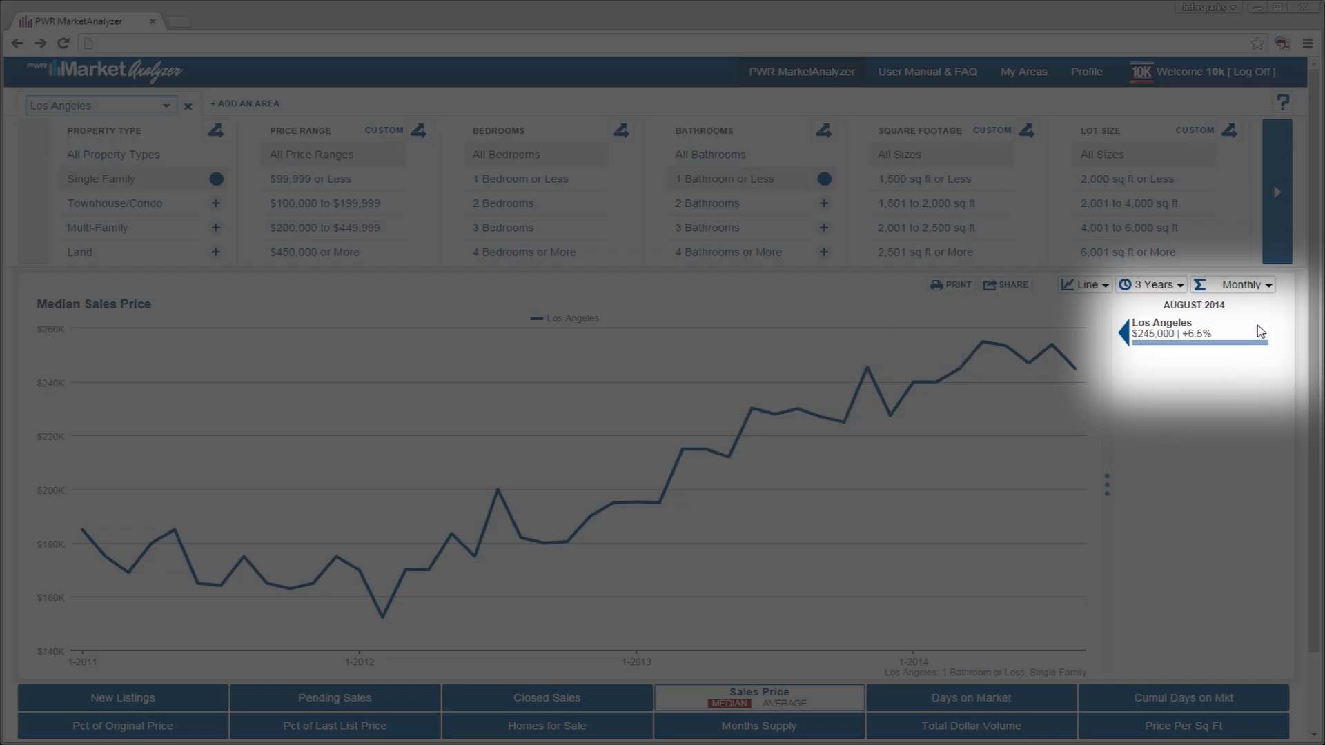
{"action": "mouse_move", "coordinate": [1284, 347]}
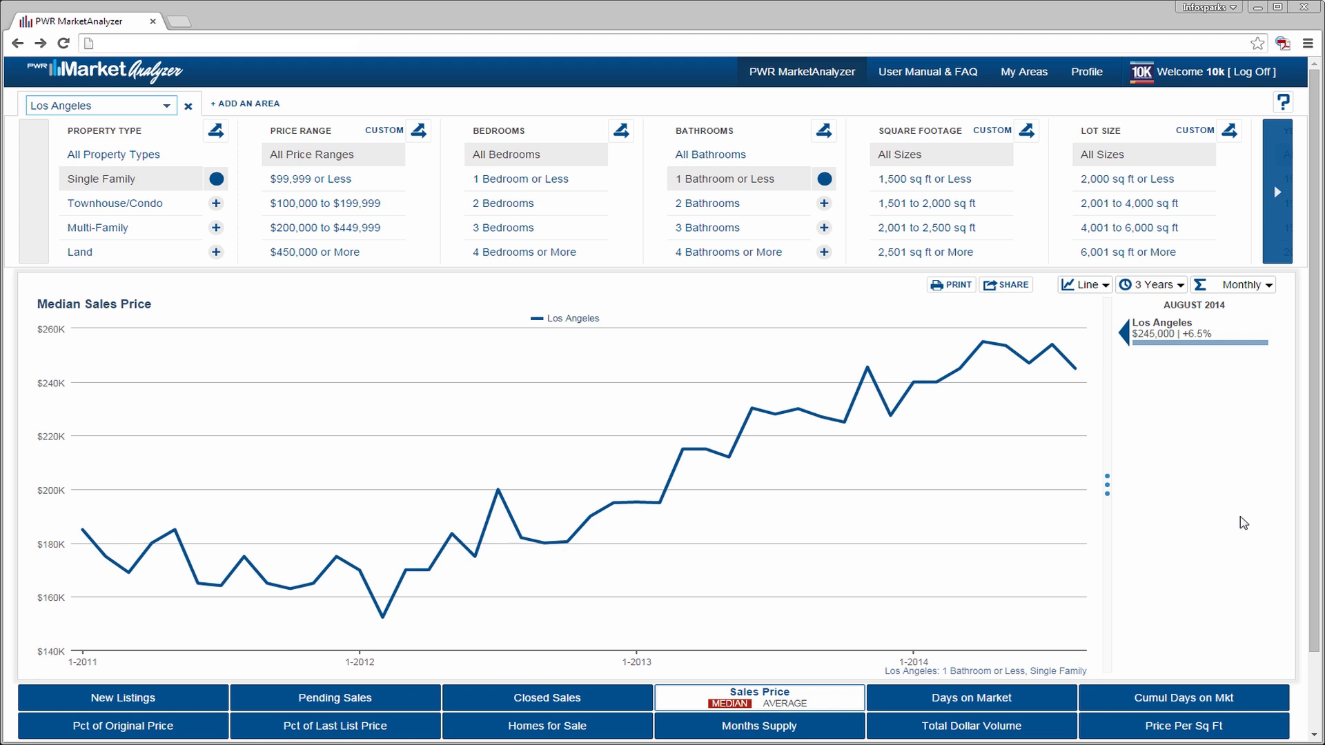
{"action": "left_click", "coordinate": [1085, 284]}
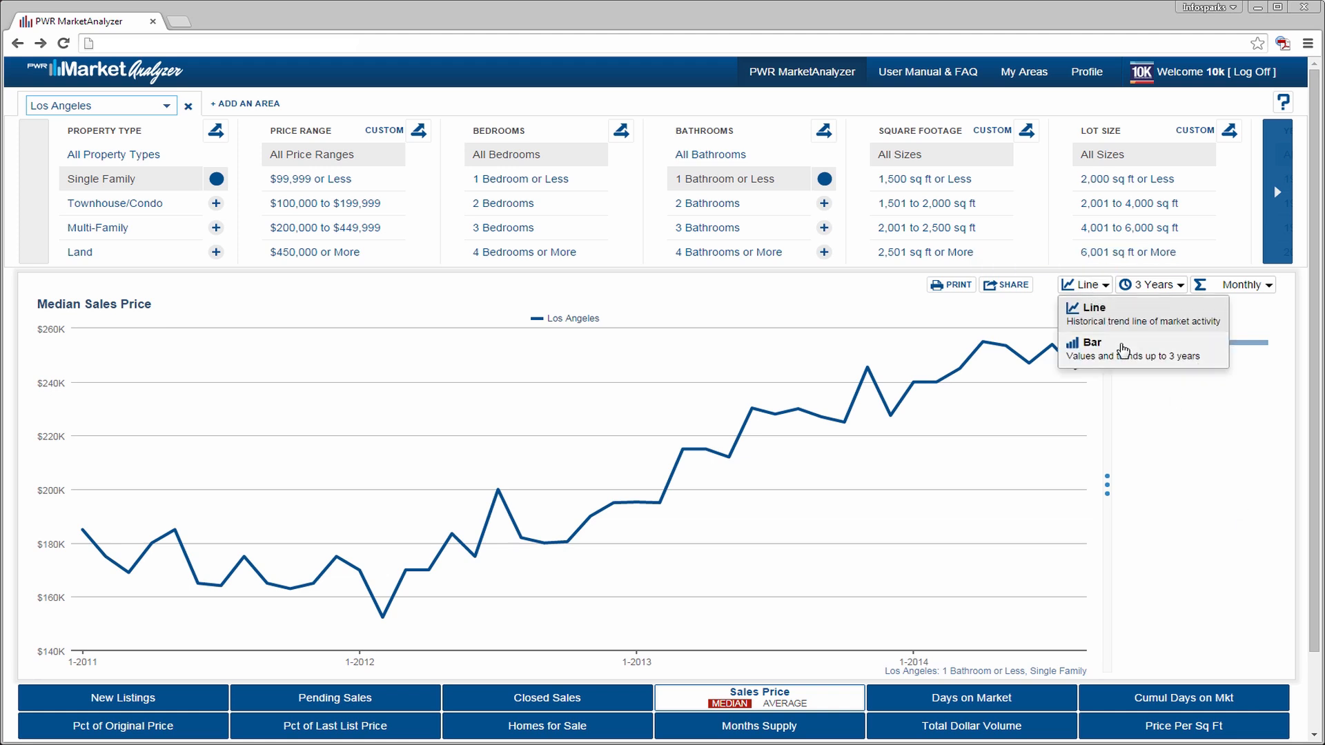
{"action": "left_click", "coordinate": [1093, 343]}
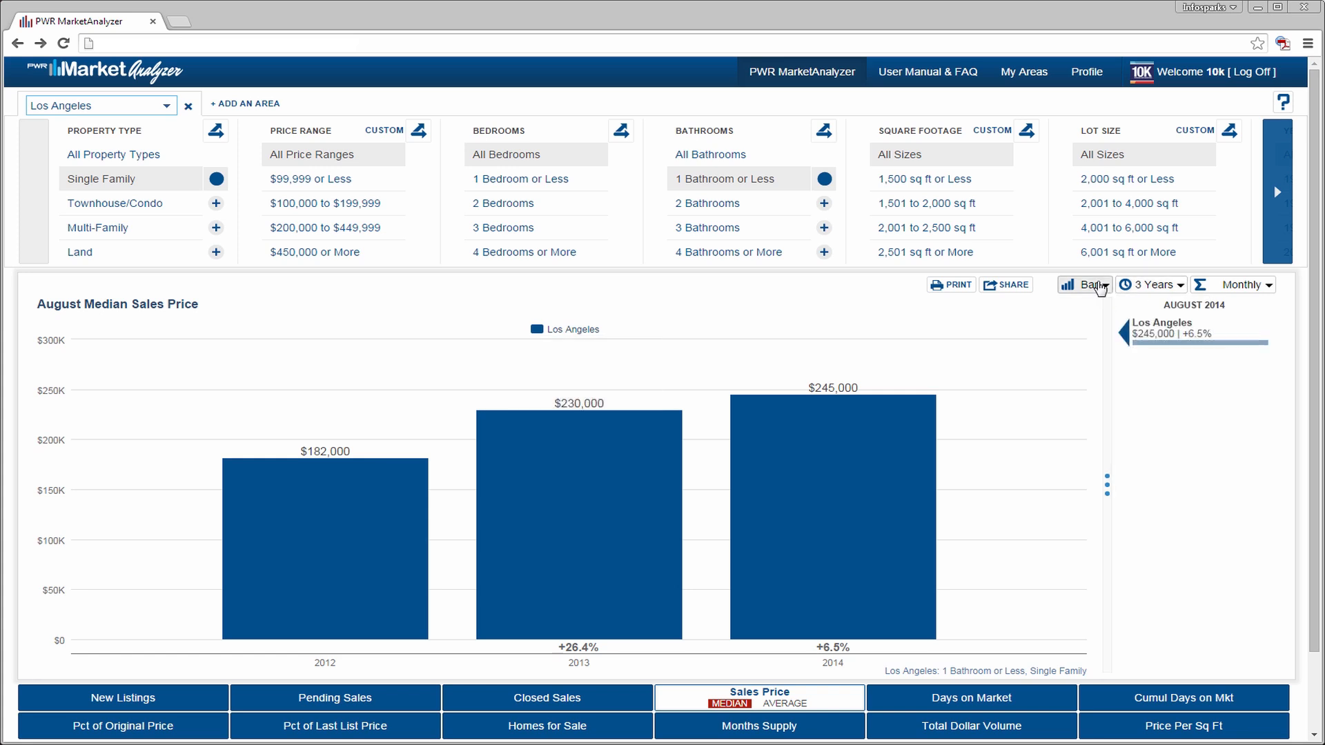
{"action": "left_click", "coordinate": [1085, 285]}
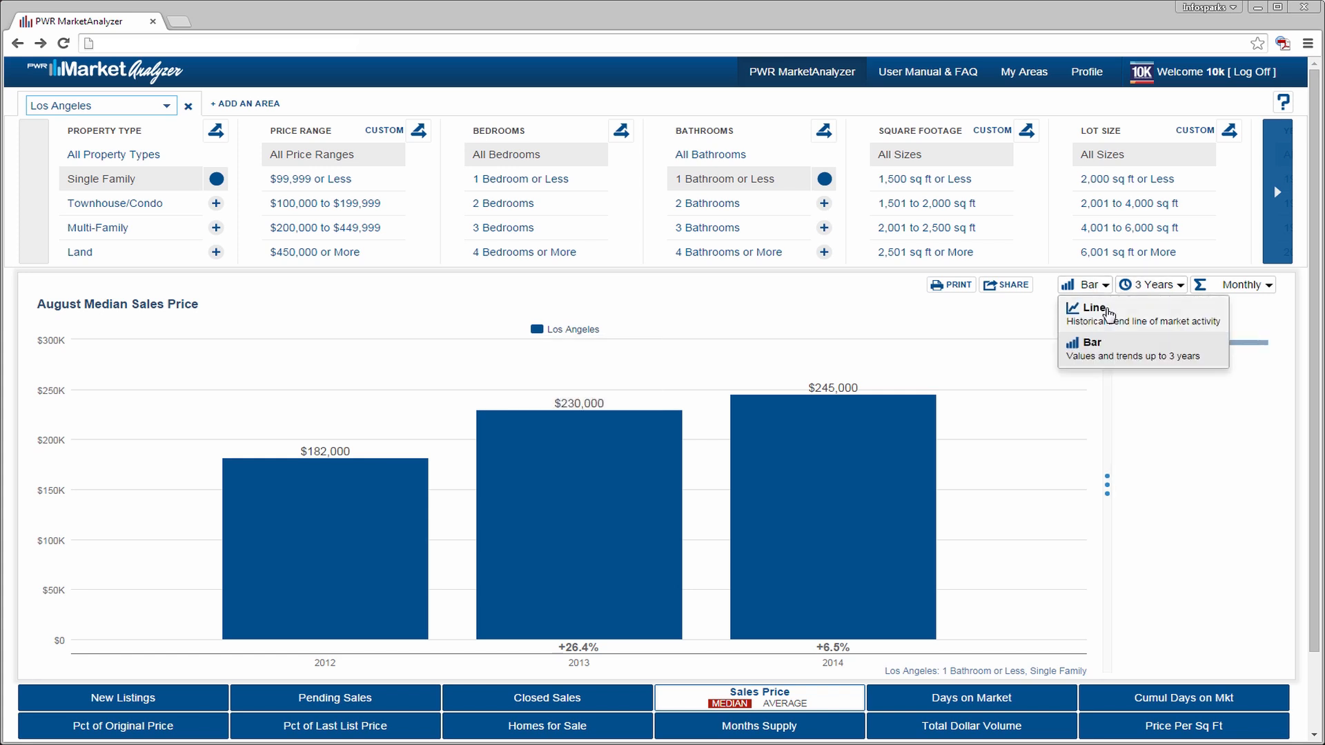
{"action": "left_click", "coordinate": [1093, 308]}
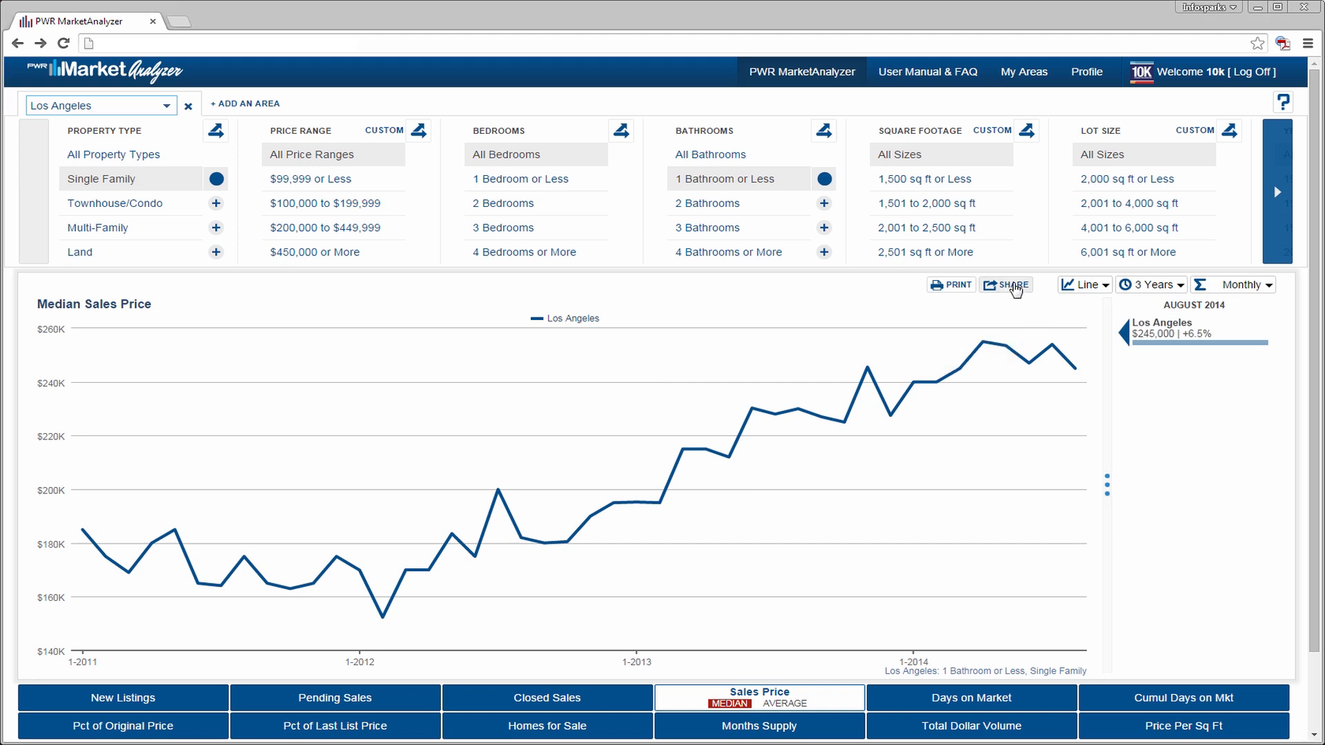
Step: Bring up the chart's Share Options and settle on a static data snapshot after trying Live
{"action": "left_click", "coordinate": [1013, 285]}
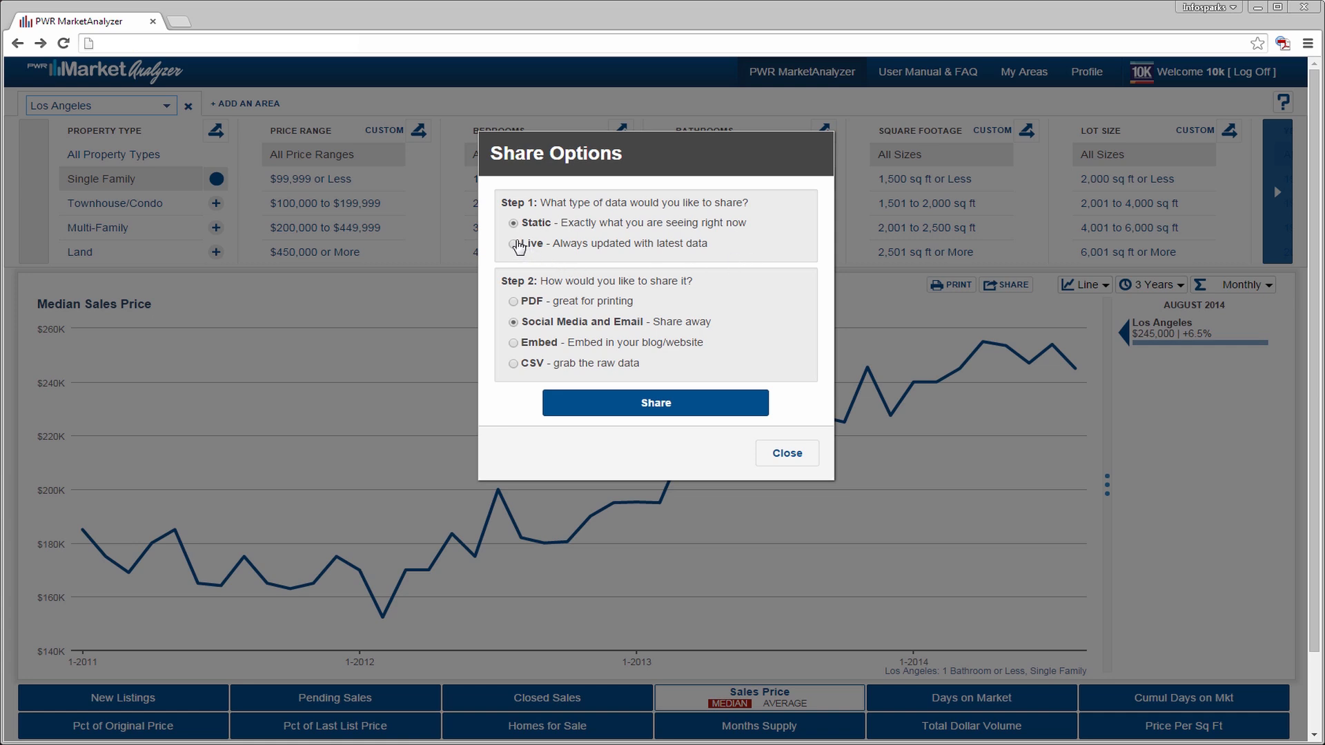
{"action": "left_click", "coordinate": [513, 243]}
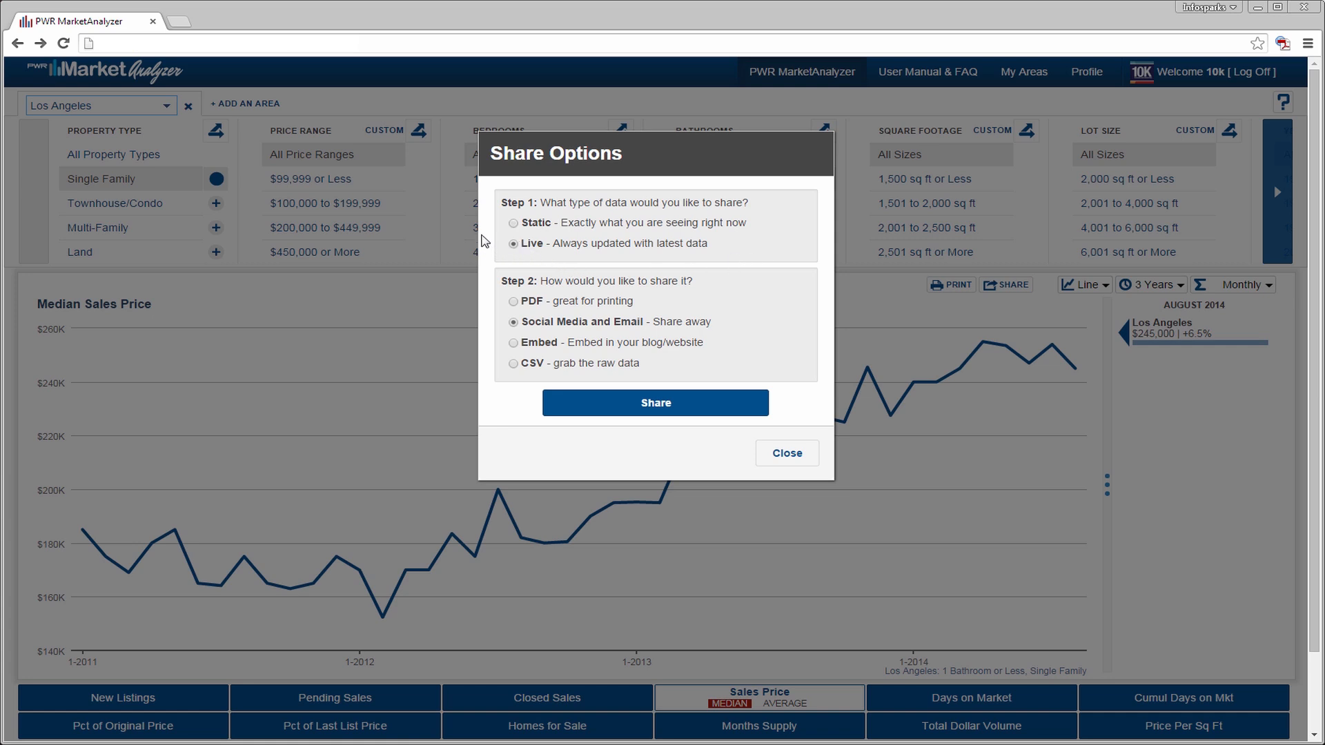
{"action": "left_click", "coordinate": [513, 222]}
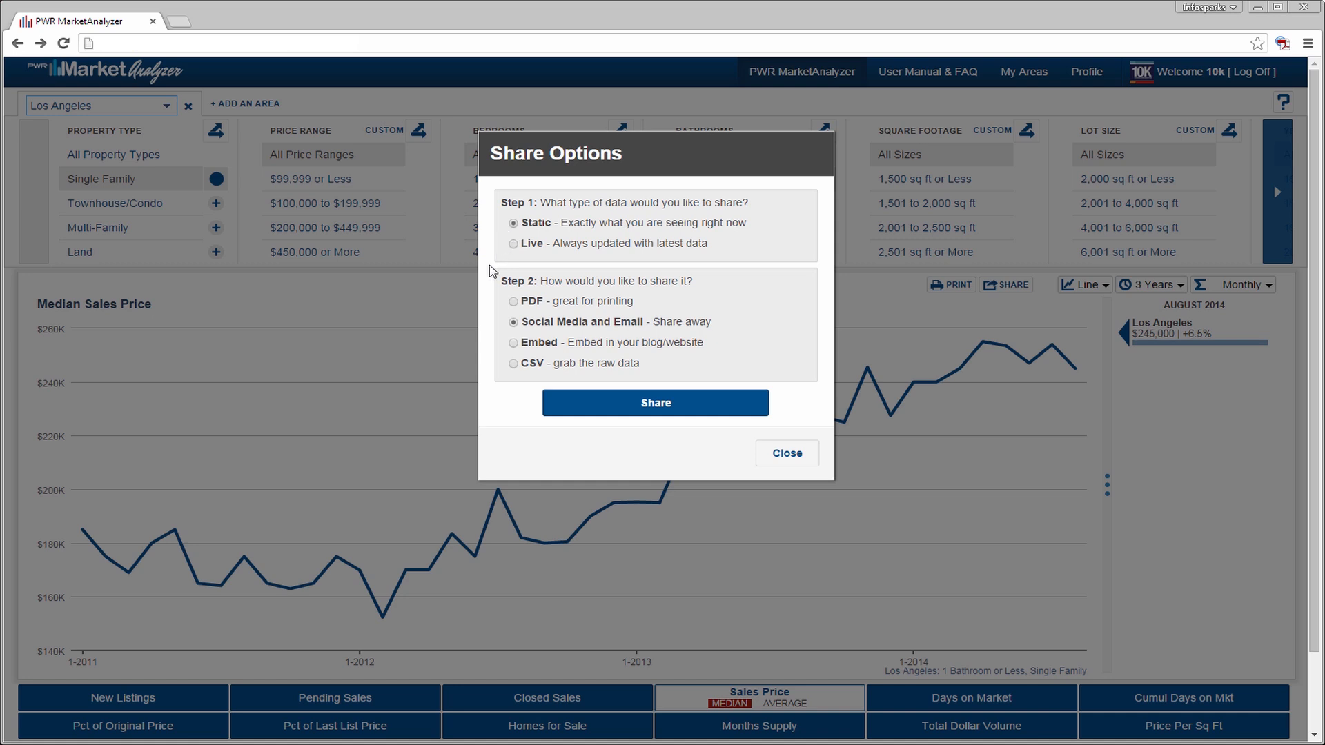
{"action": "mouse_move", "coordinate": [489, 298]}
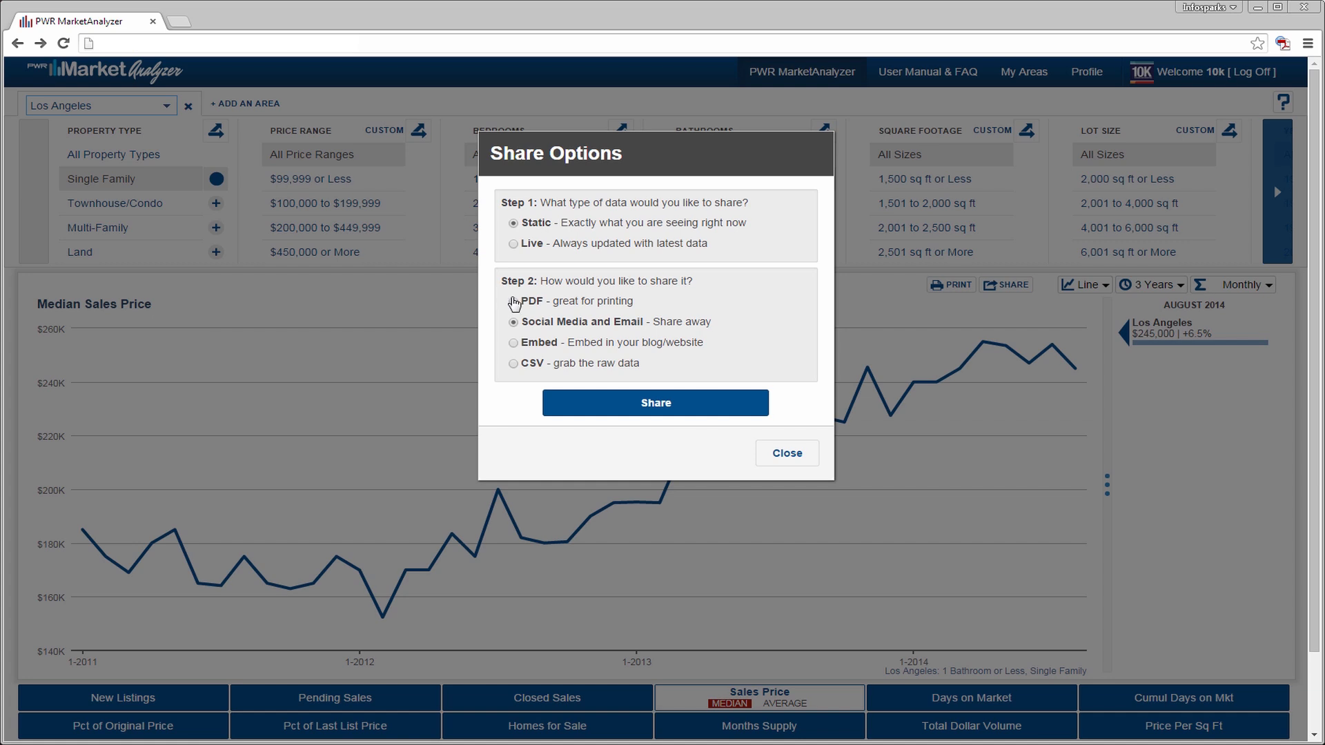
Step: Try the PDF and Social Media and Email formats, then choose raw data as CSV
{"action": "left_click", "coordinate": [514, 301]}
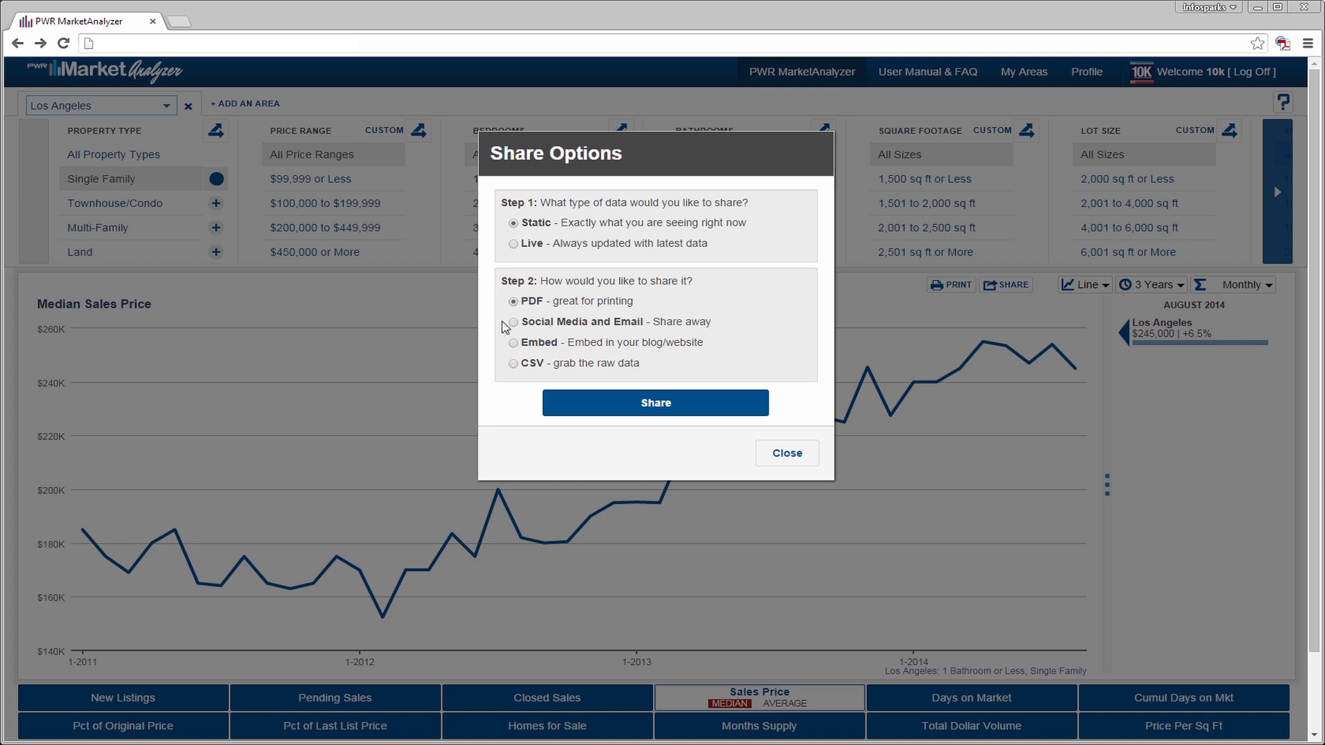
{"action": "left_click", "coordinate": [514, 322]}
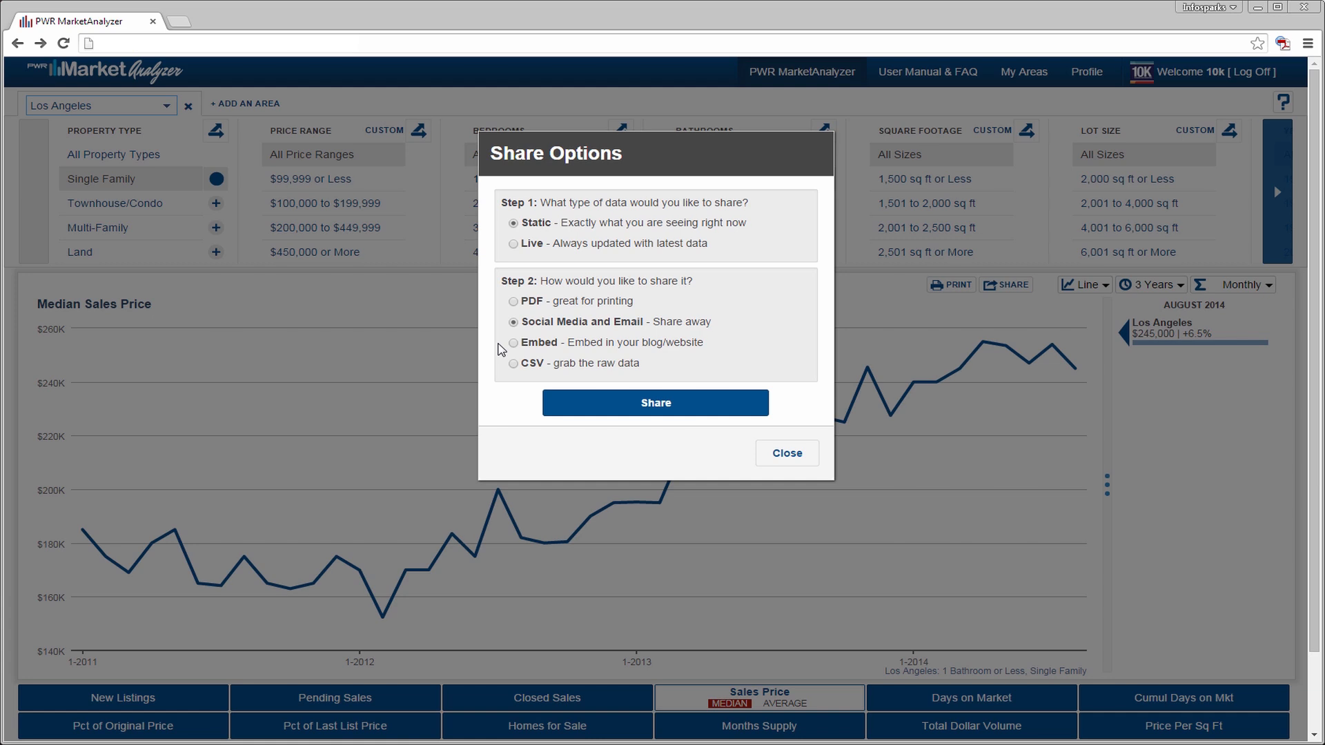
{"action": "mouse_move", "coordinate": [513, 348]}
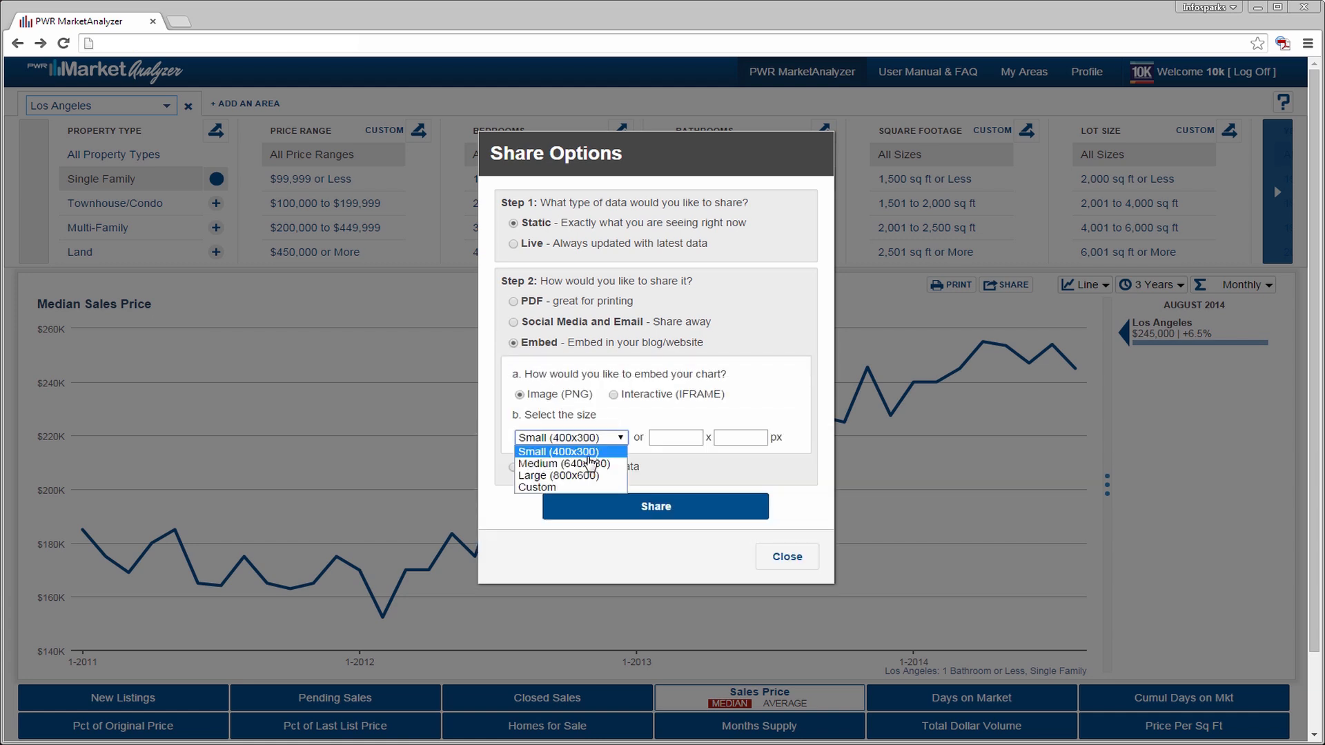
{"action": "left_click", "coordinate": [564, 464]}
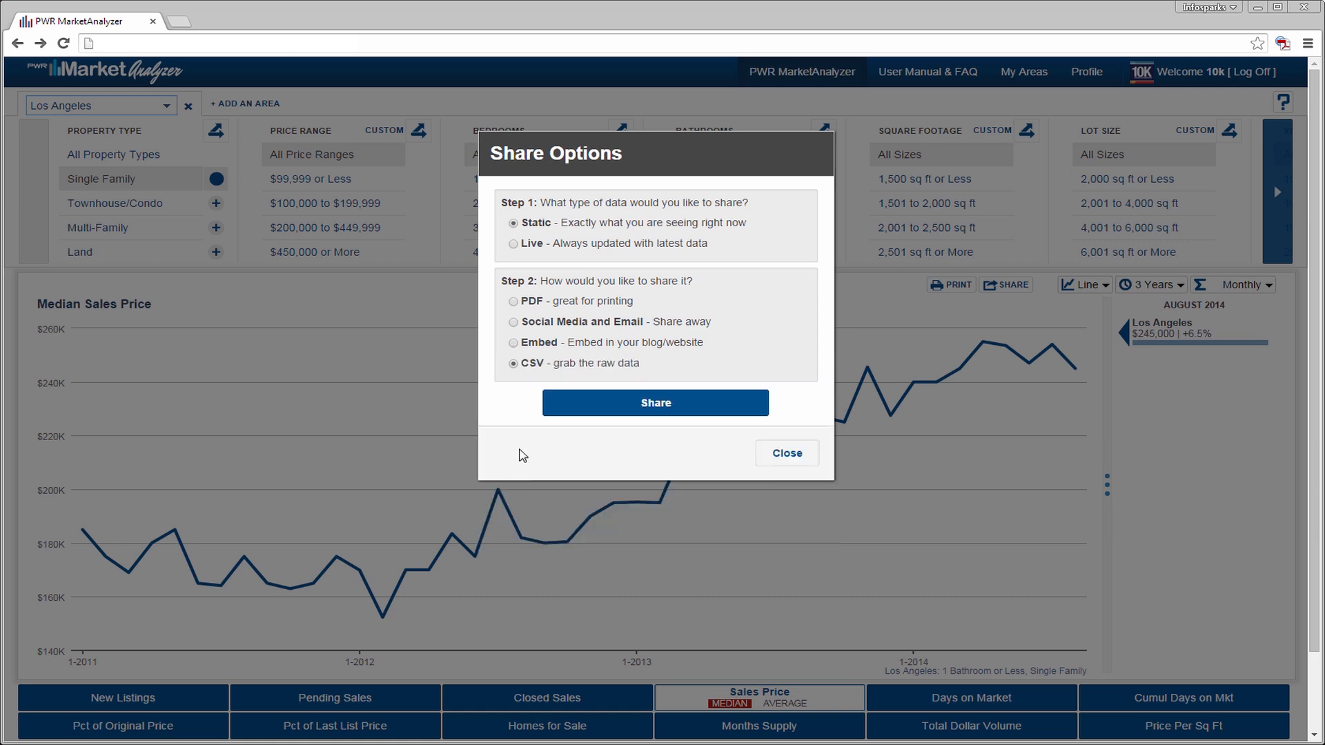
{"action": "mouse_move", "coordinate": [574, 444]}
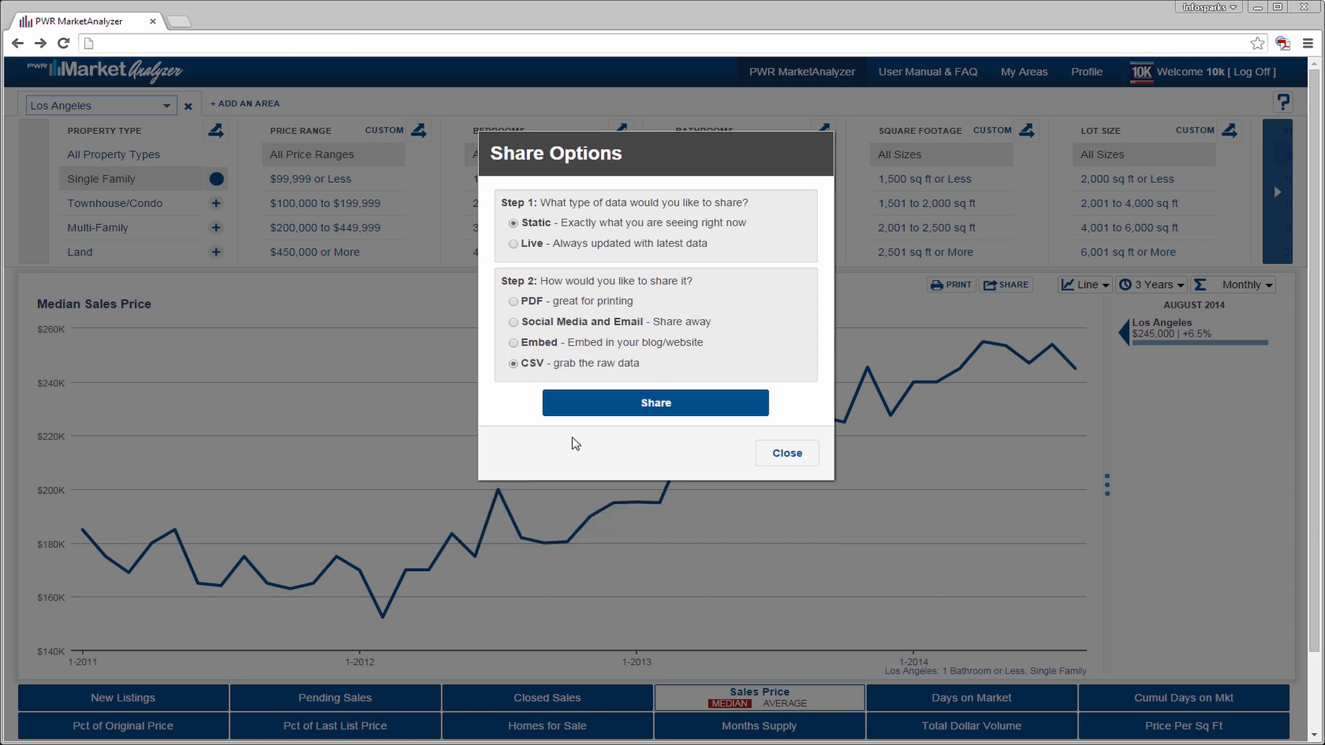
{"action": "mouse_move", "coordinate": [668, 409]}
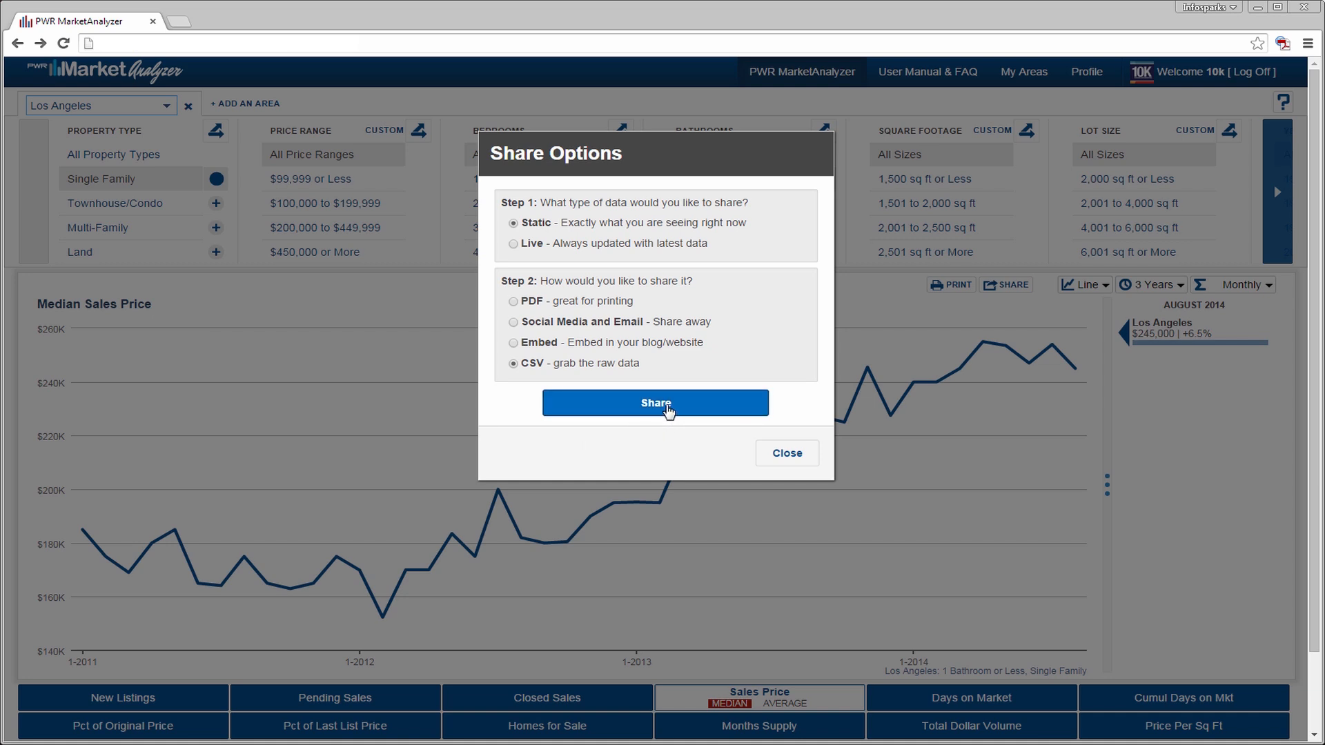
Step: Generate the CSV share link, start over, and generate a link for live always-updated data
{"action": "left_click", "coordinate": [656, 404]}
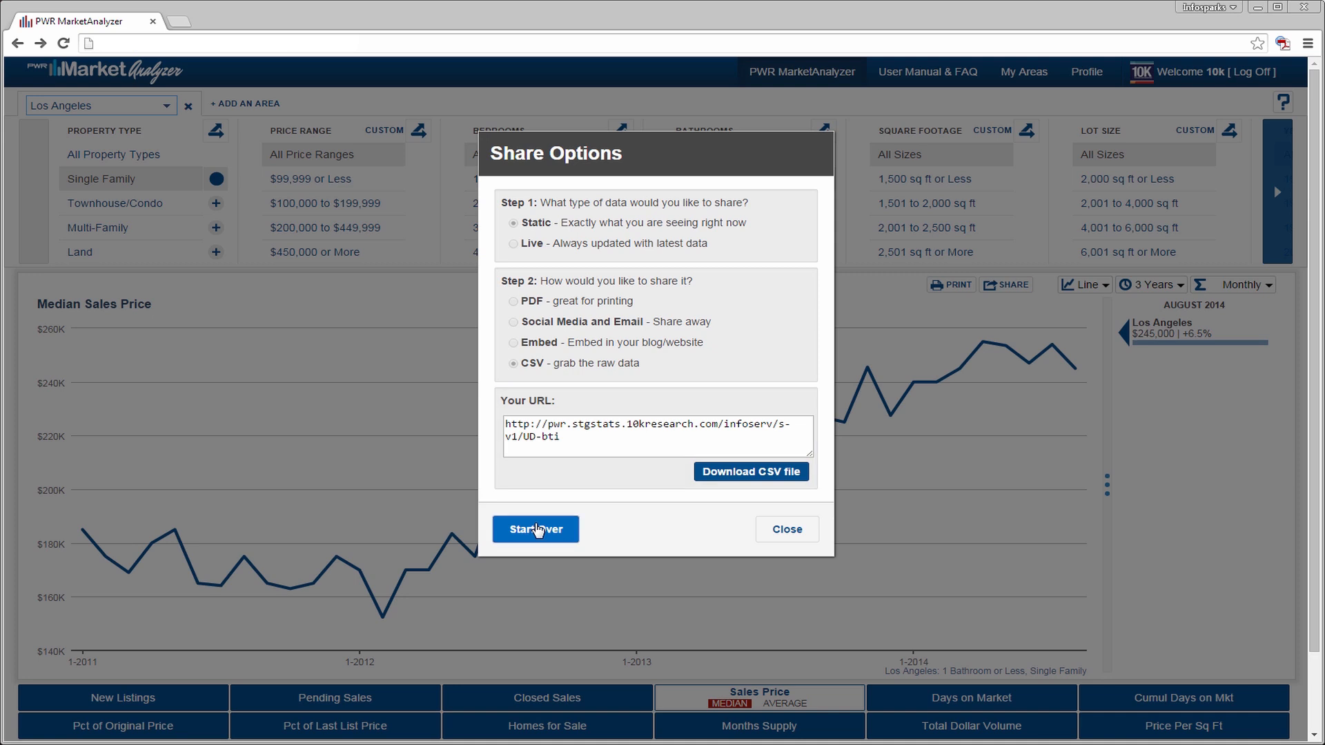
{"action": "left_click", "coordinate": [514, 321]}
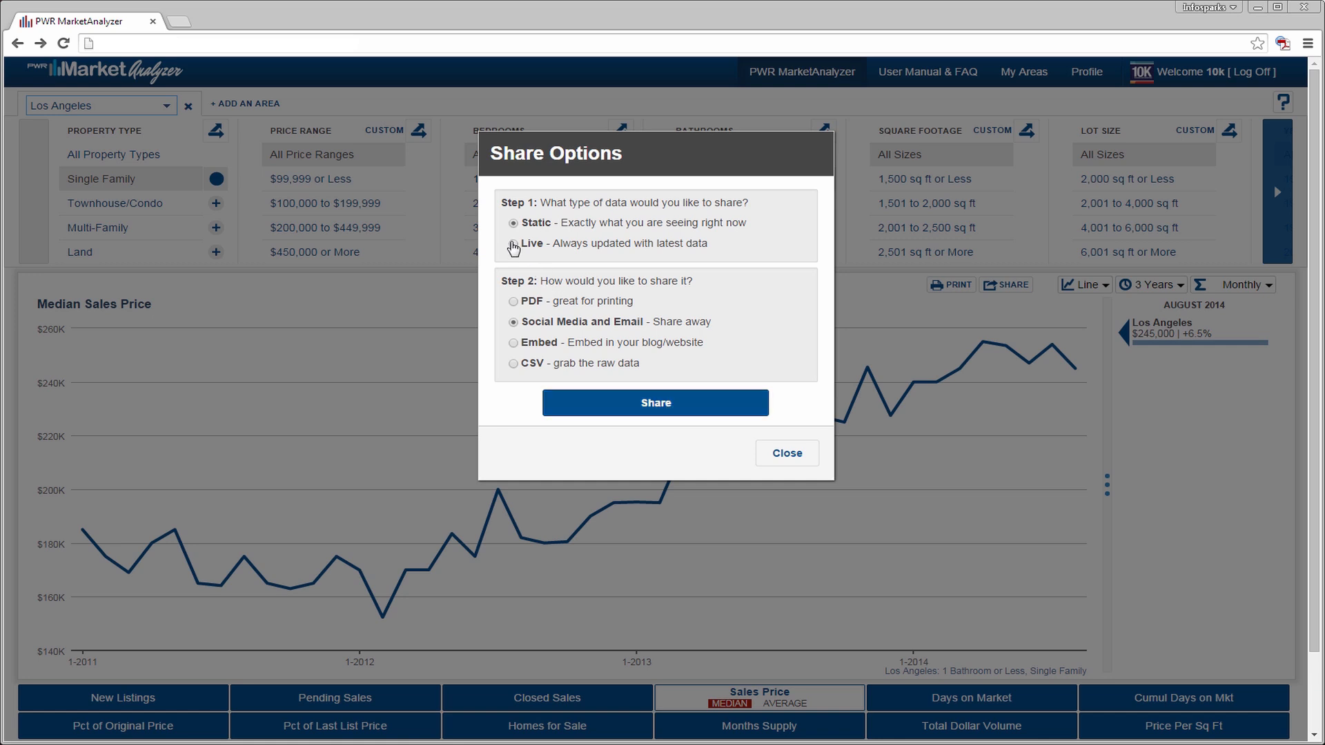
{"action": "left_click", "coordinate": [514, 243]}
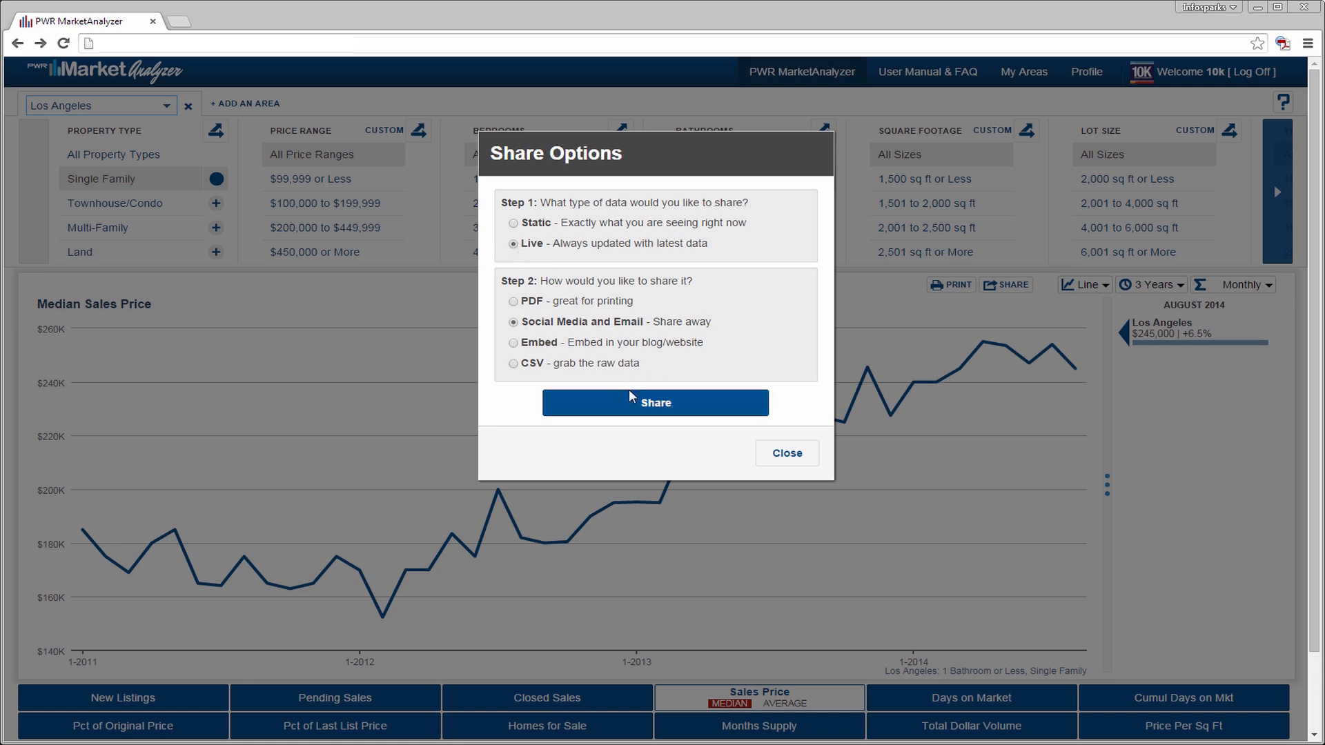
{"action": "left_click", "coordinate": [655, 403]}
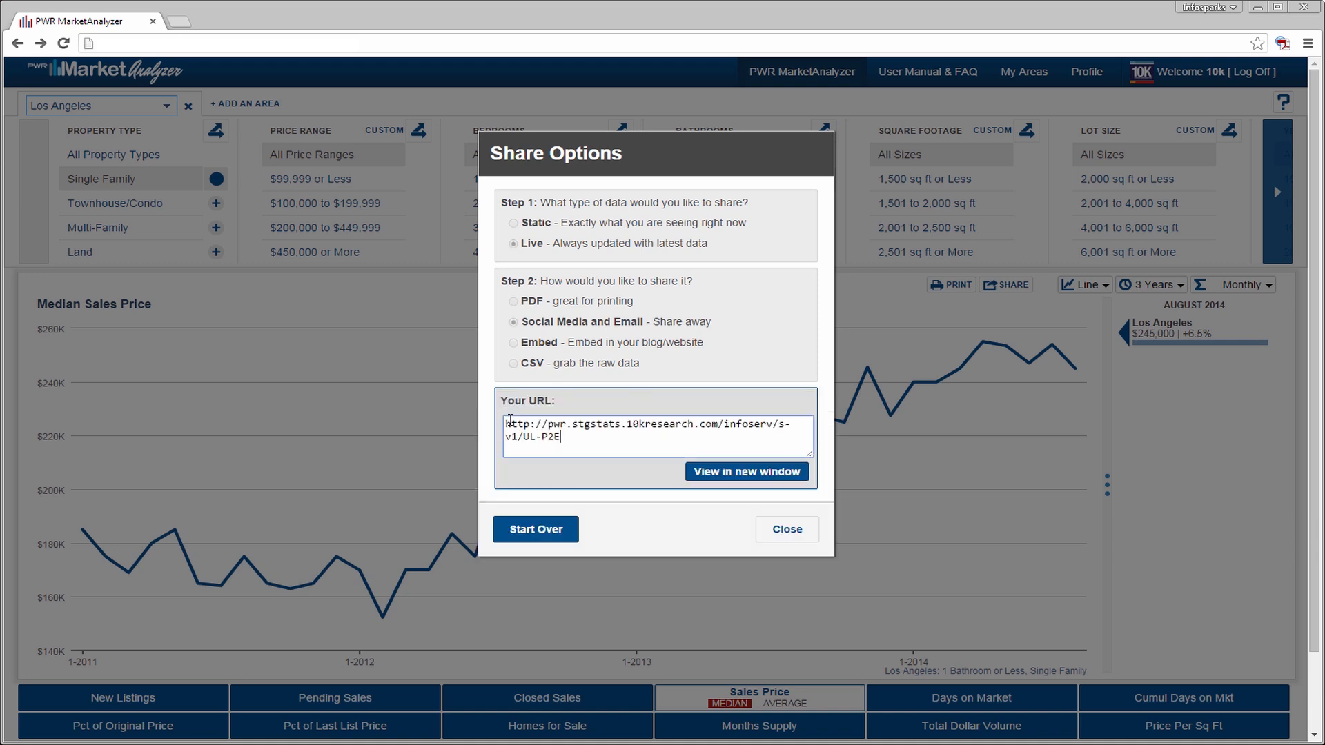
Step: View the live shared page in a new tab, browse its AddThis sharing services, and download the PDF and CSV
{"action": "left_click", "coordinate": [746, 473]}
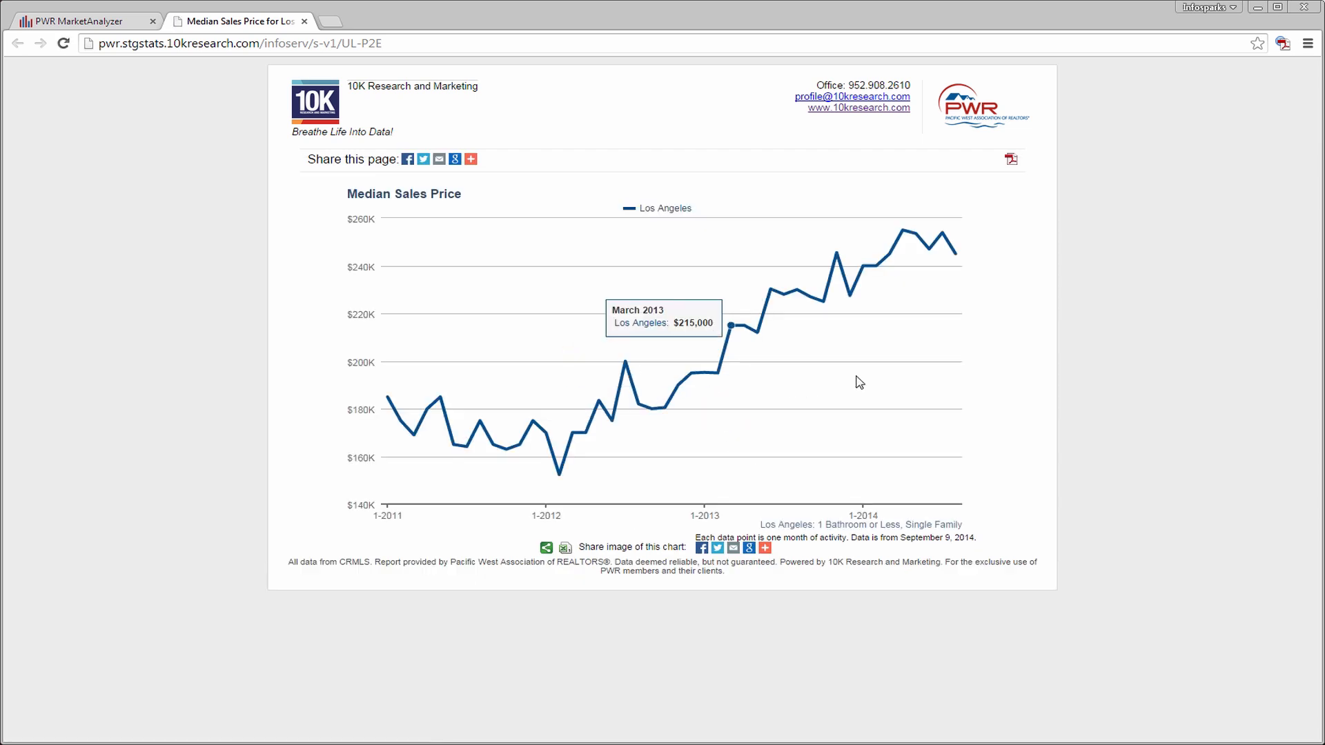
{"action": "mouse_move", "coordinate": [1132, 404]}
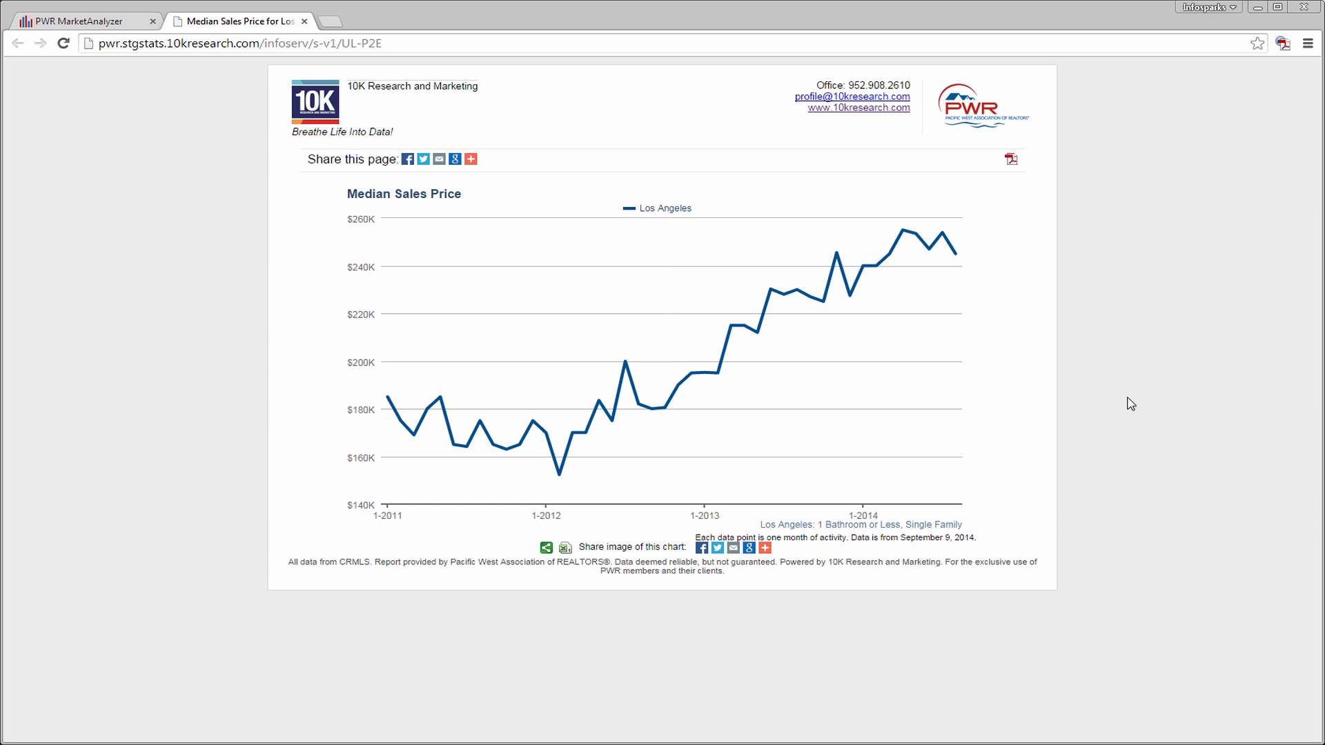
{"action": "mouse_move", "coordinate": [1125, 395]}
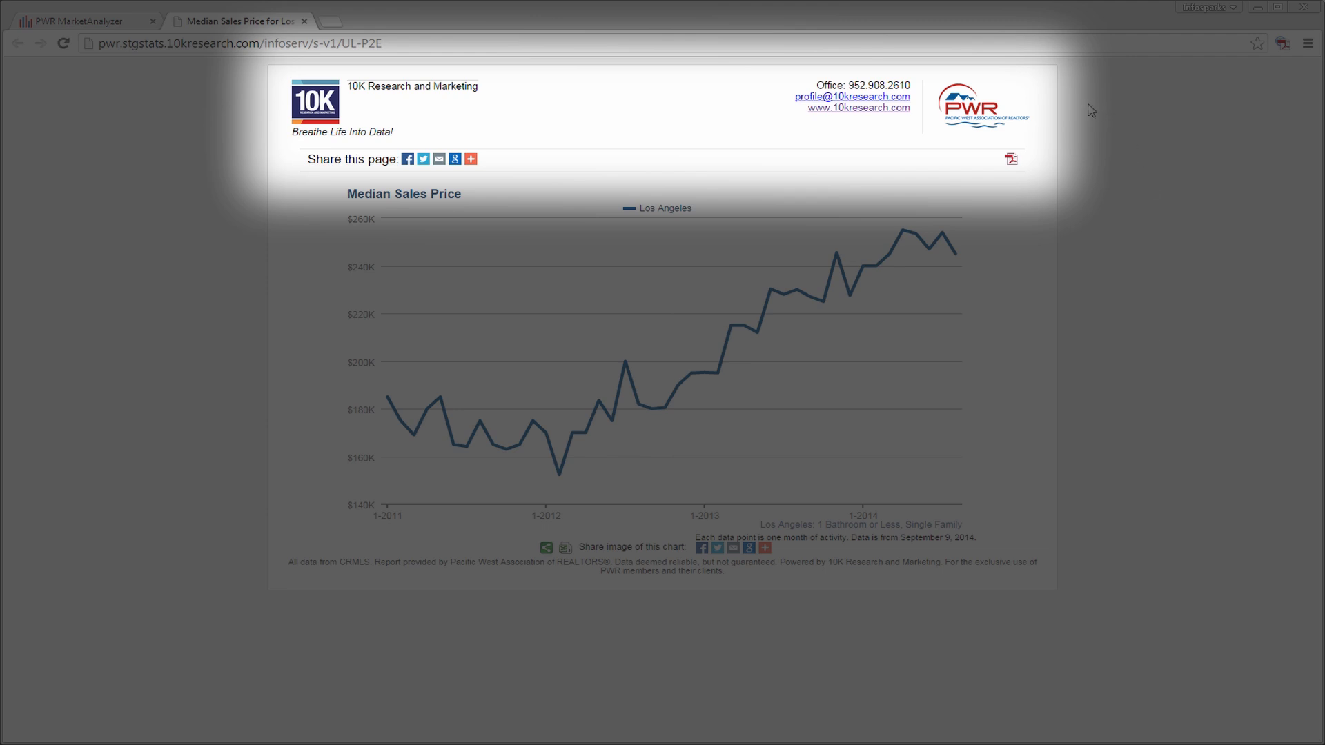
{"action": "mouse_move", "coordinate": [1063, 108]}
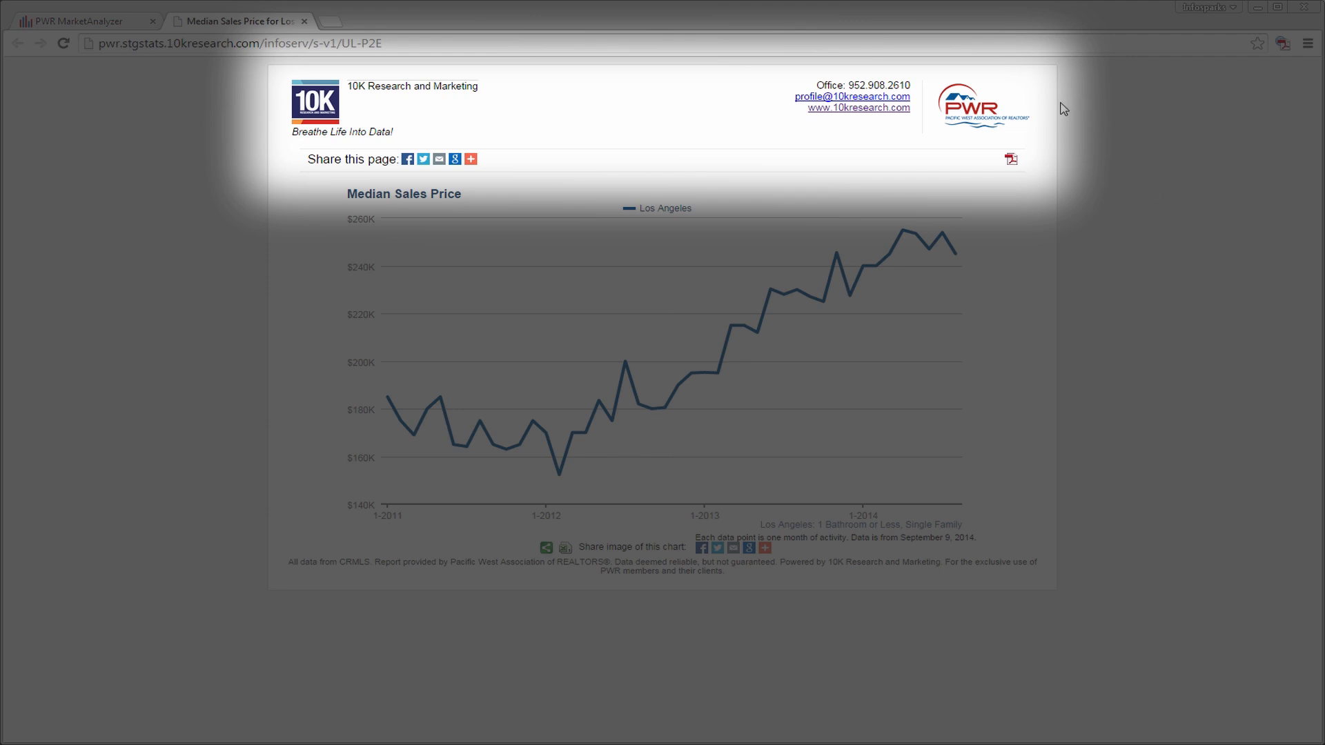
{"action": "mouse_move", "coordinate": [1063, 102]}
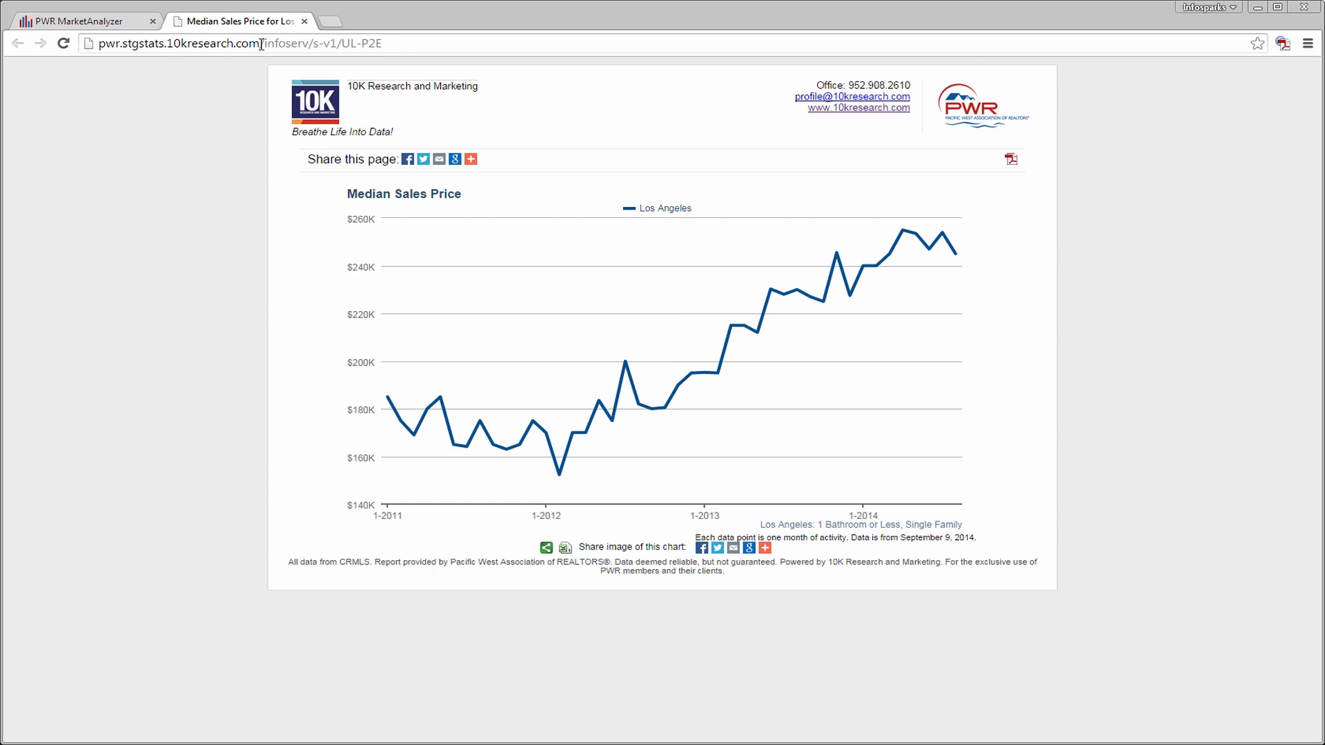
{"action": "double_click", "coordinate": [279, 43]}
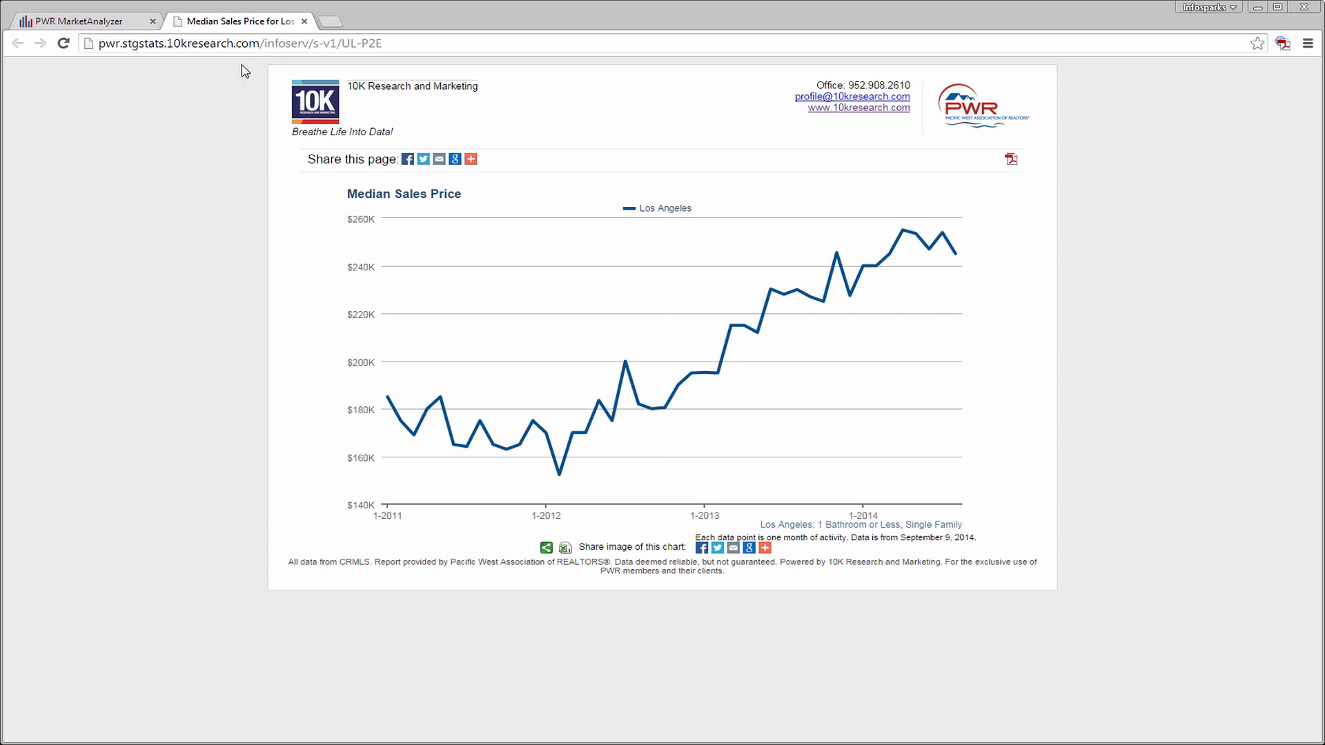
{"action": "left_click", "coordinate": [471, 160]}
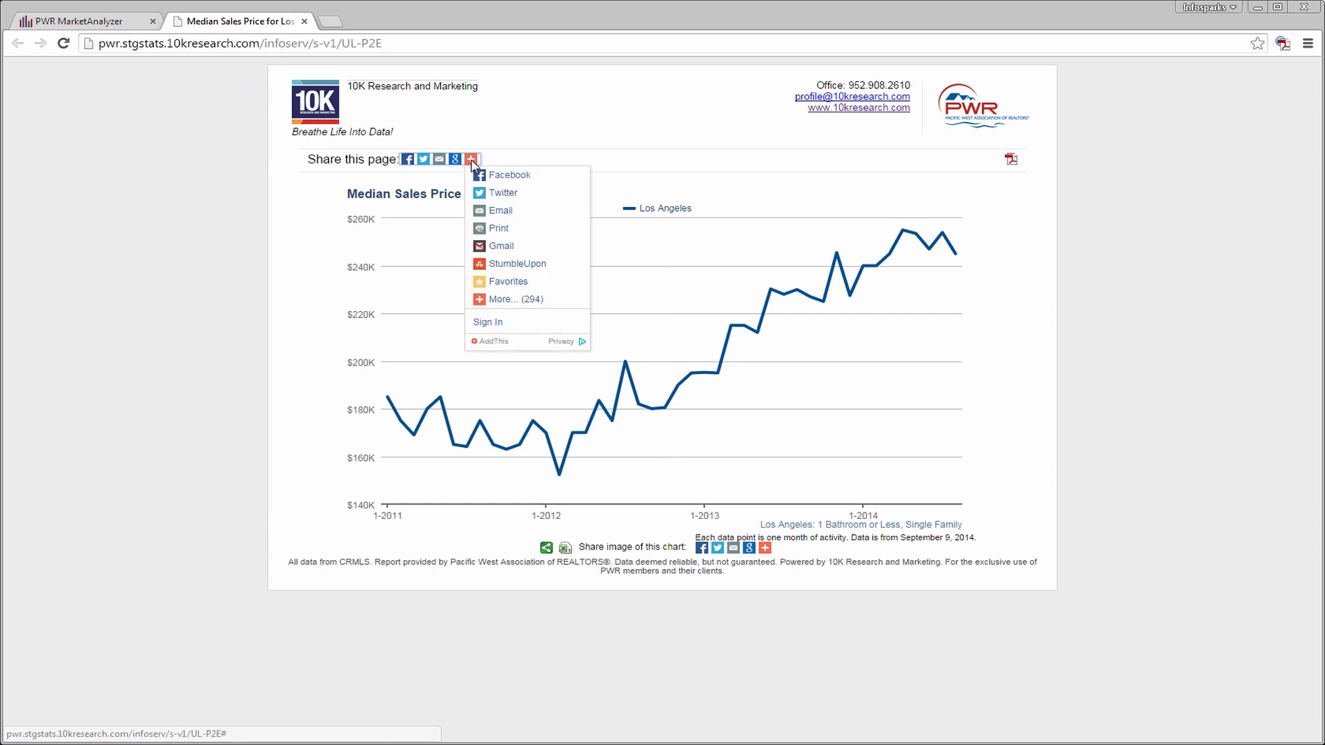
{"action": "left_click", "coordinate": [504, 298]}
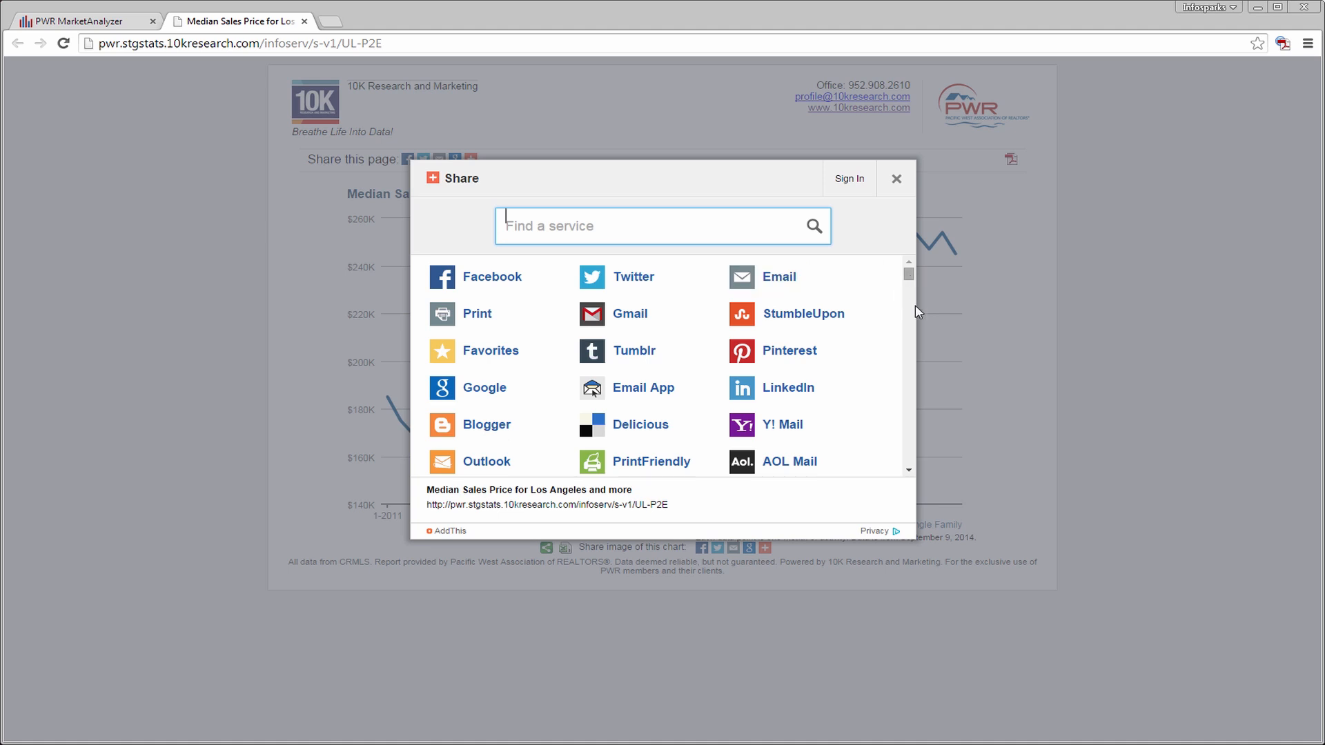
{"action": "left_click", "coordinate": [897, 178]}
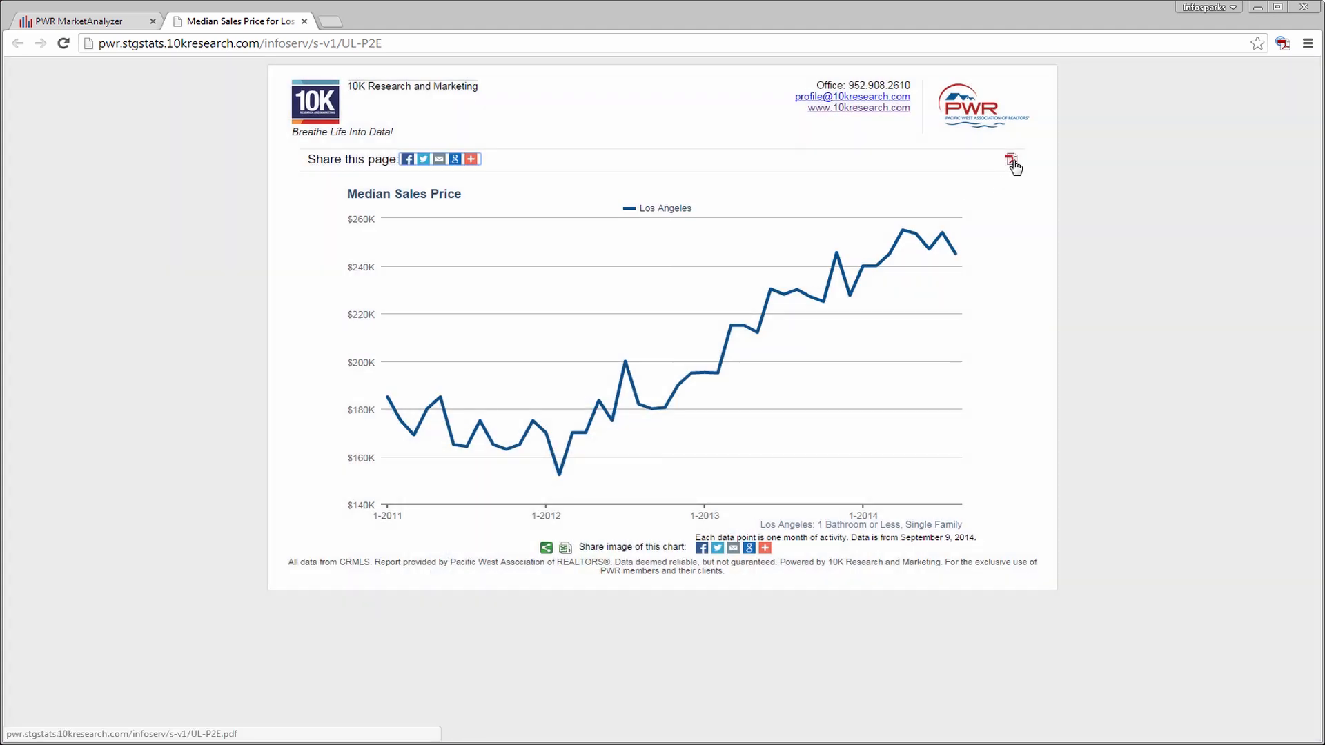
{"action": "left_click", "coordinate": [1009, 157]}
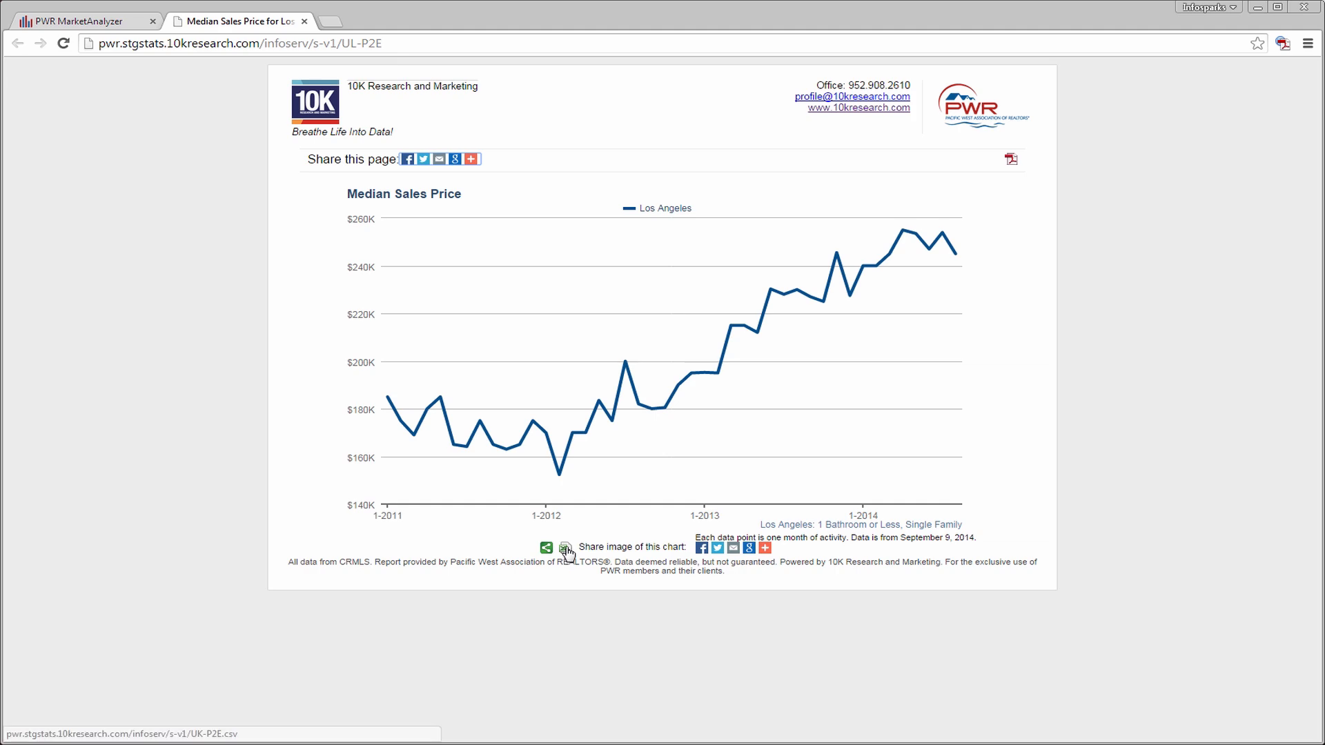
{"action": "left_click", "coordinate": [565, 547]}
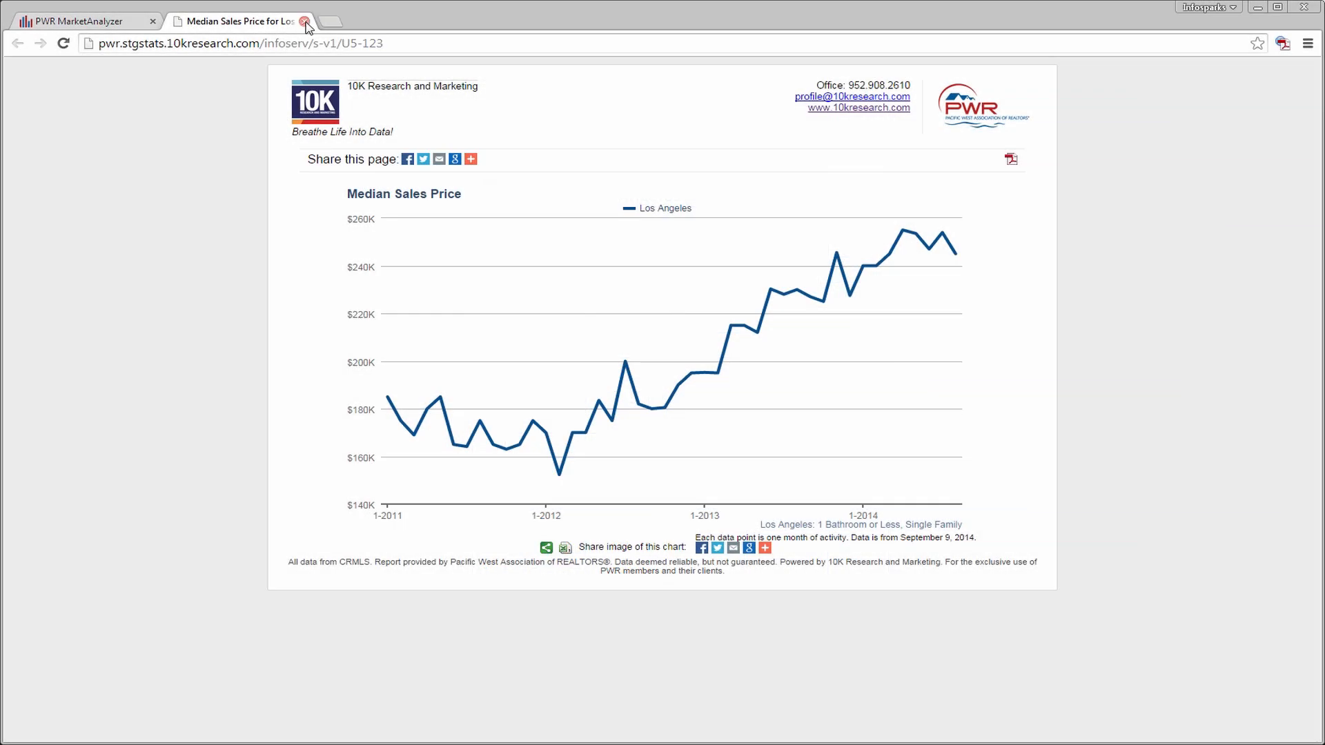
Step: Return to the analyzer and add Anaheim as a second area limited to previously owned homes
{"action": "left_click", "coordinate": [307, 22]}
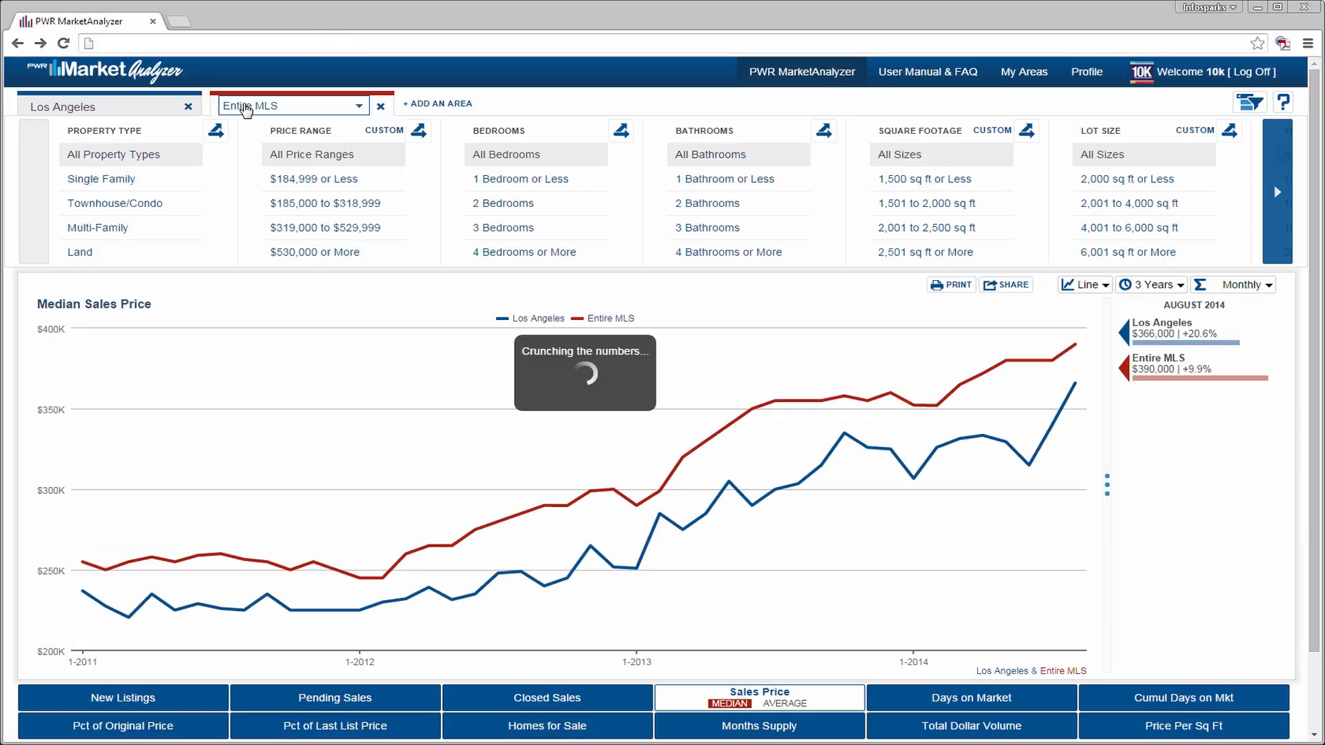
{"action": "type", "text": "Anaheim"}
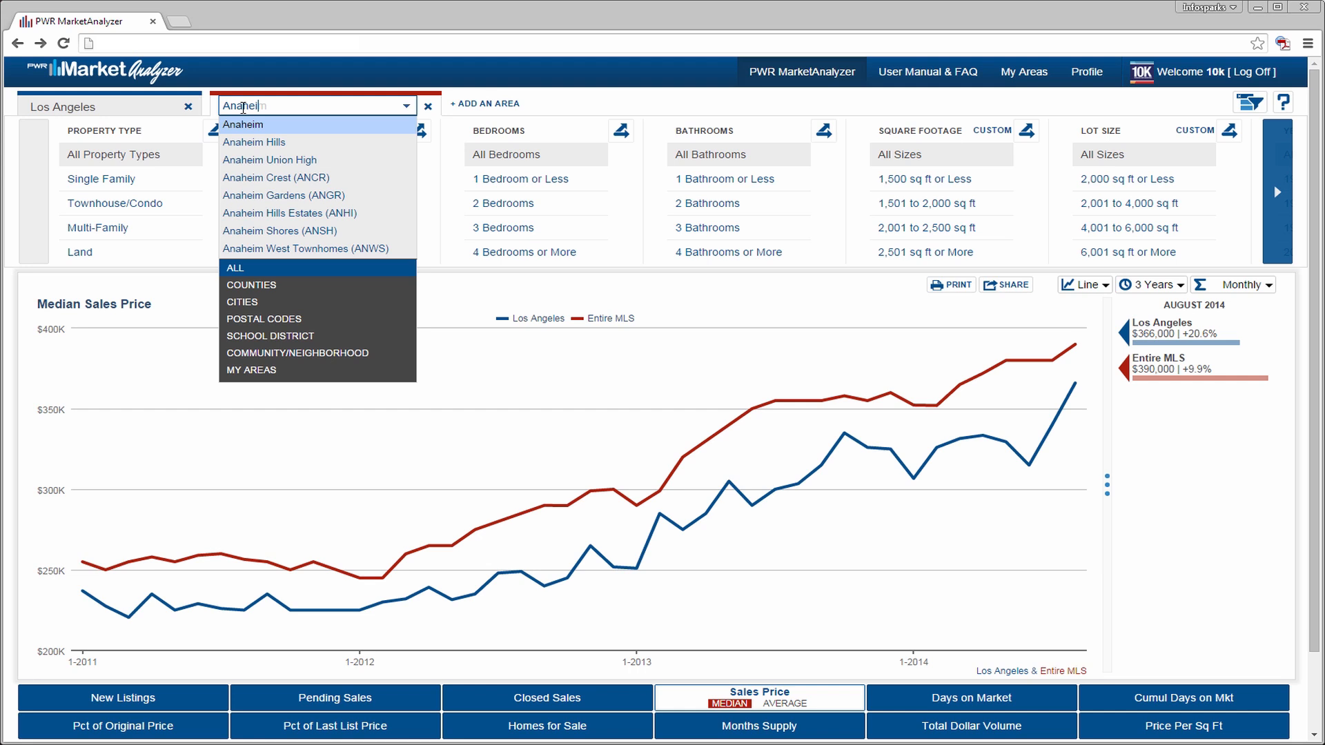
{"action": "left_click", "coordinate": [243, 124]}
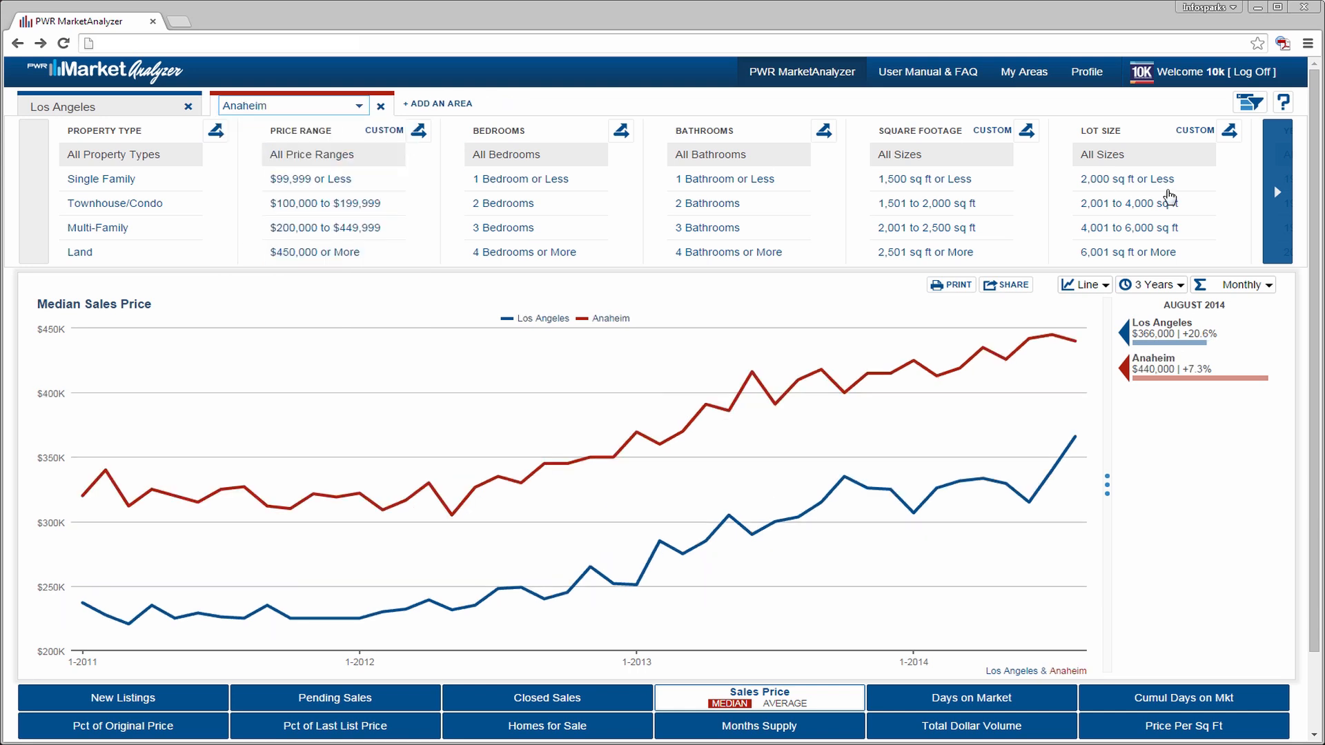
{"action": "left_click", "coordinate": [1278, 190]}
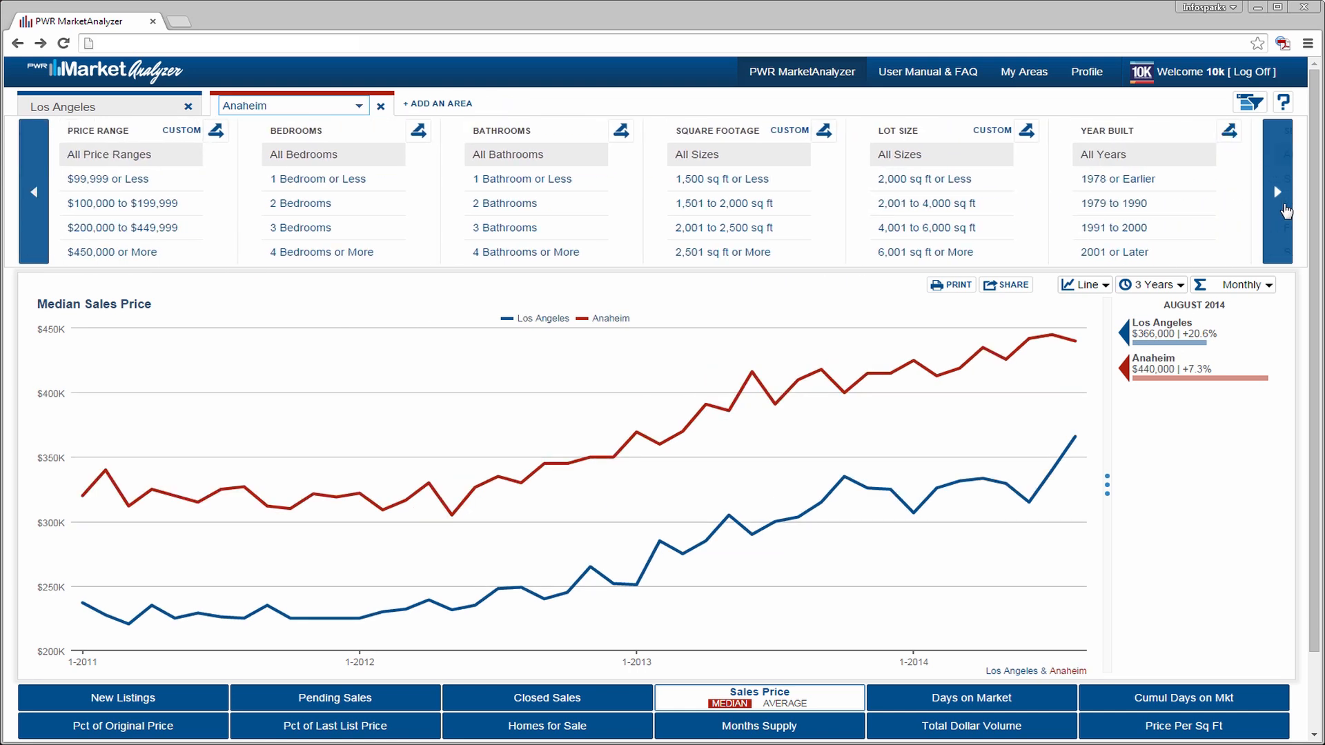
{"action": "left_click", "coordinate": [1277, 192]}
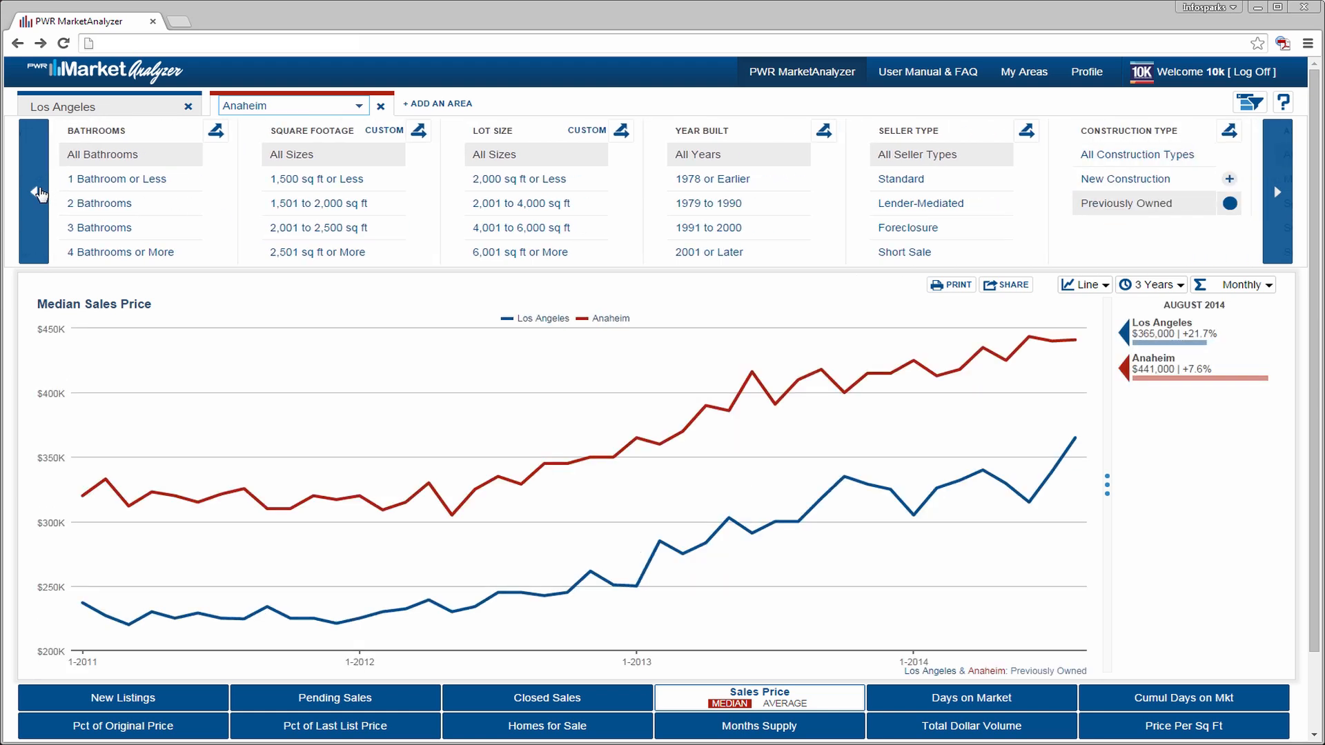
Step: Briefly try the single-family filter, undo it, and scroll the filters to the Seller Type panel
{"action": "left_click", "coordinate": [35, 189]}
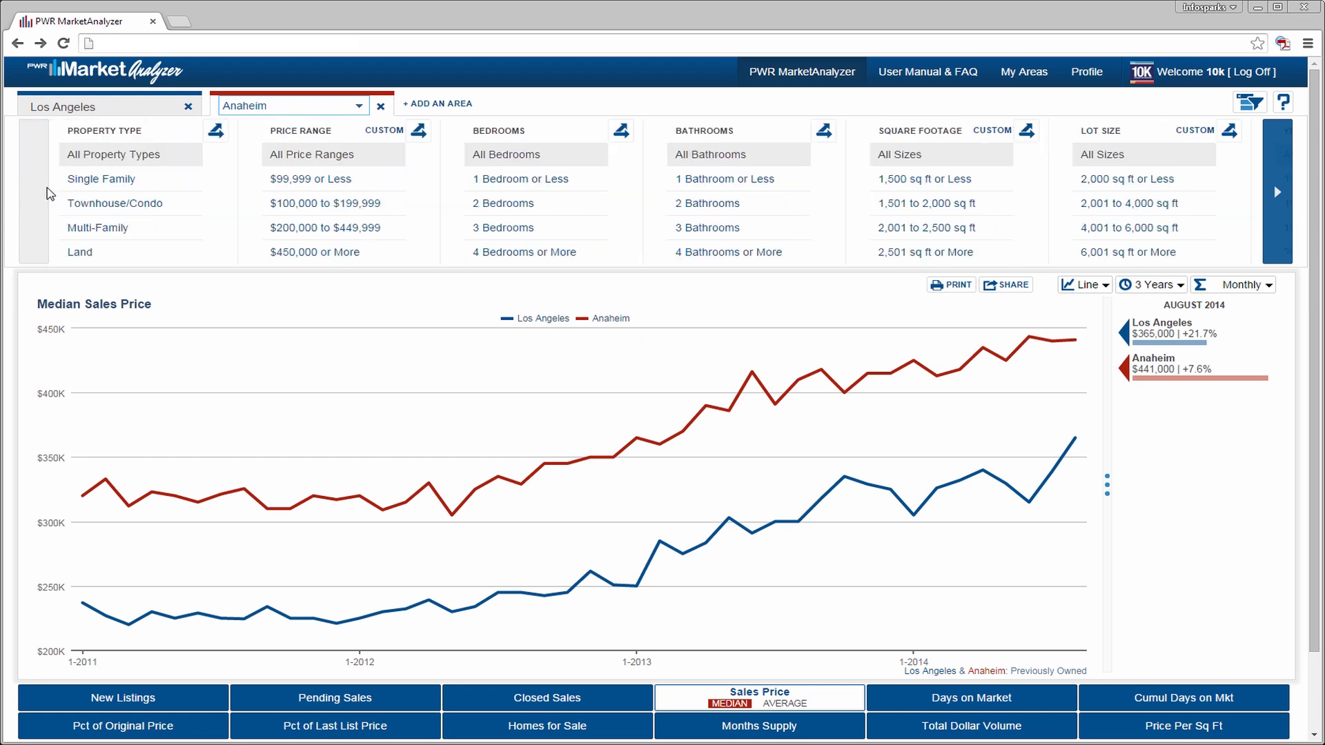
{"action": "left_click", "coordinate": [101, 178]}
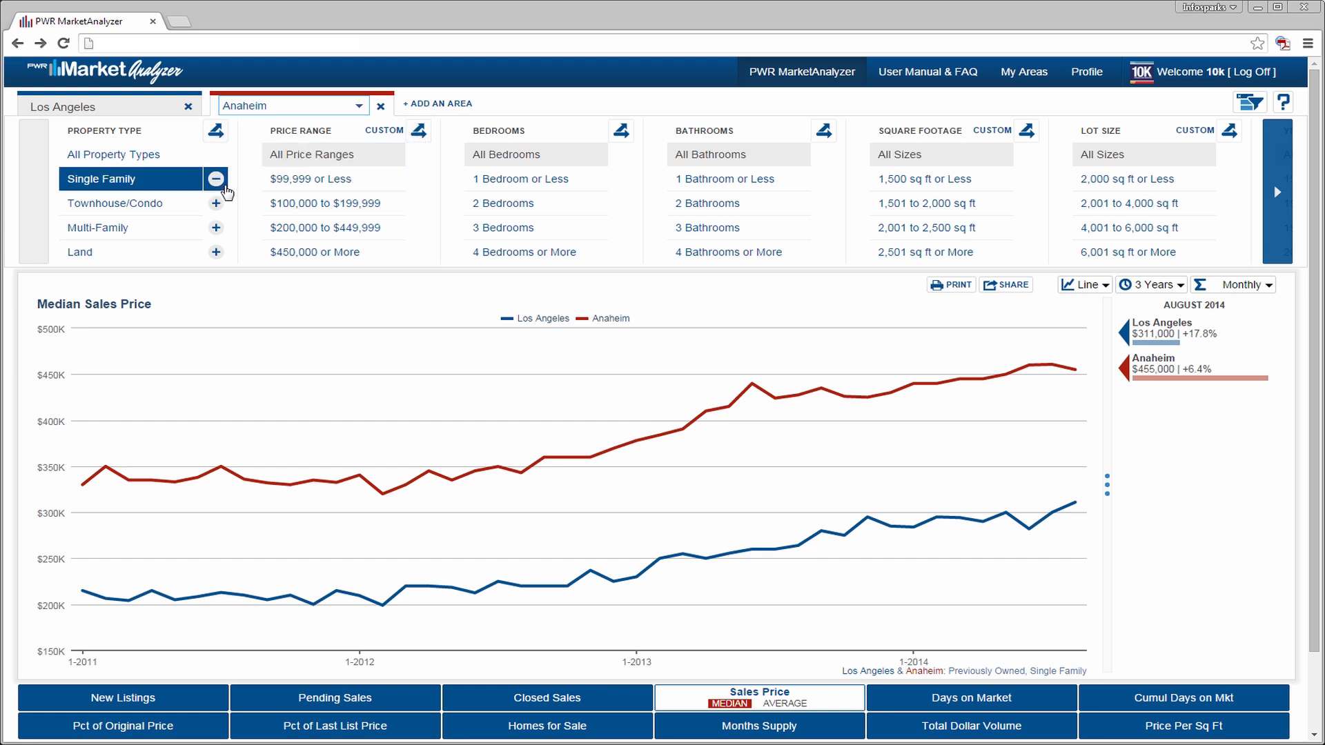
{"action": "left_click", "coordinate": [215, 179]}
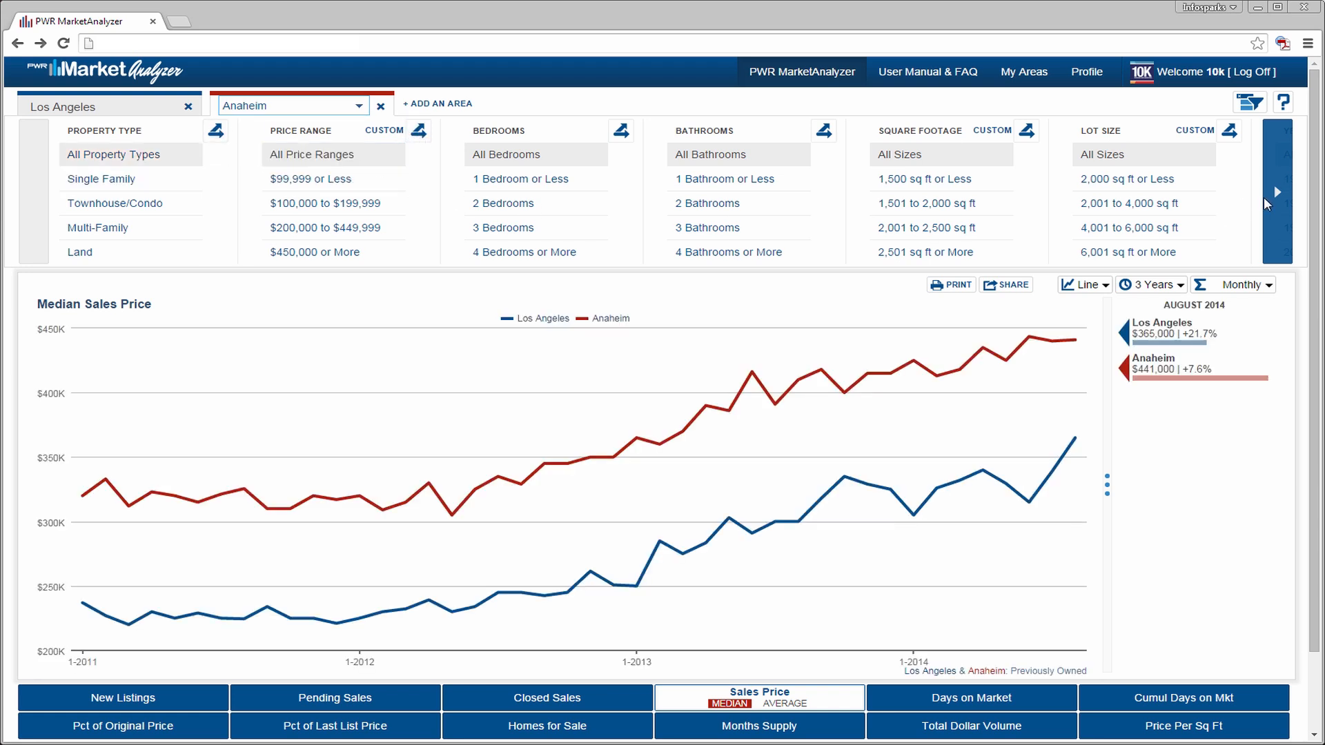
{"action": "left_click", "coordinate": [1279, 192]}
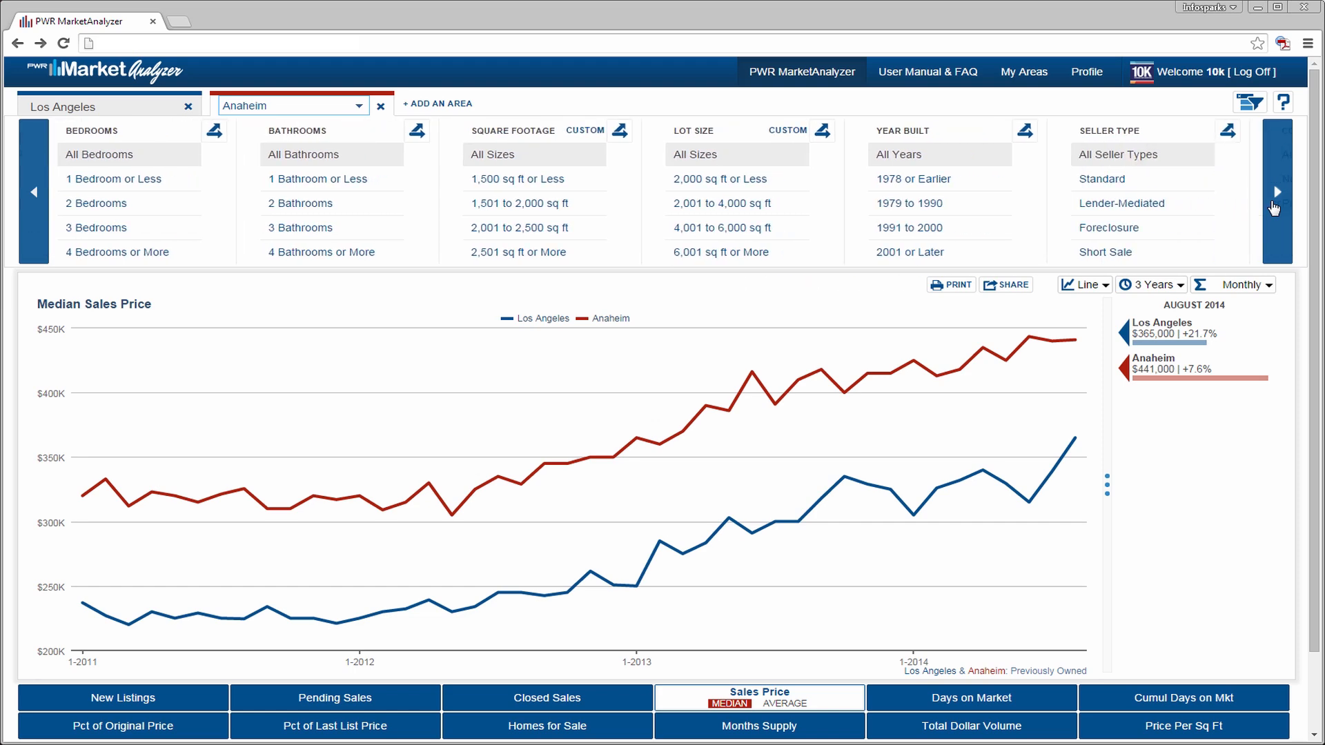
{"action": "left_click", "coordinate": [1277, 191]}
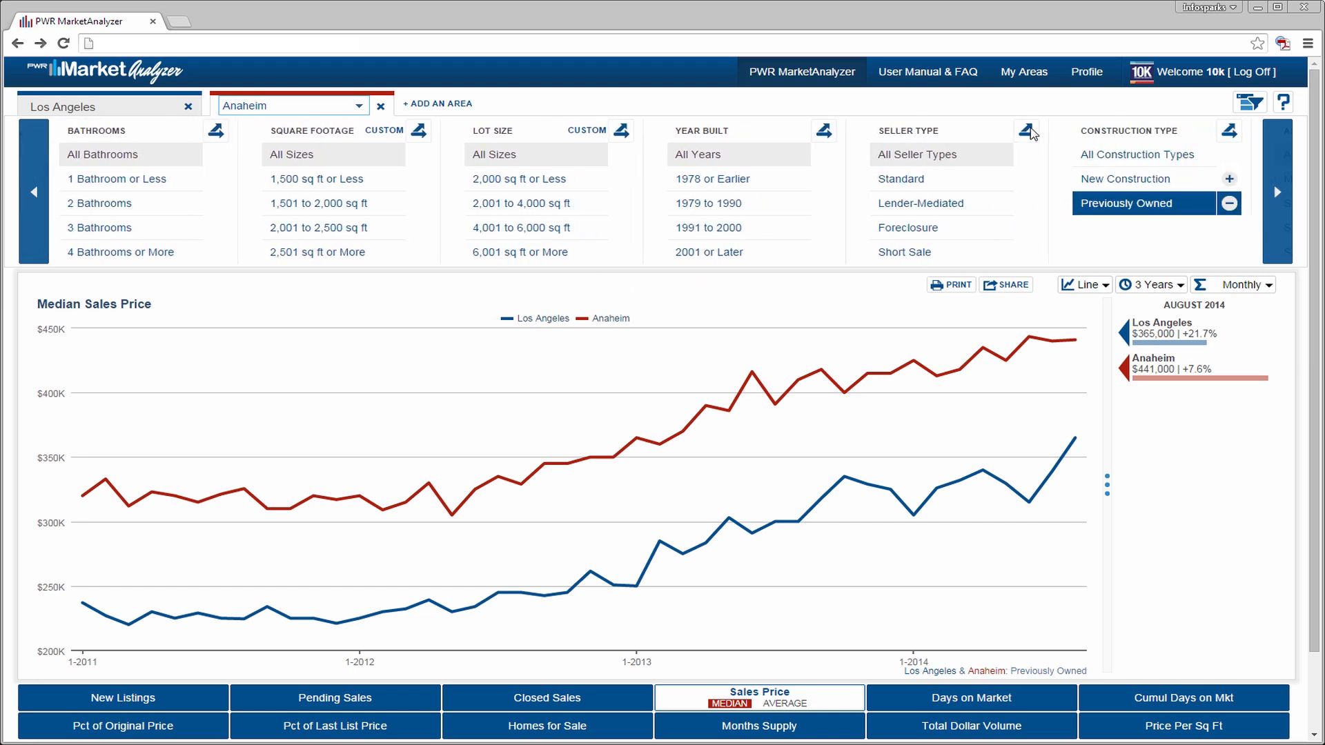
{"action": "left_click", "coordinate": [1026, 130]}
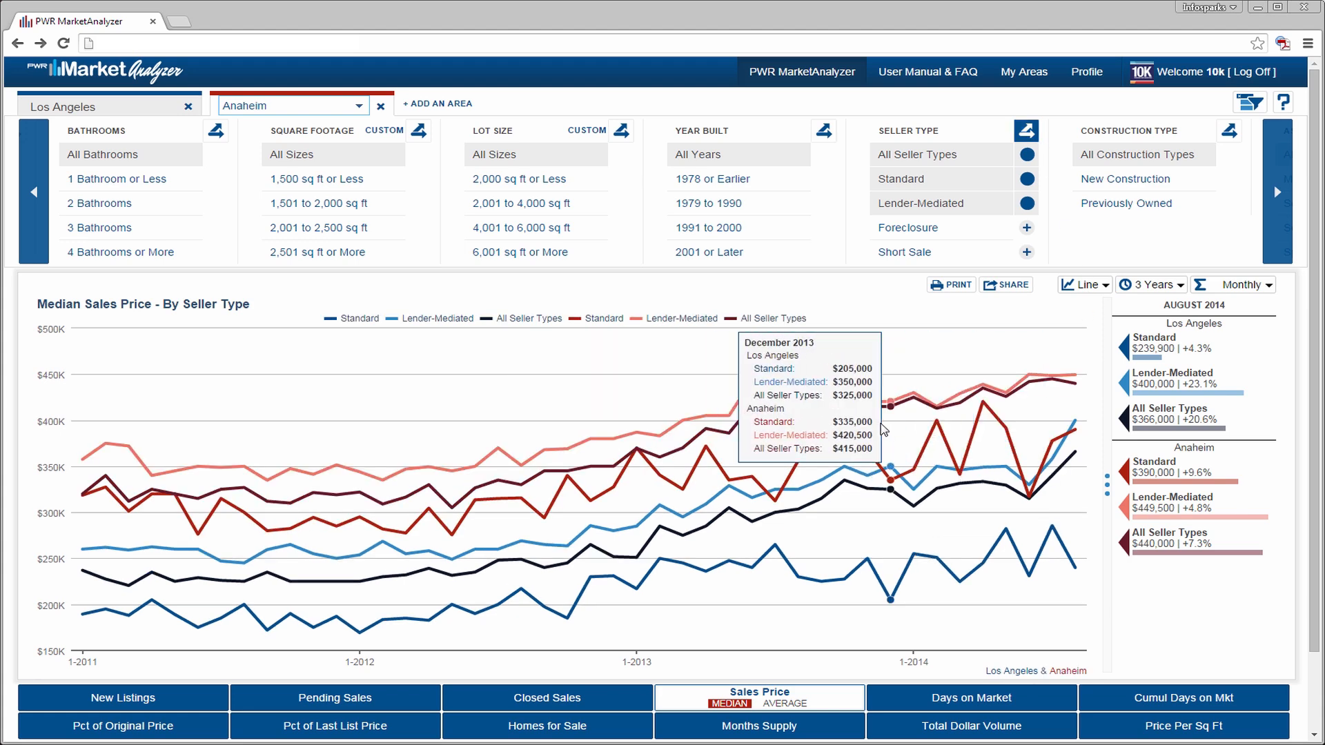
{"action": "mouse_move", "coordinate": [1273, 552]}
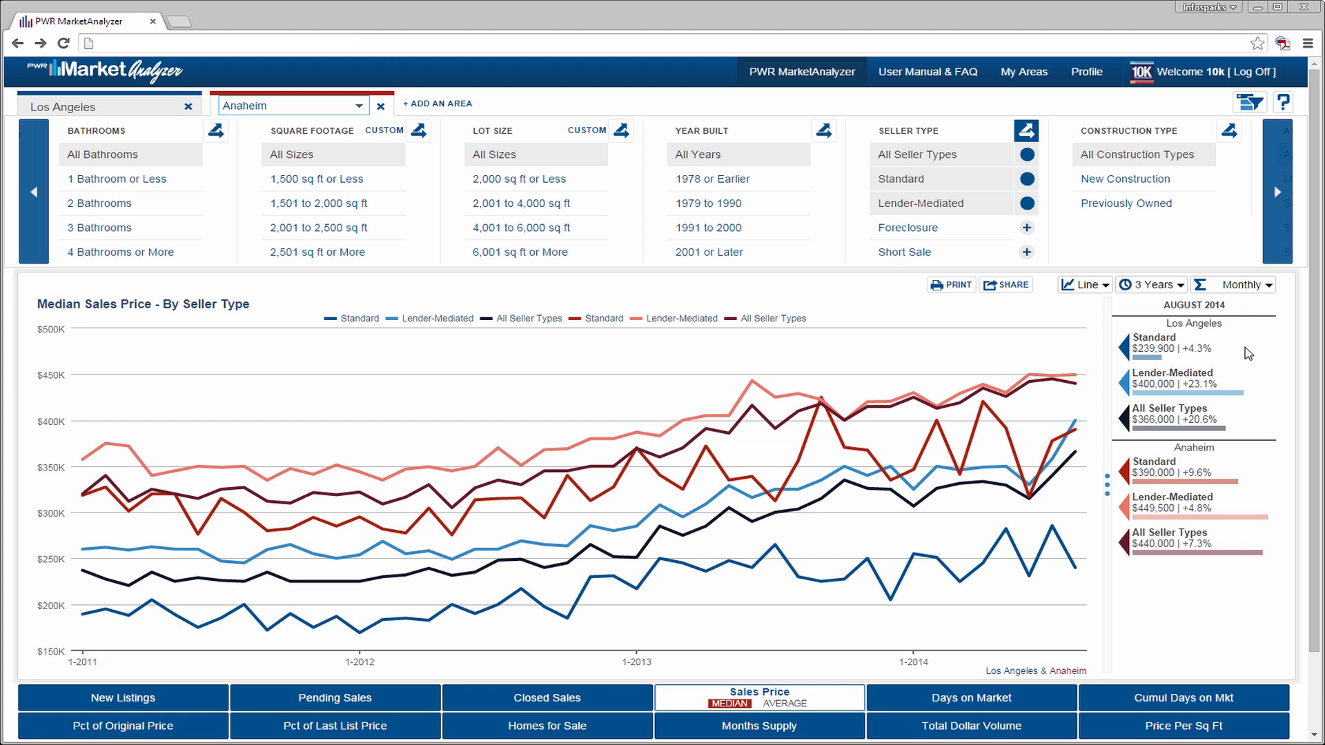
{"action": "mouse_move", "coordinate": [694, 320]}
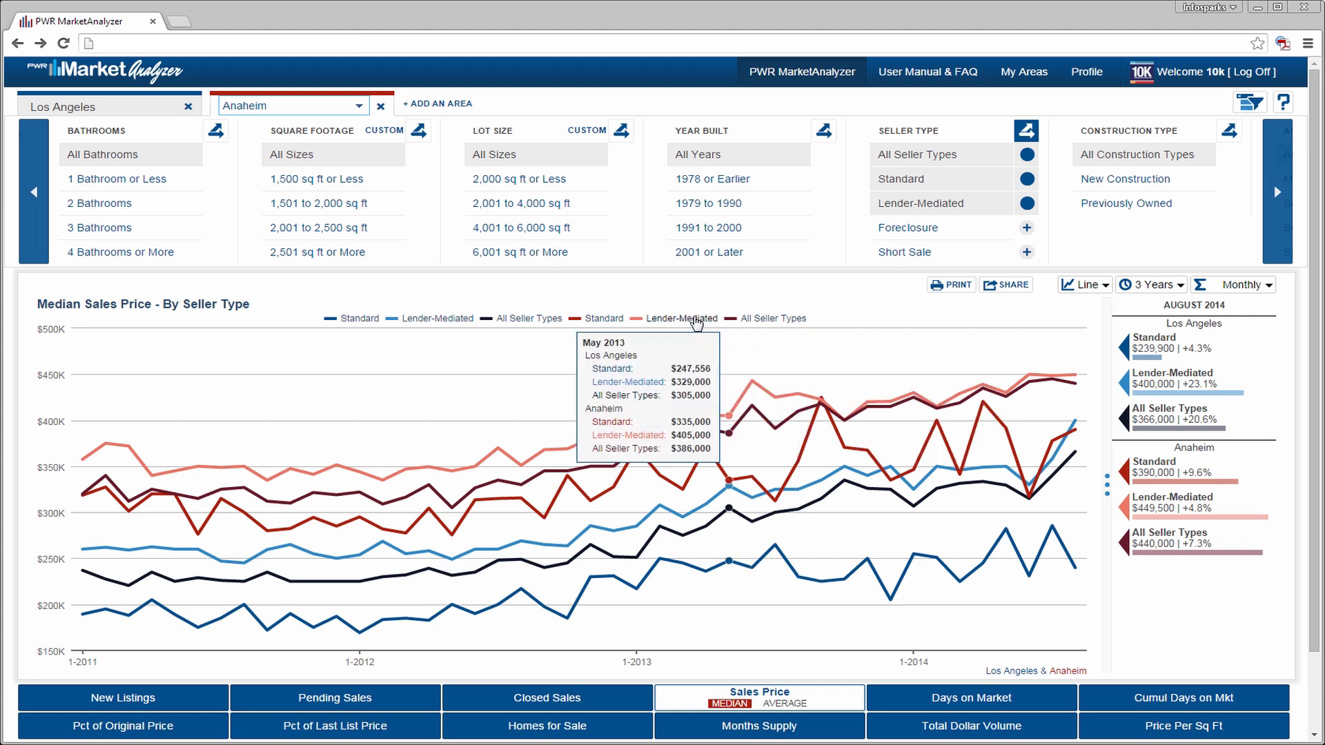
Step: Toggle the Anaheim lines, then chart Standard, Lender-Mediated and Foreclosure sellers for both areas
{"action": "left_click", "coordinate": [682, 317]}
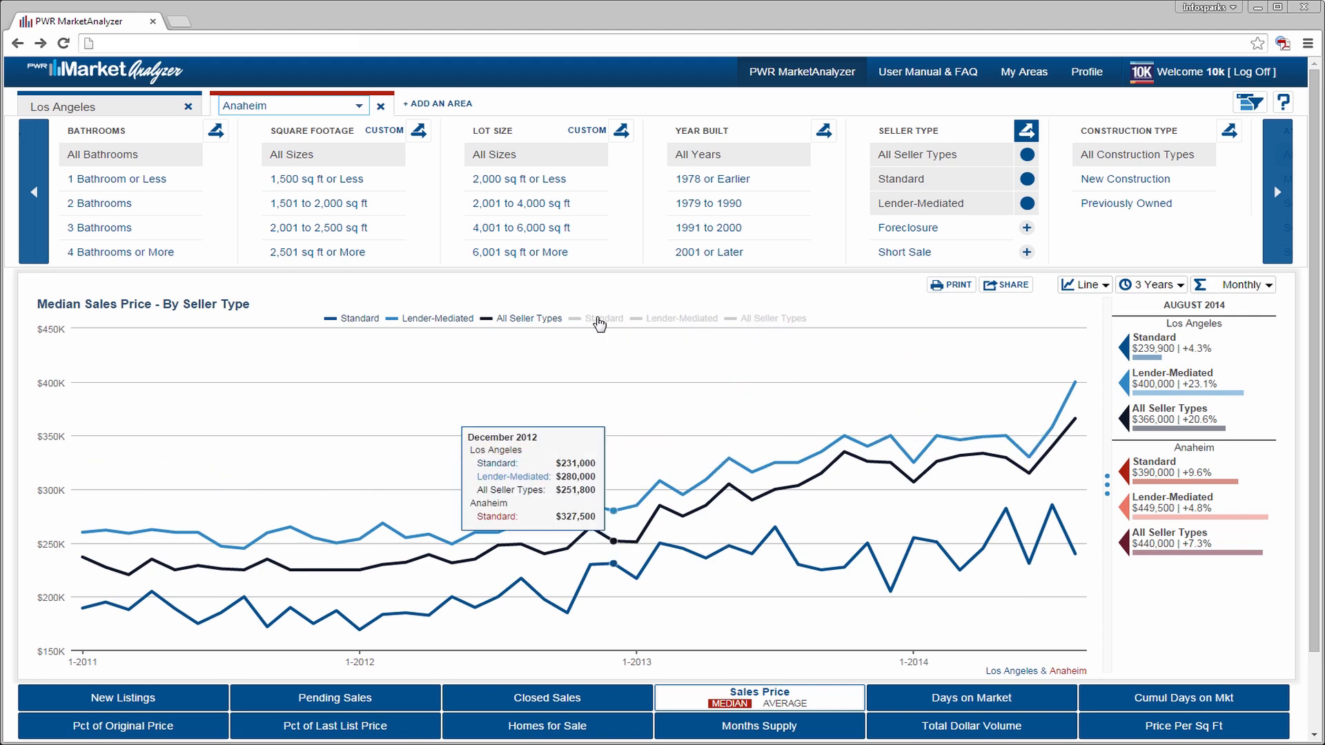
{"action": "left_click", "coordinate": [603, 317]}
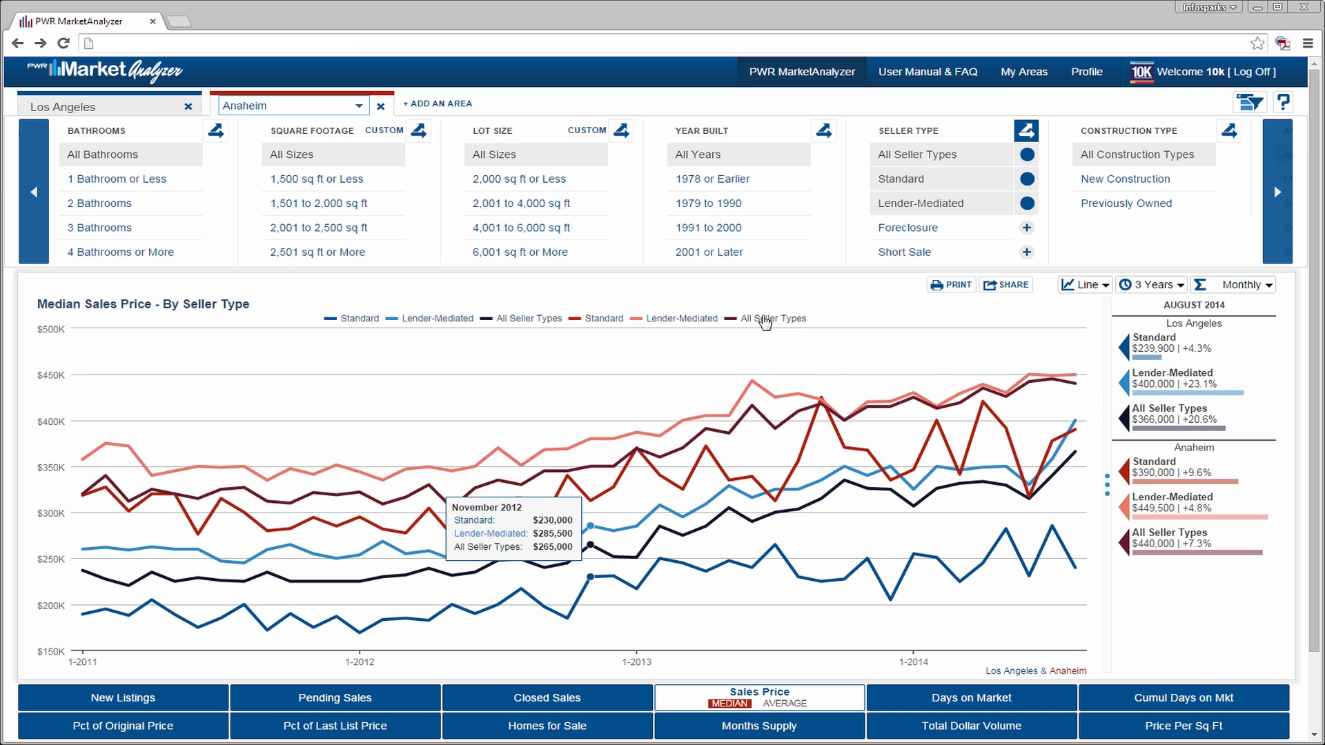
{"action": "left_click", "coordinate": [941, 203]}
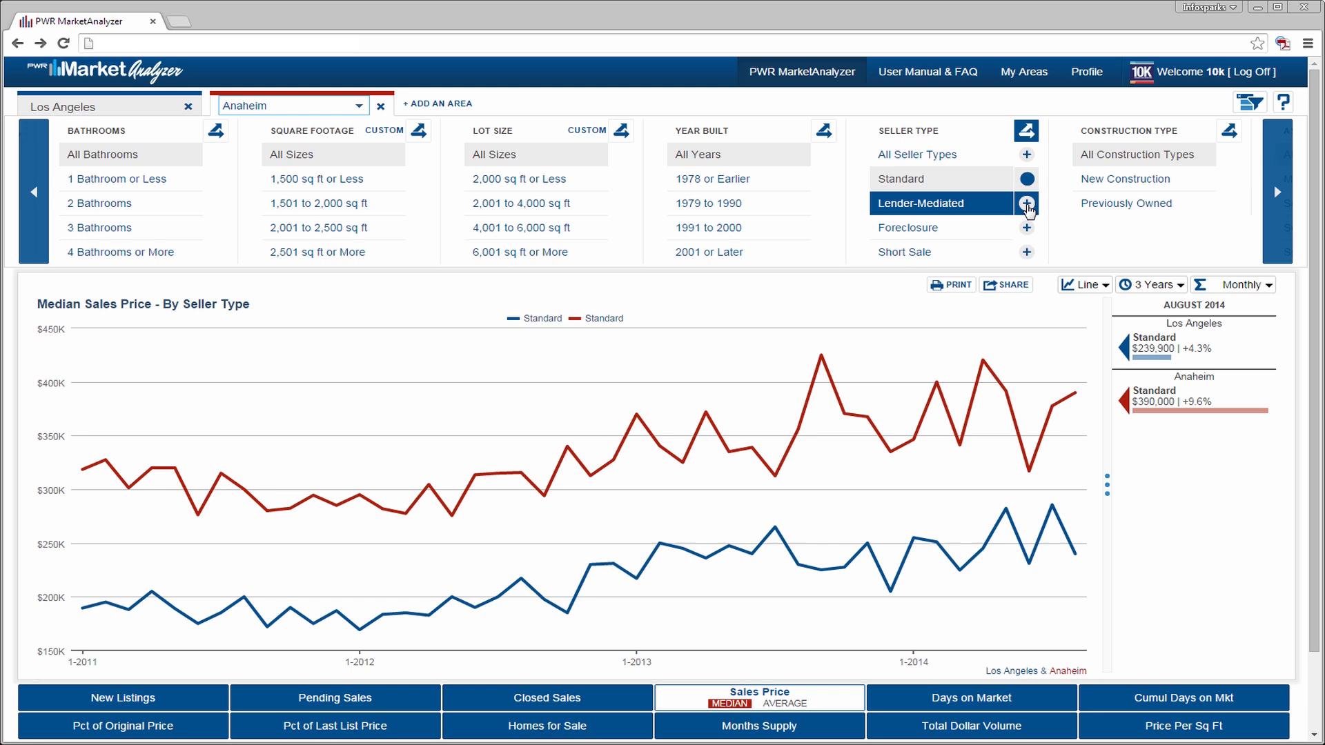
{"action": "left_click", "coordinate": [1027, 203]}
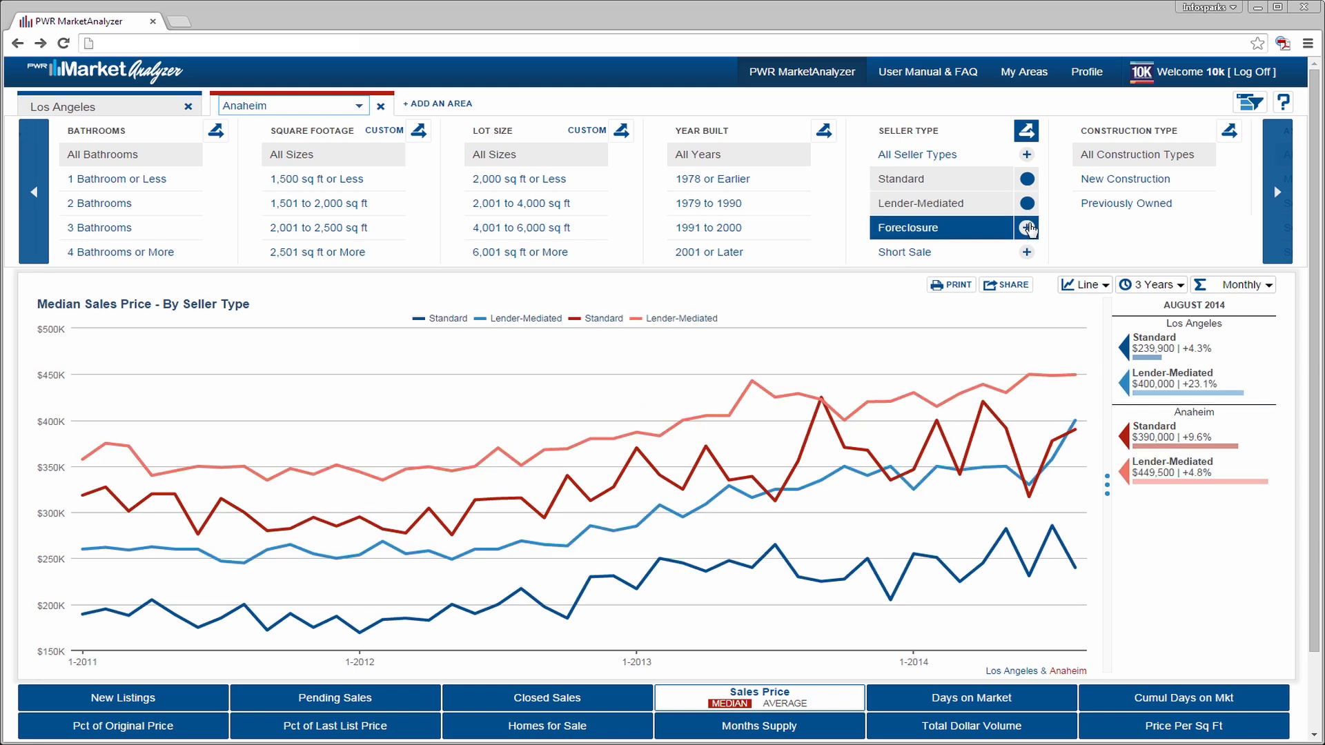
{"action": "left_click", "coordinate": [1027, 228]}
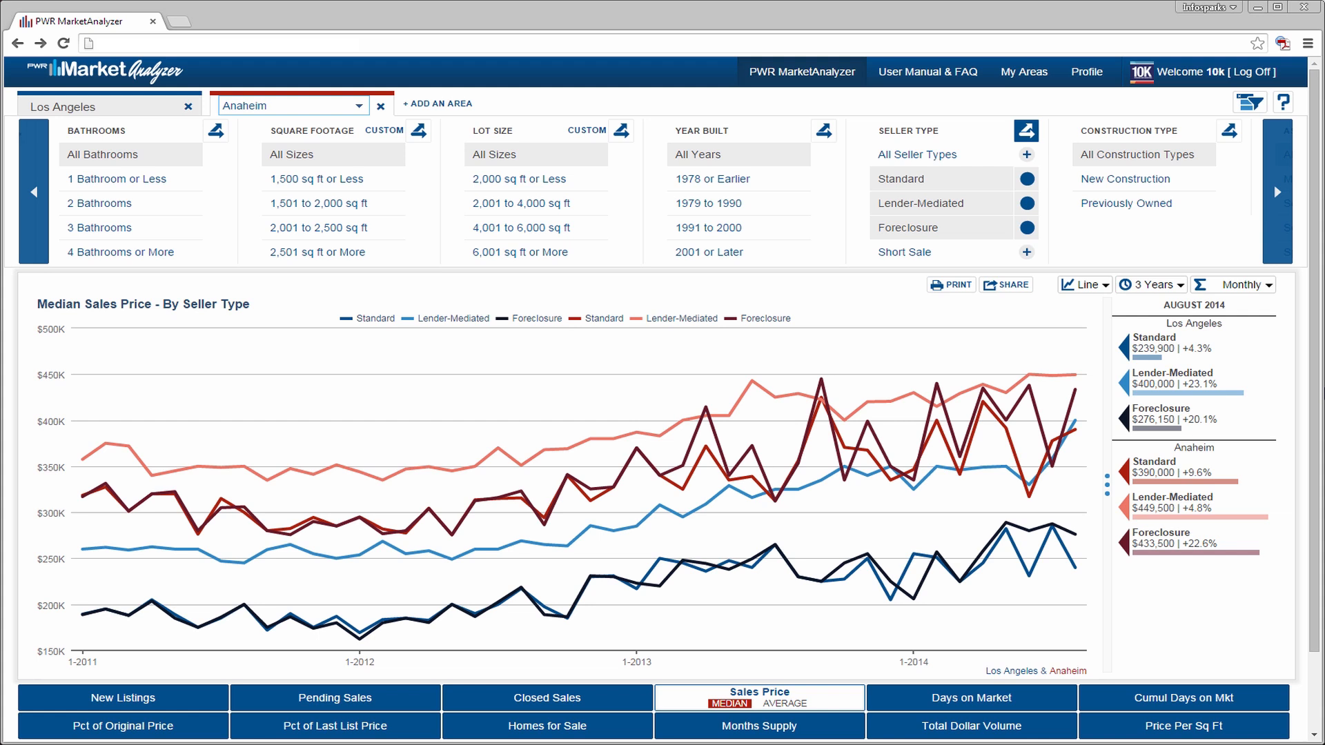
{"action": "mouse_move", "coordinate": [760, 110]}
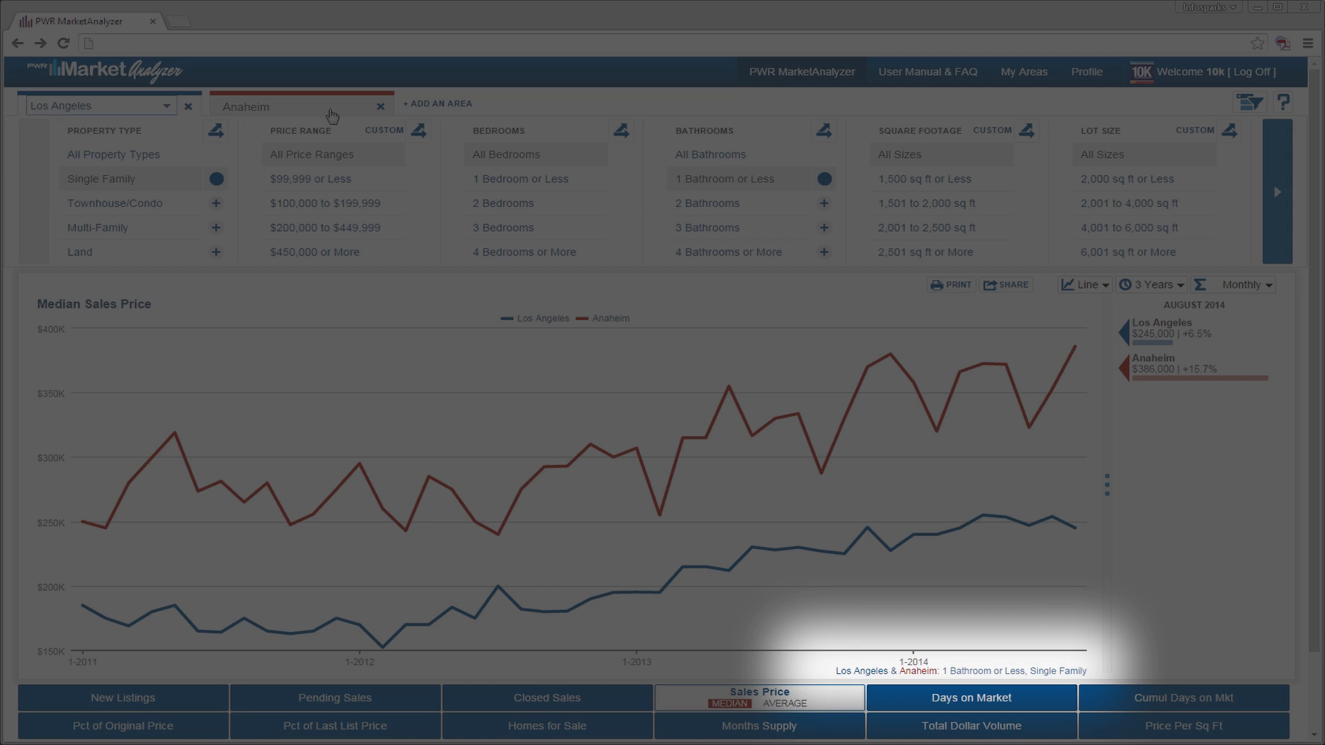
Step: Limit Anaheim to Standard sales, review Los Angeles filters, then remove Anaheim from the comparison
{"action": "left_click", "coordinate": [1278, 191]}
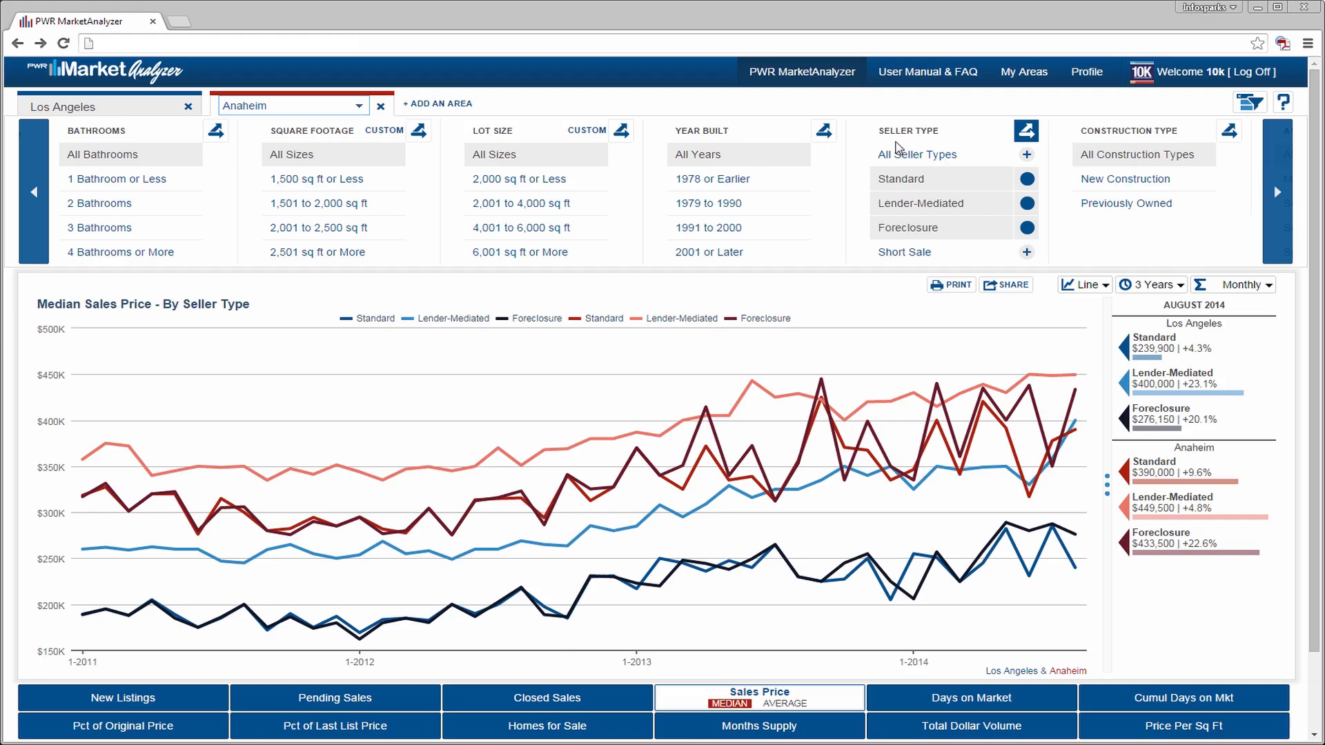
{"action": "left_click", "coordinate": [1027, 131]}
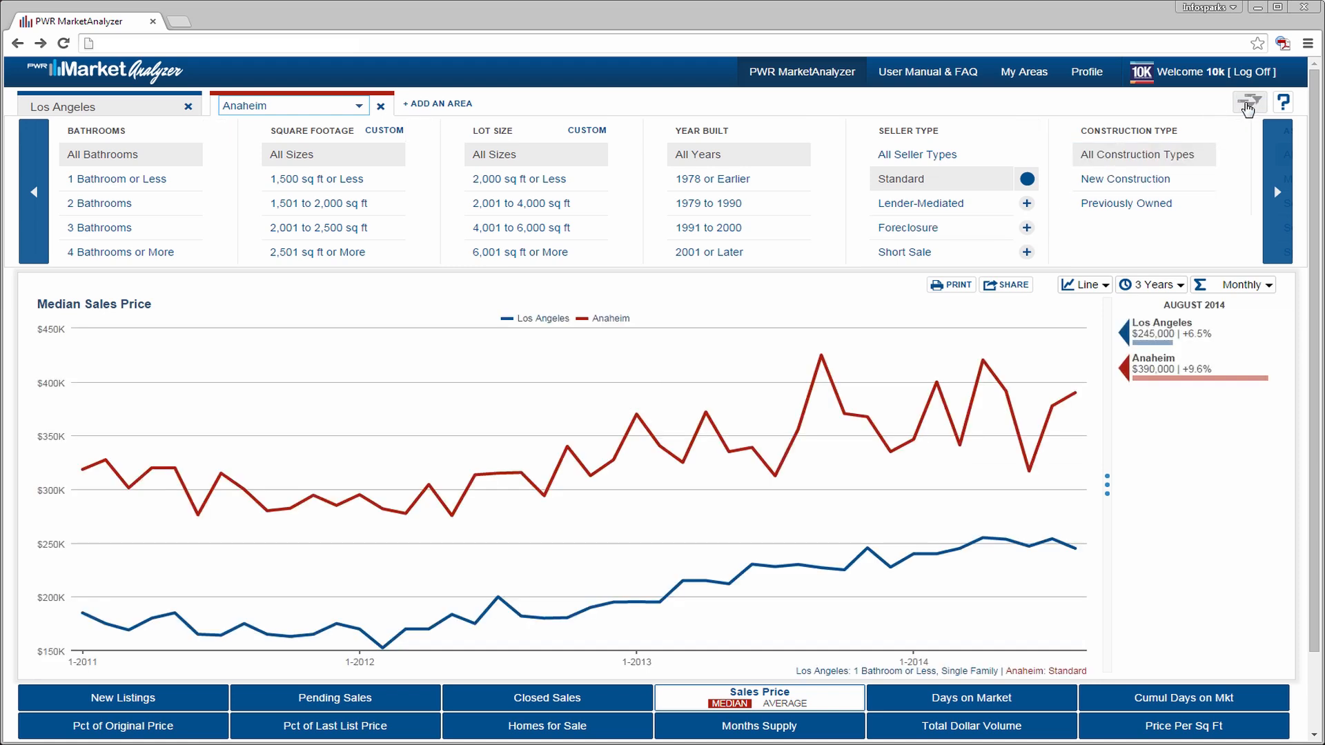
{"action": "left_click", "coordinate": [972, 699]}
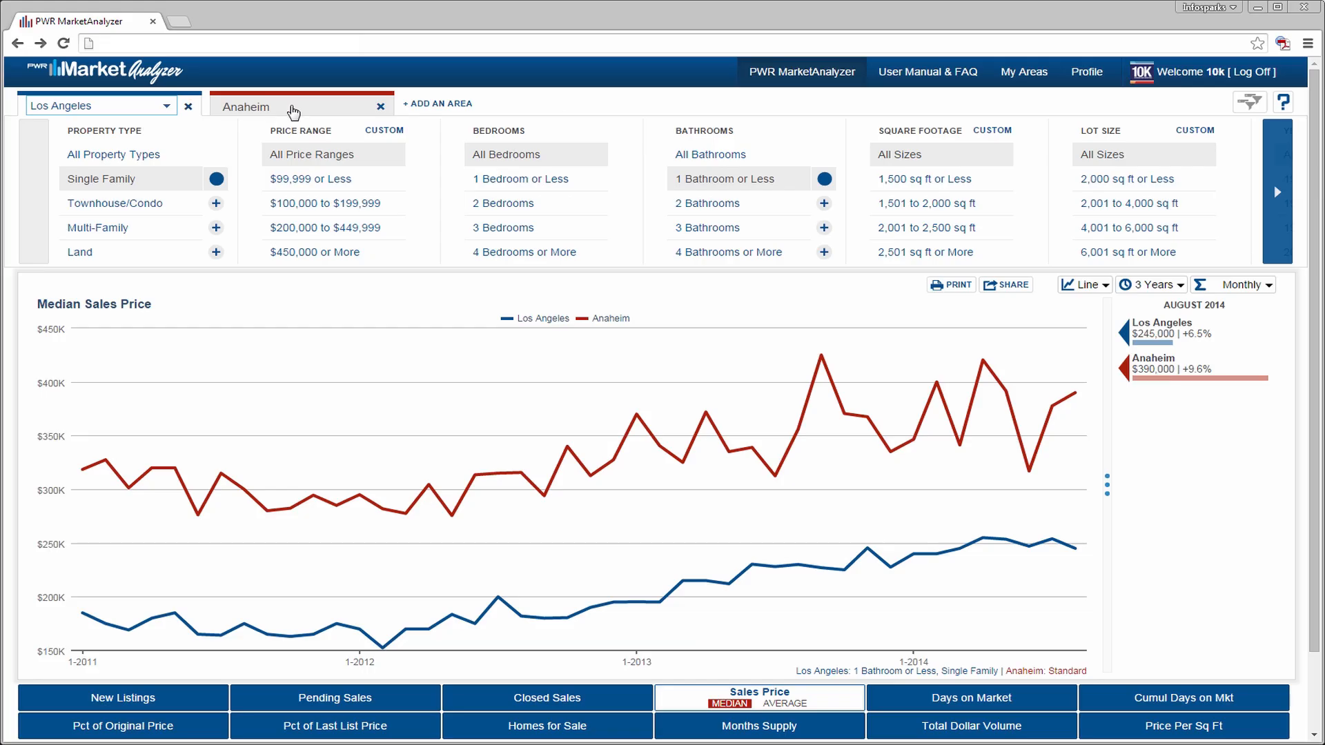
{"action": "left_click", "coordinate": [1278, 192]}
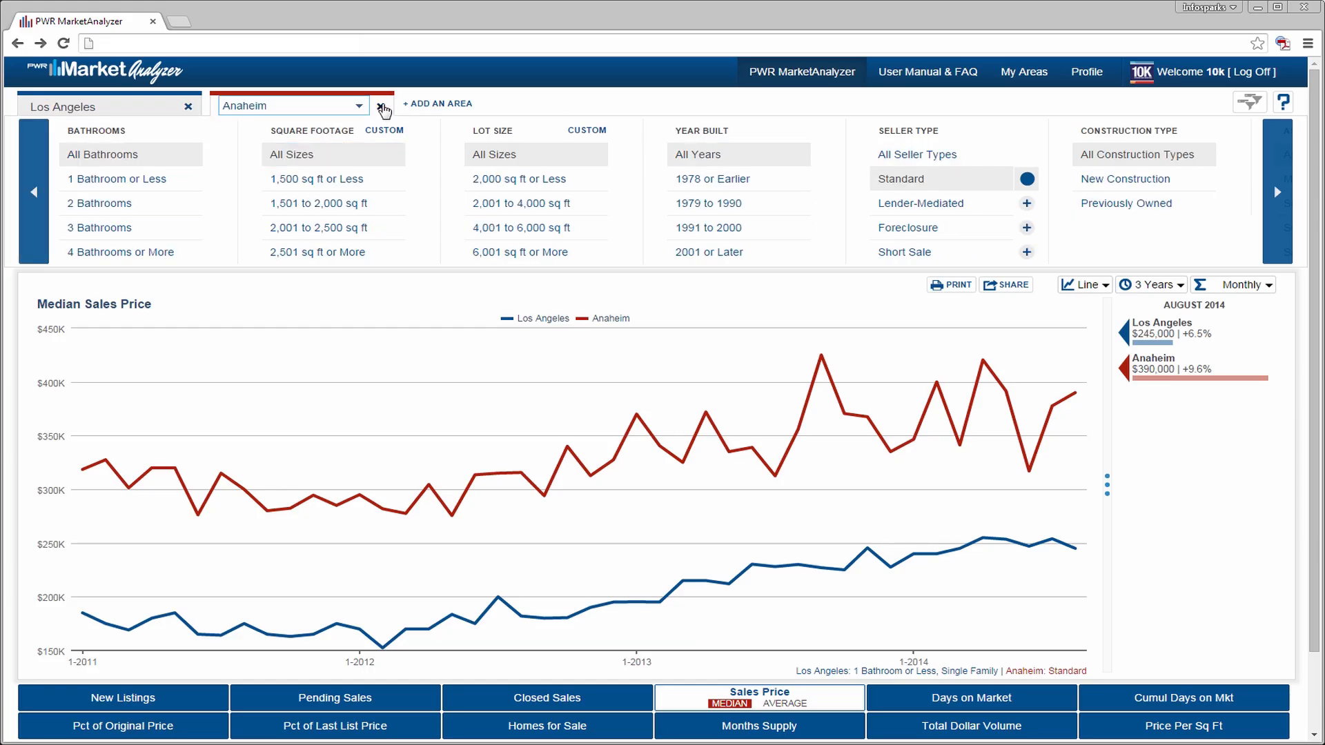
{"action": "left_click", "coordinate": [384, 105]}
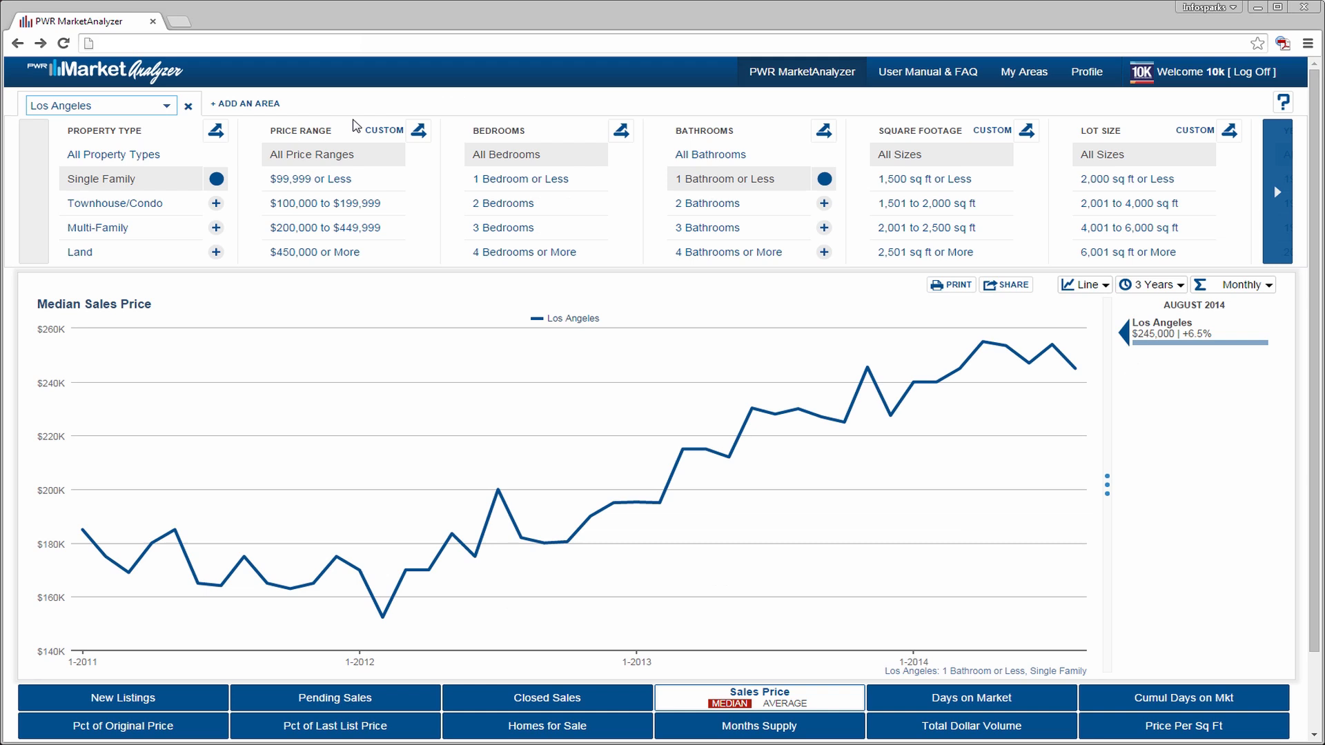
{"action": "mouse_move", "coordinate": [392, 134]}
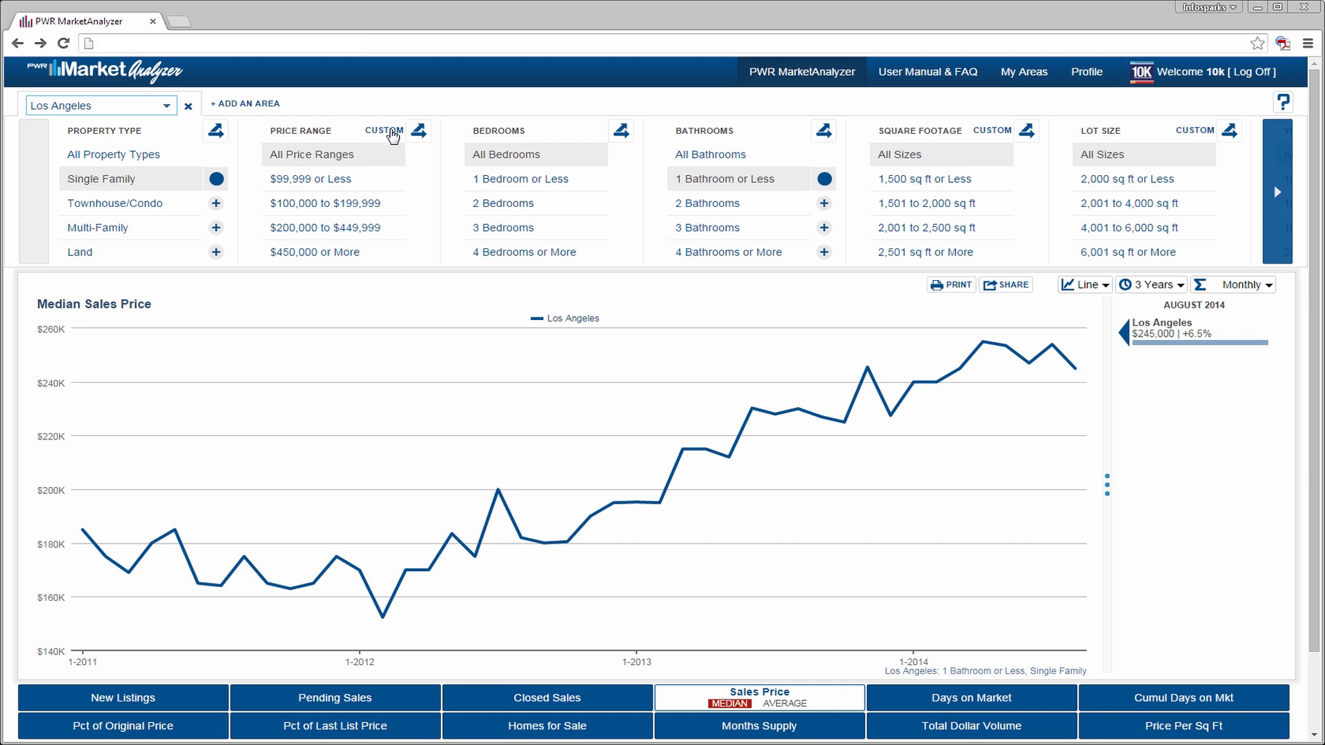
Step: Define custom price ranges from $400,000 to $1,000,999 and filter to $400,000–$600,999 homes
{"action": "left_click", "coordinate": [384, 130]}
{"action": "type", "text": "400"}
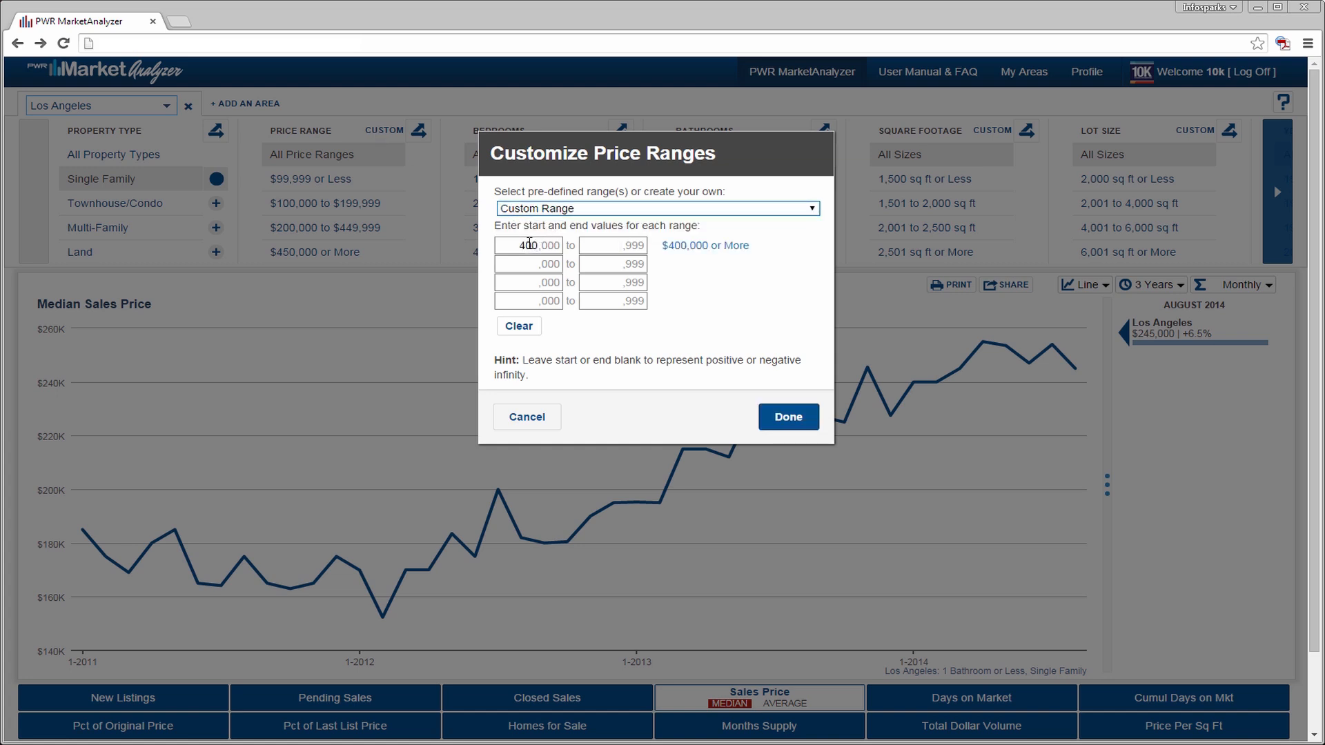
{"action": "type", "text": "800"}
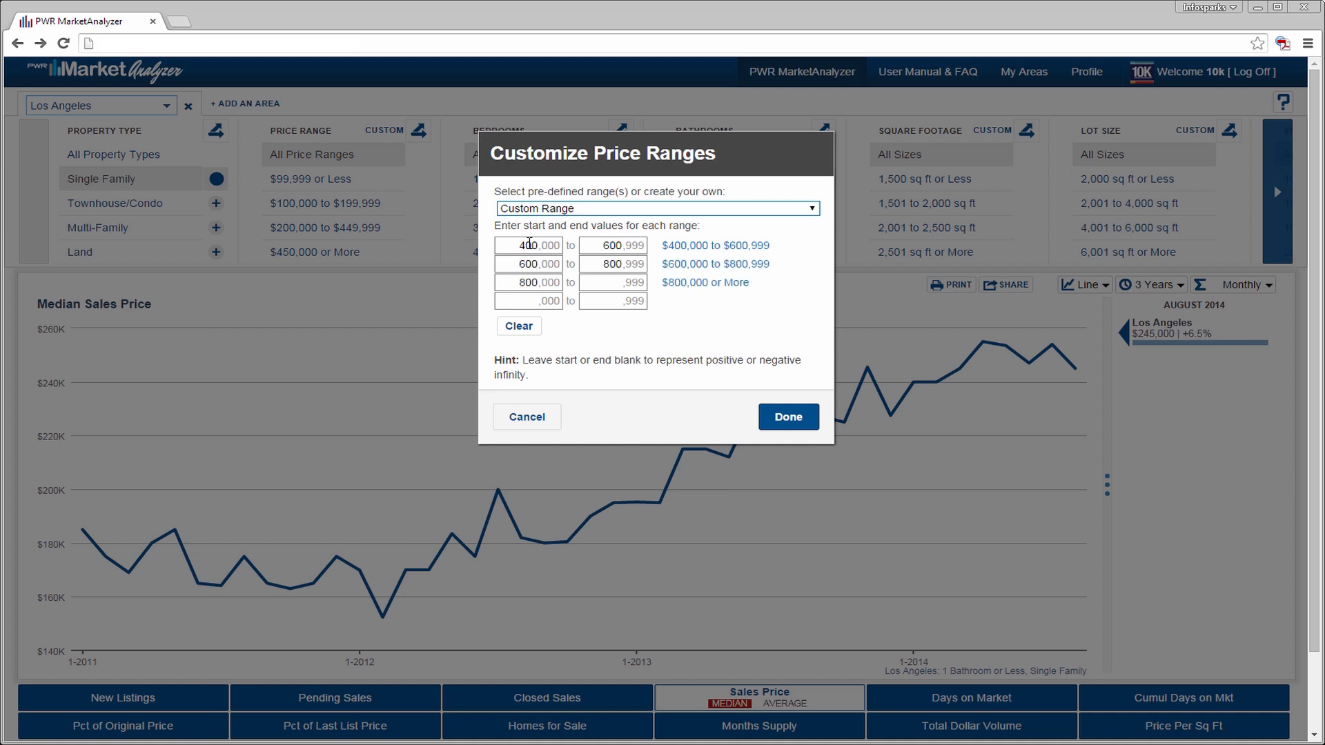
{"action": "type", "text": "1000"}
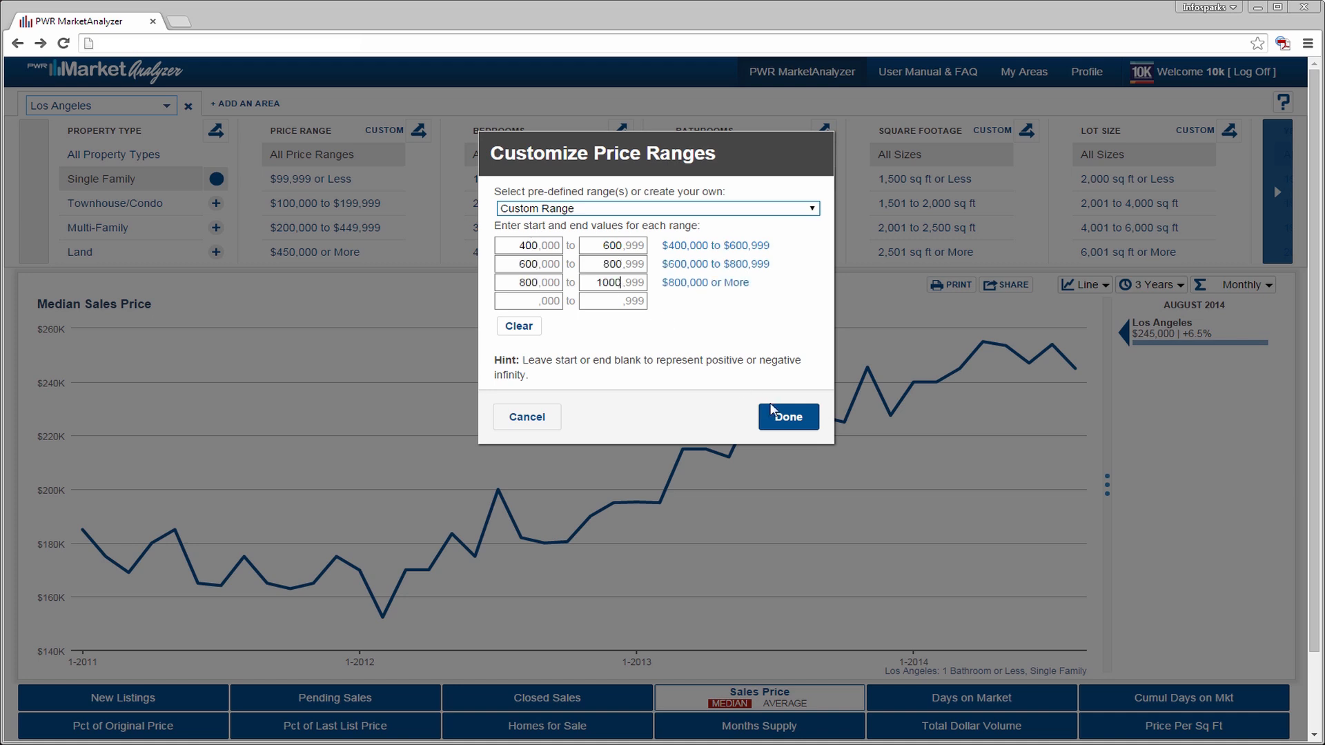
{"action": "left_click", "coordinate": [789, 417]}
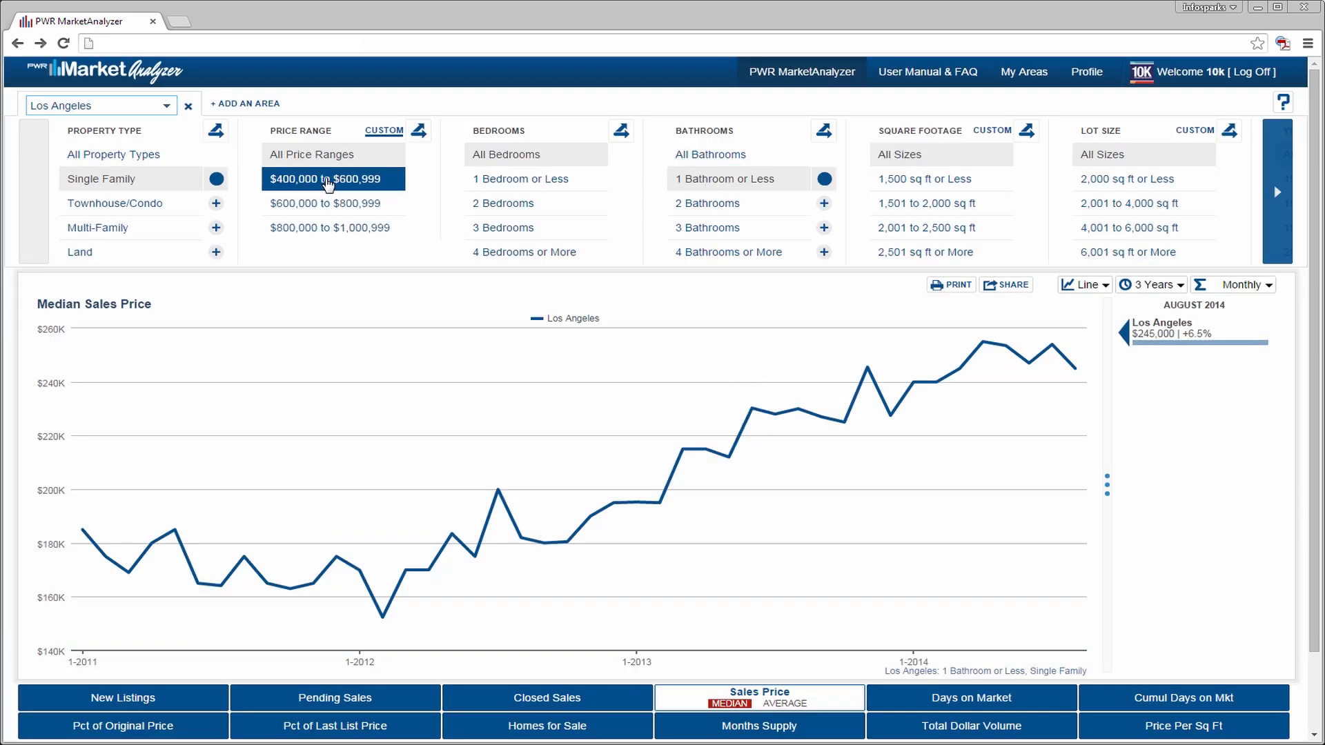
{"action": "left_click", "coordinate": [326, 178]}
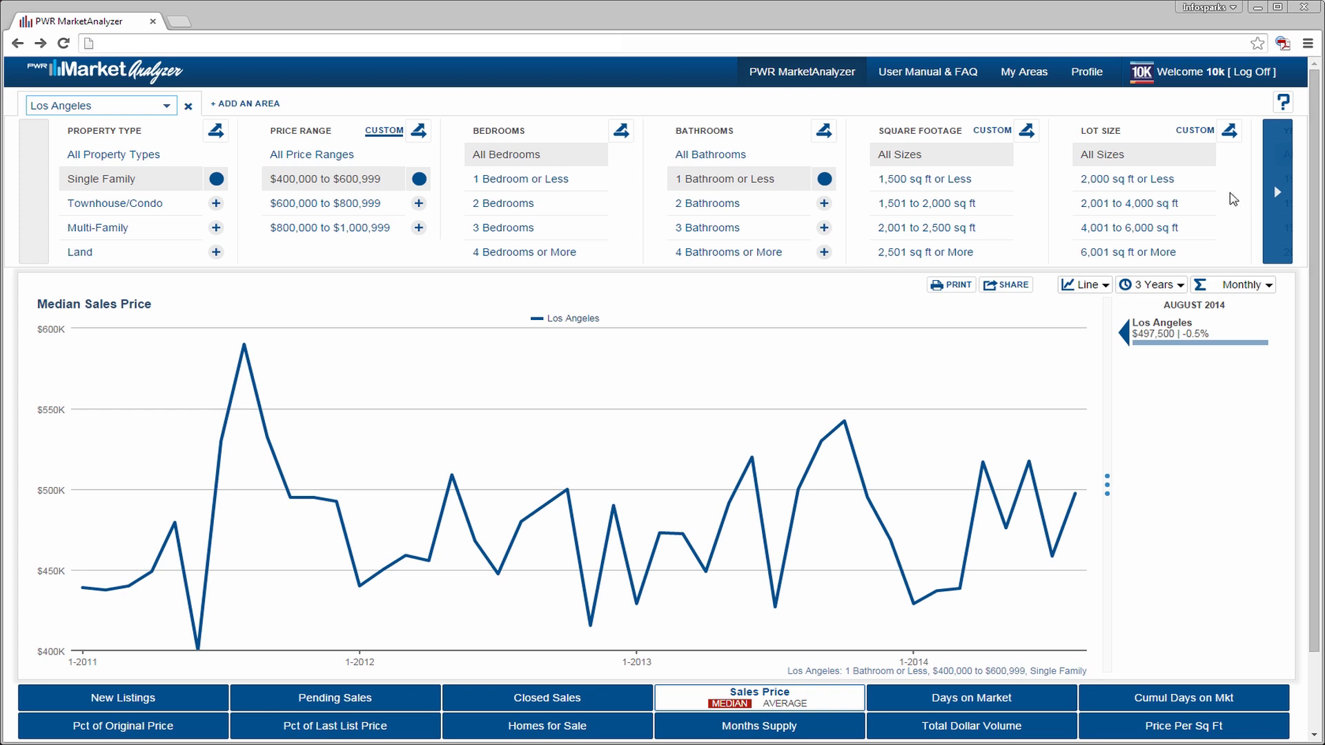
{"action": "mouse_move", "coordinate": [1033, 94]}
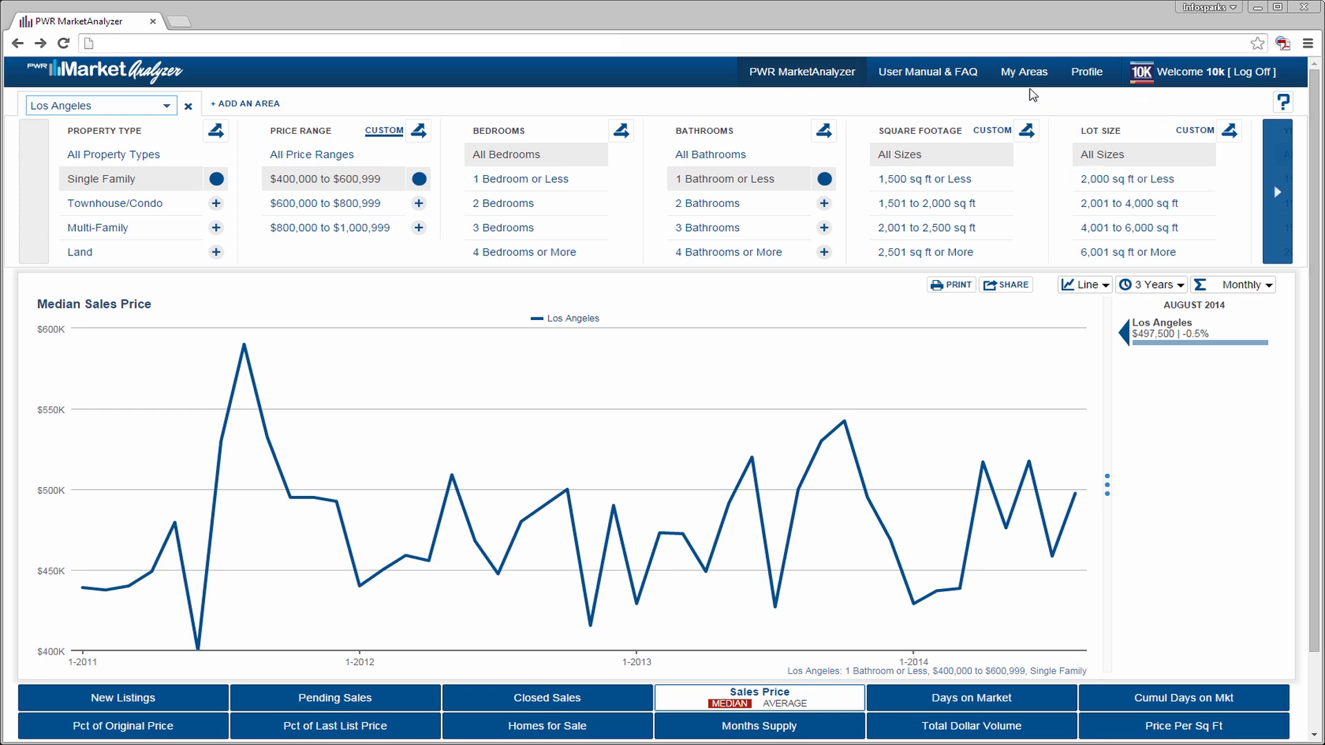
{"action": "mouse_move", "coordinate": [1027, 81]}
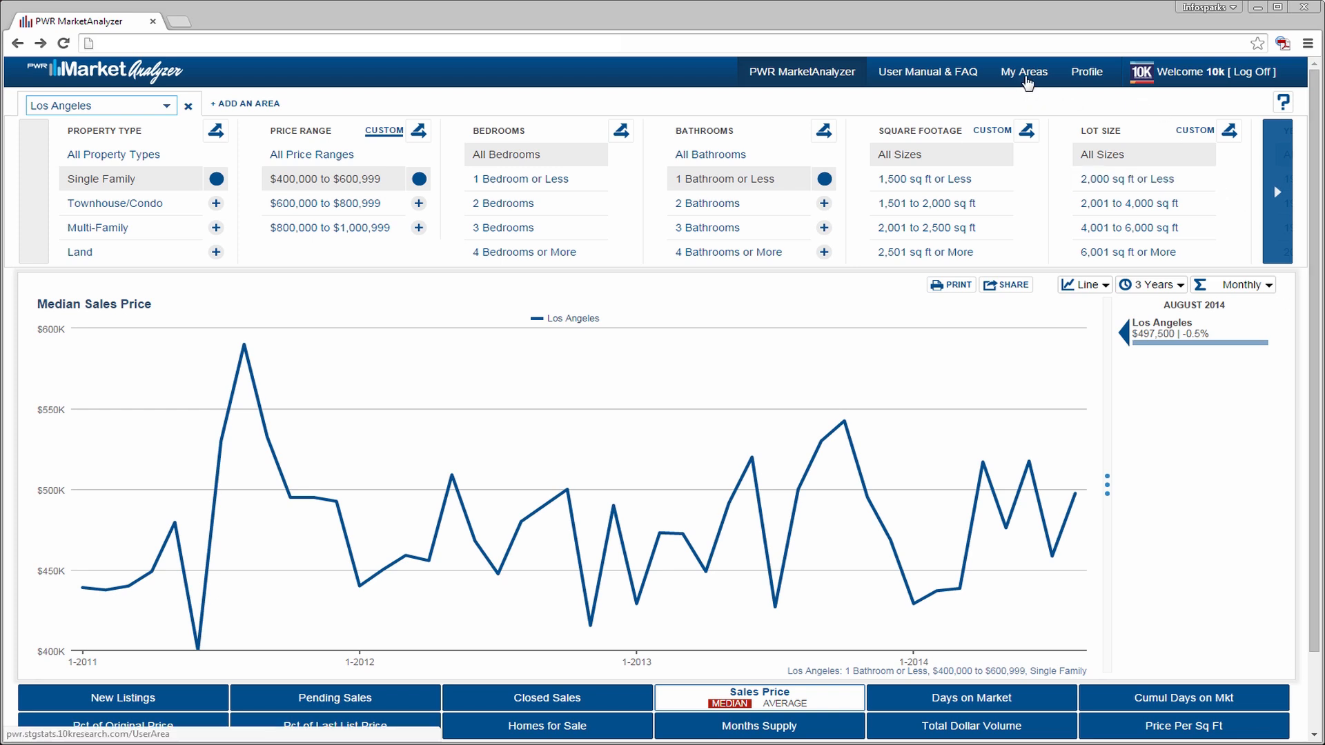
Step: Save the drawn map shapes as area 'S of Katella', see its stats, then go to User Manual & FAQ
{"action": "left_click", "coordinate": [1025, 72]}
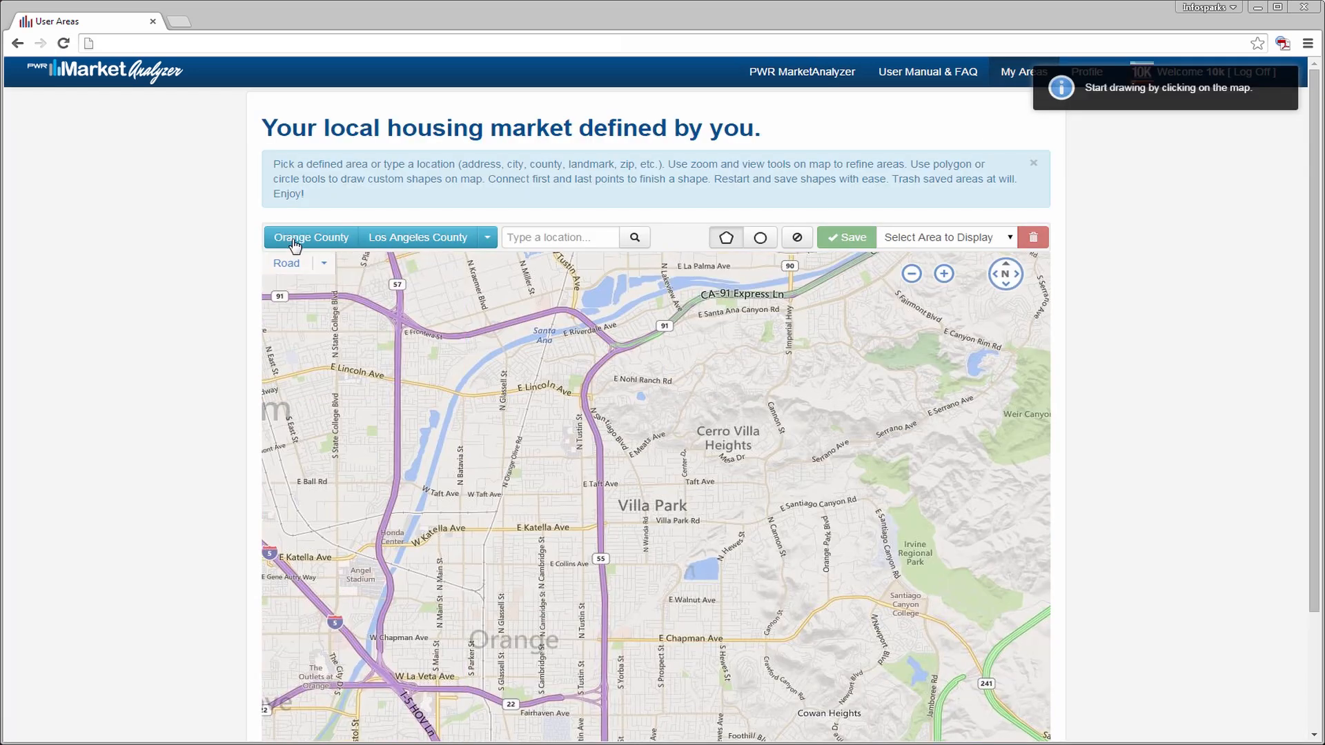
{"action": "mouse_move", "coordinate": [654, 515]}
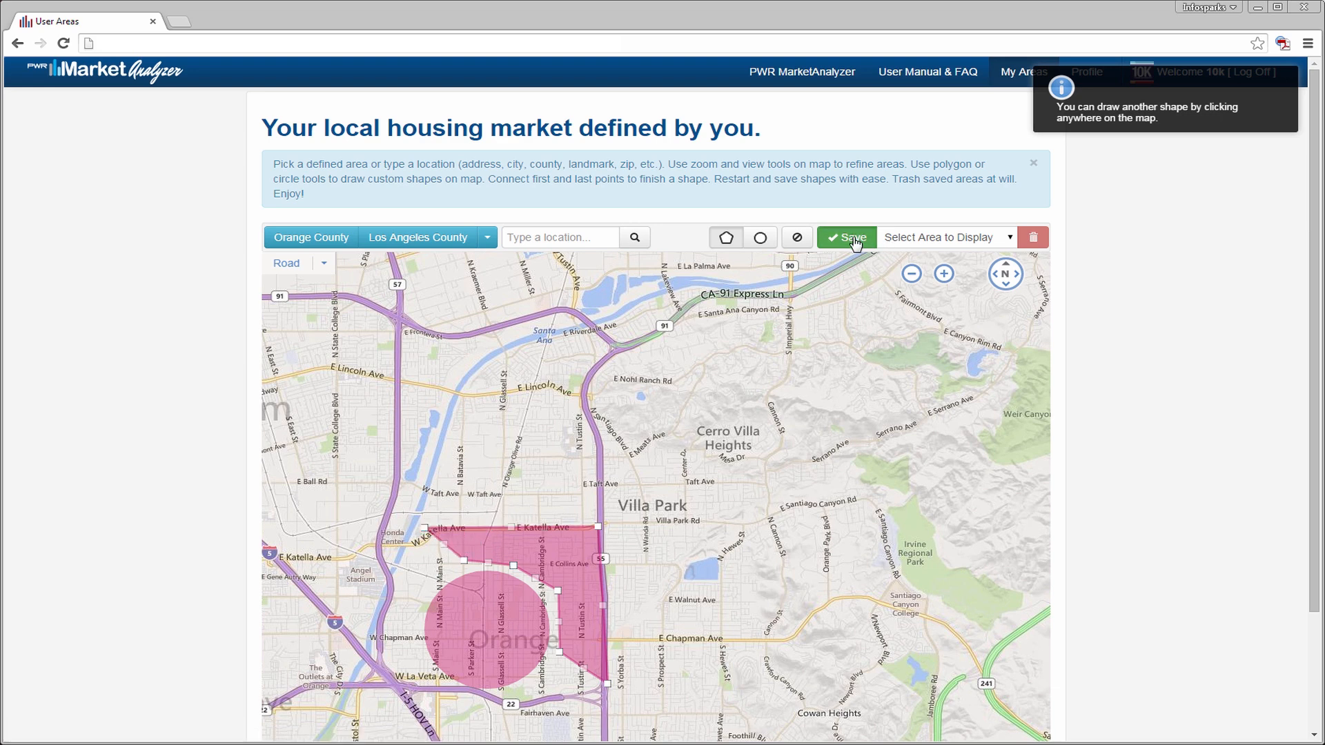
{"action": "left_click", "coordinate": [846, 237]}
{"action": "type", "text": "S of Katella"}
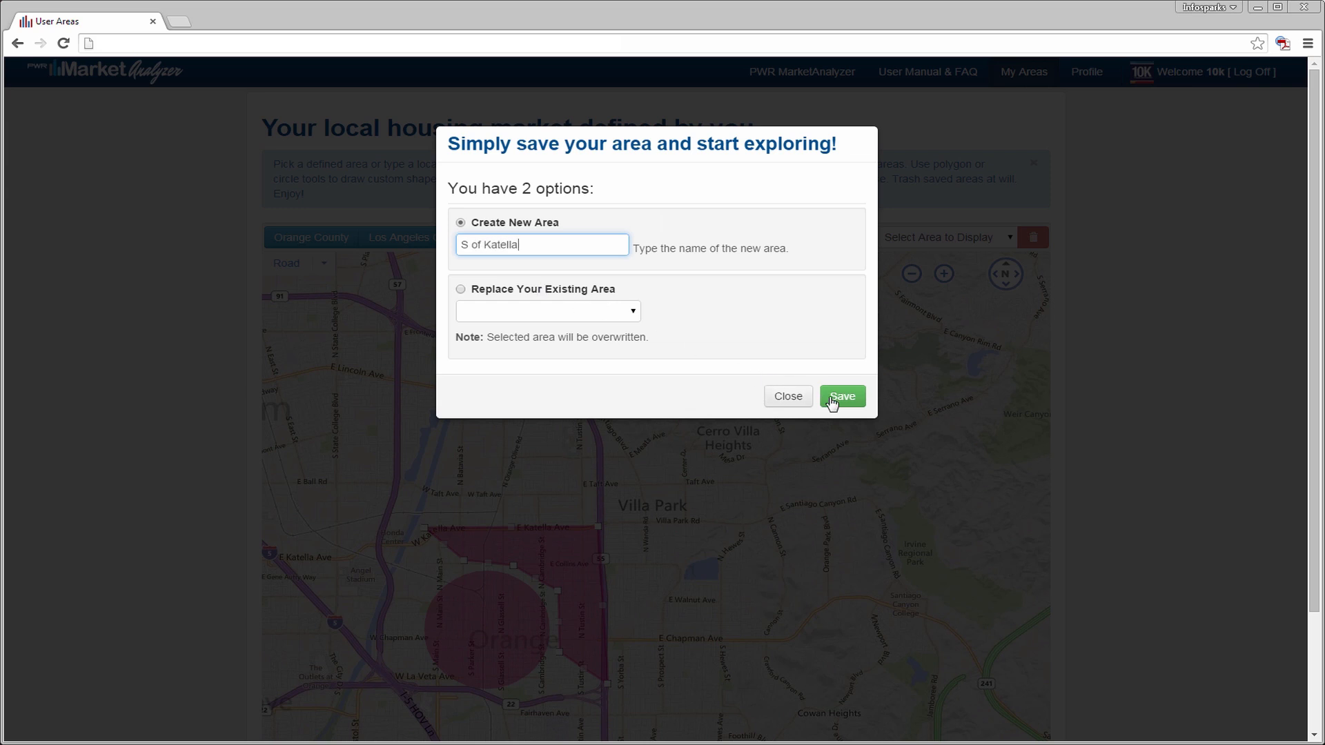
{"action": "left_click", "coordinate": [842, 396]}
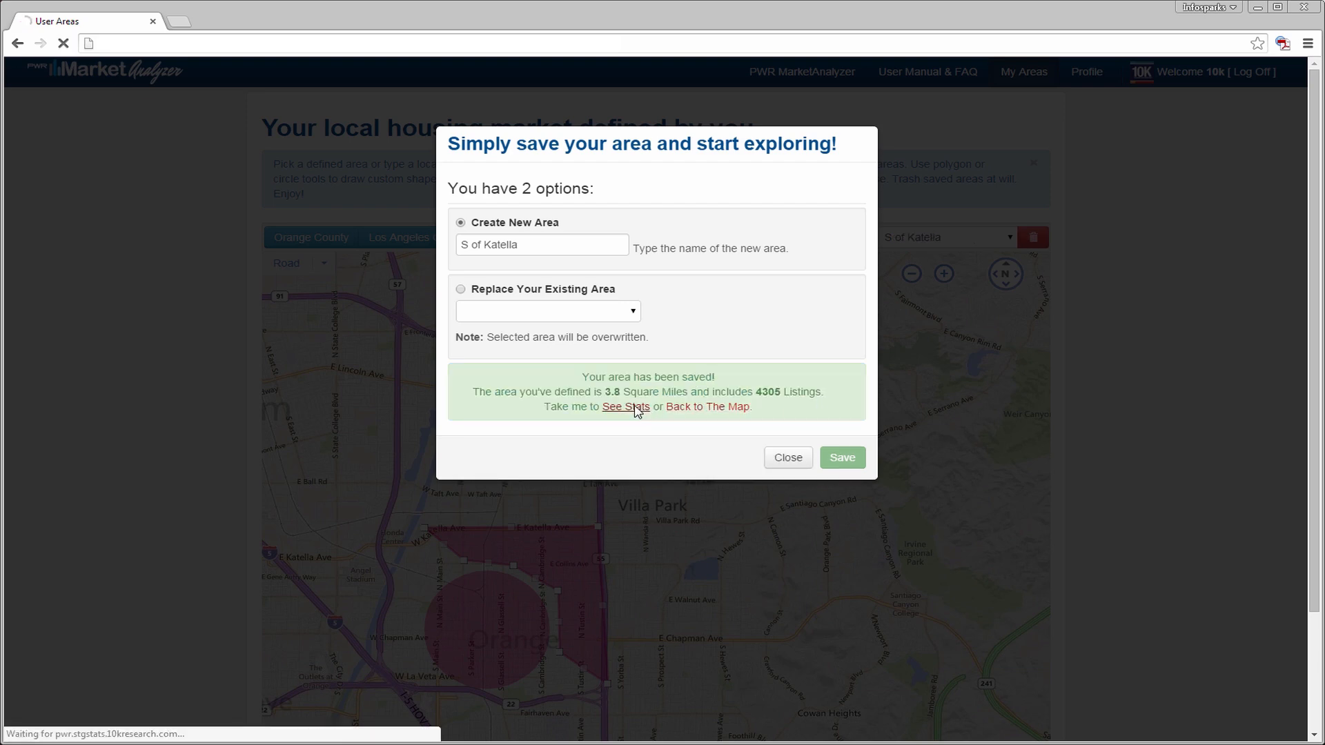
{"action": "left_click", "coordinate": [625, 406]}
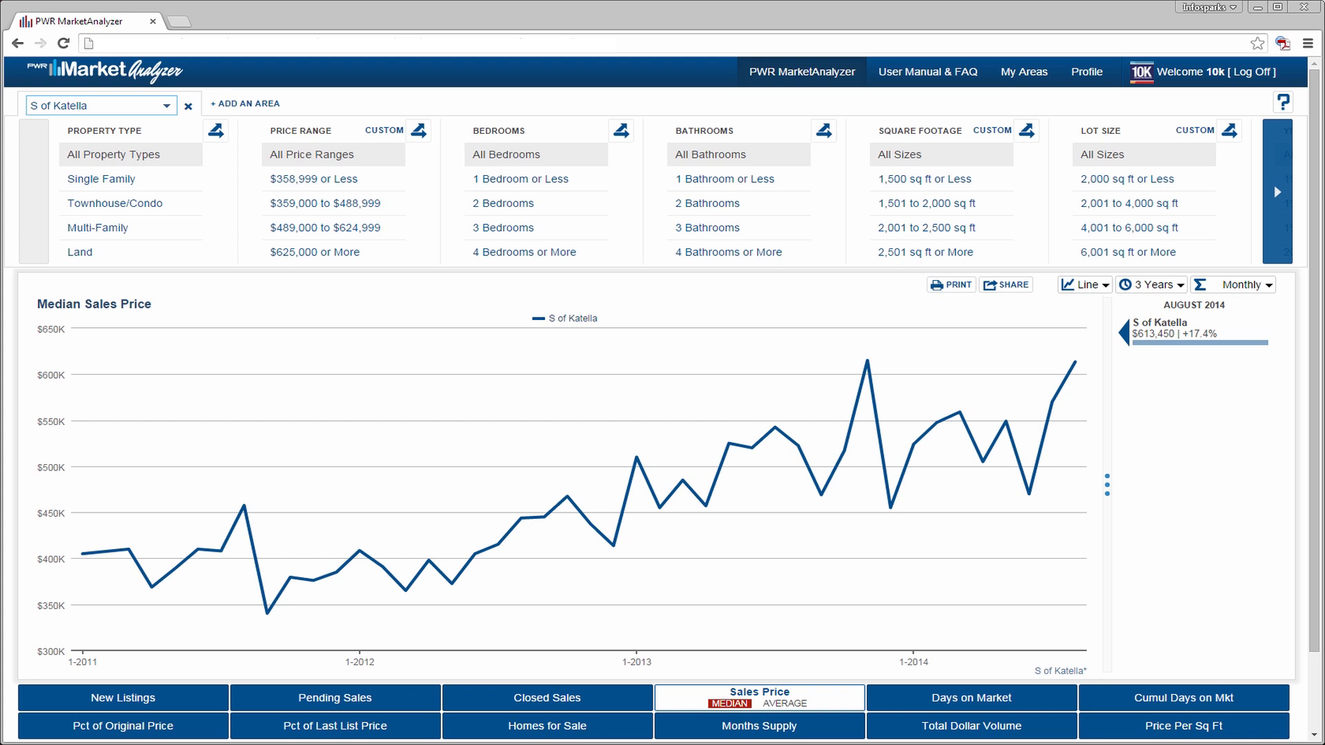
{"action": "mouse_move", "coordinate": [961, 76]}
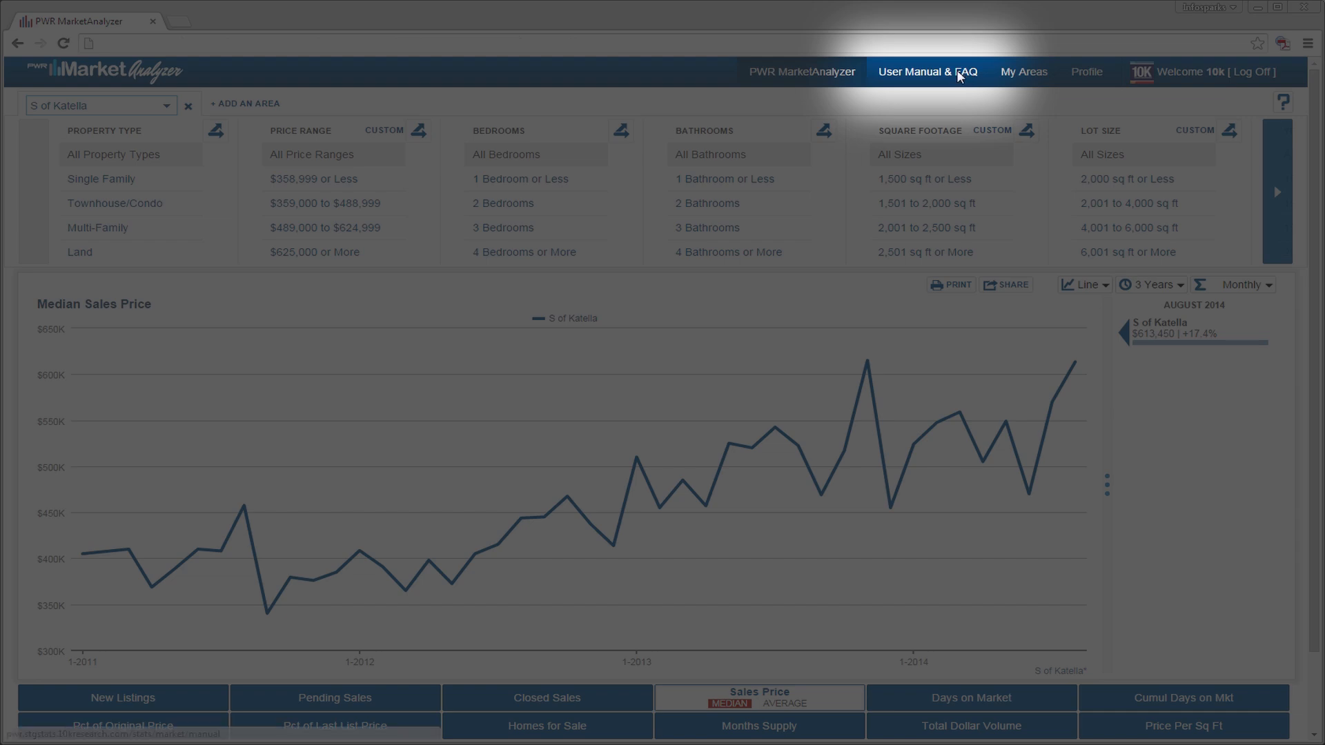
{"action": "left_click", "coordinate": [927, 72]}
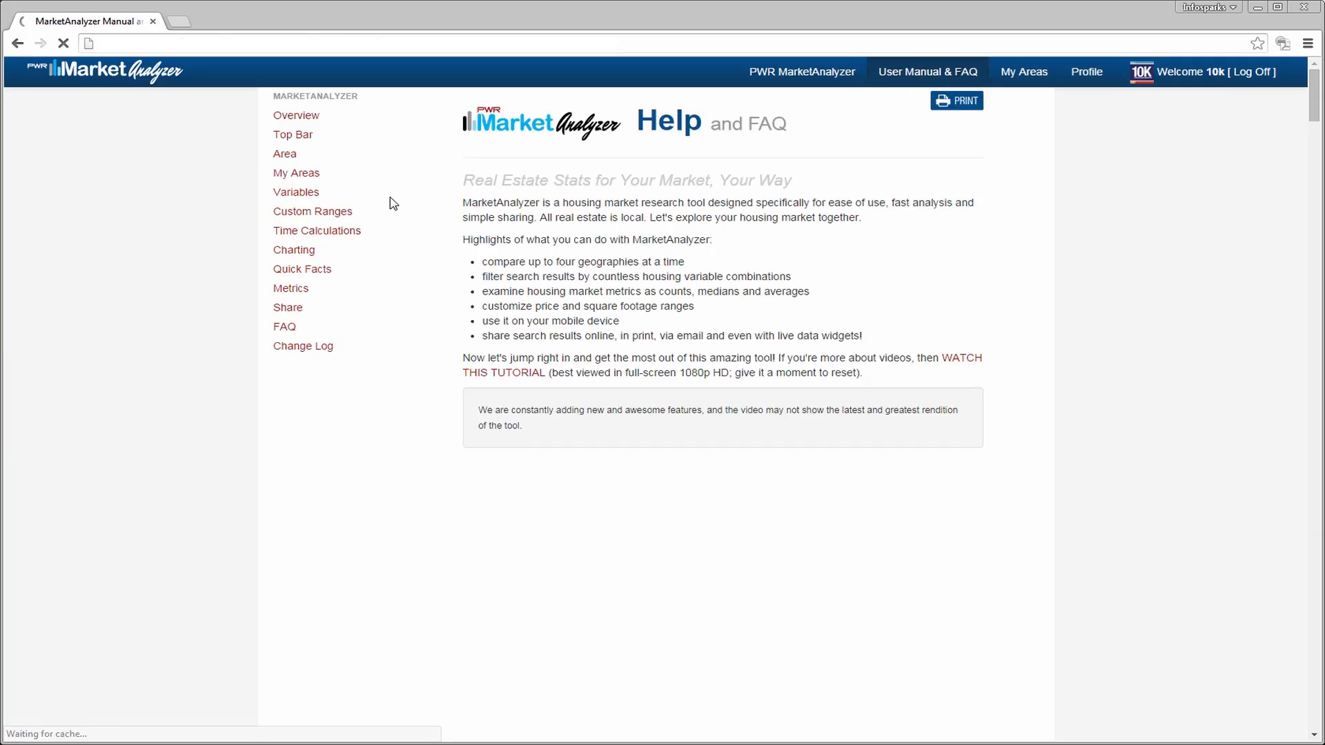
Step: Jump to the manual's My Areas section from the left sidebar
{"action": "left_click", "coordinate": [296, 173]}
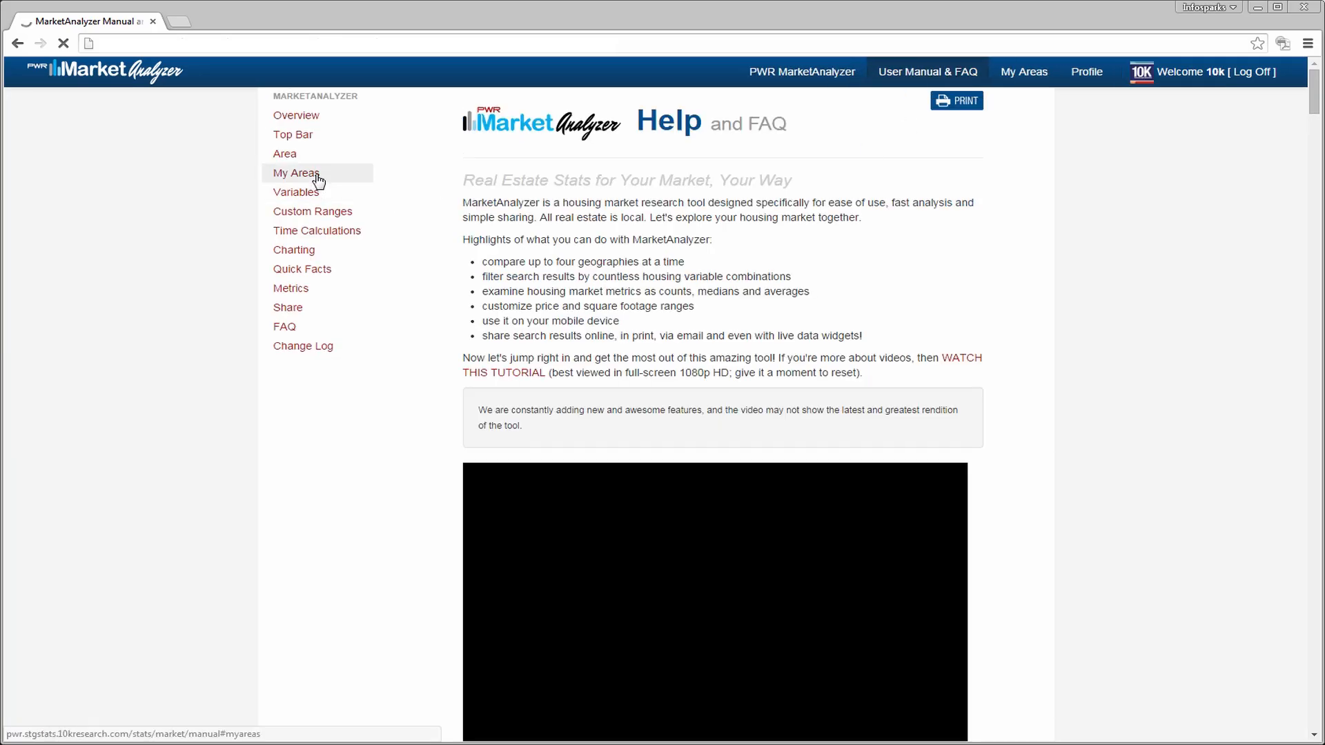
{"action": "left_click", "coordinate": [296, 173]}
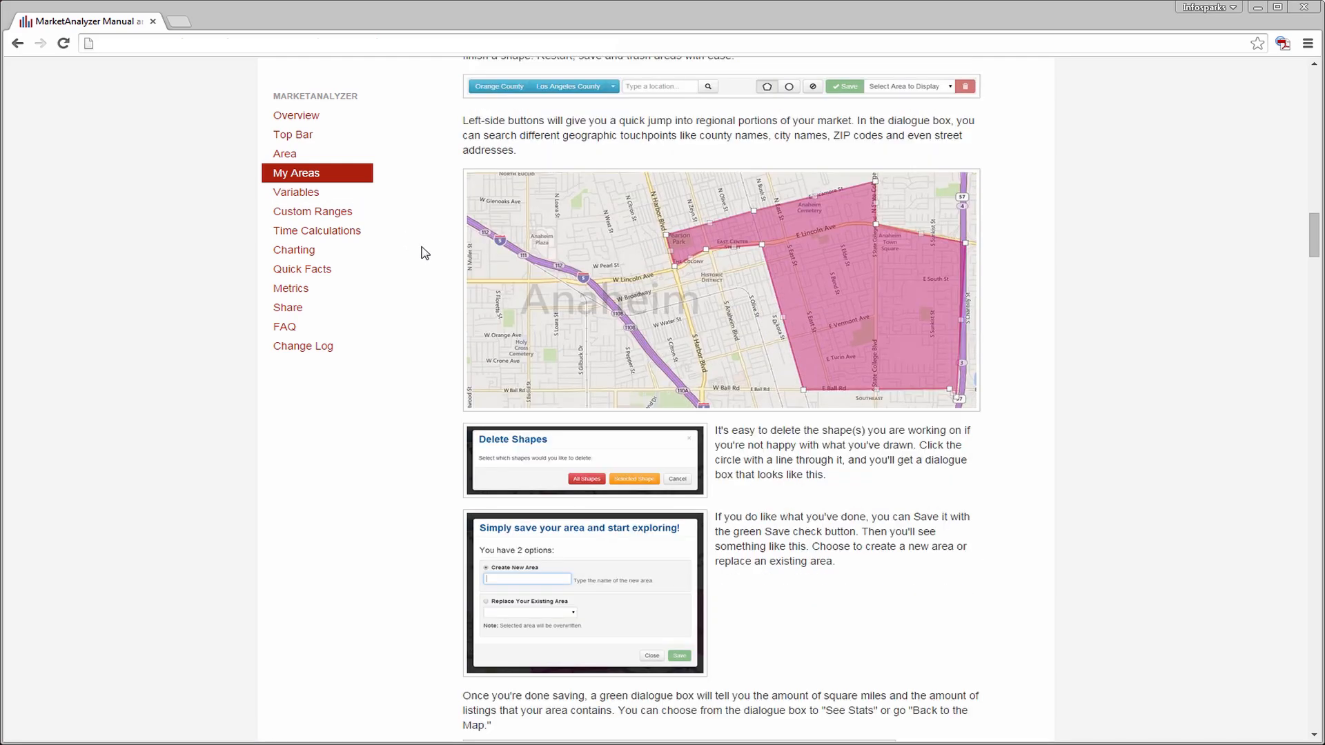